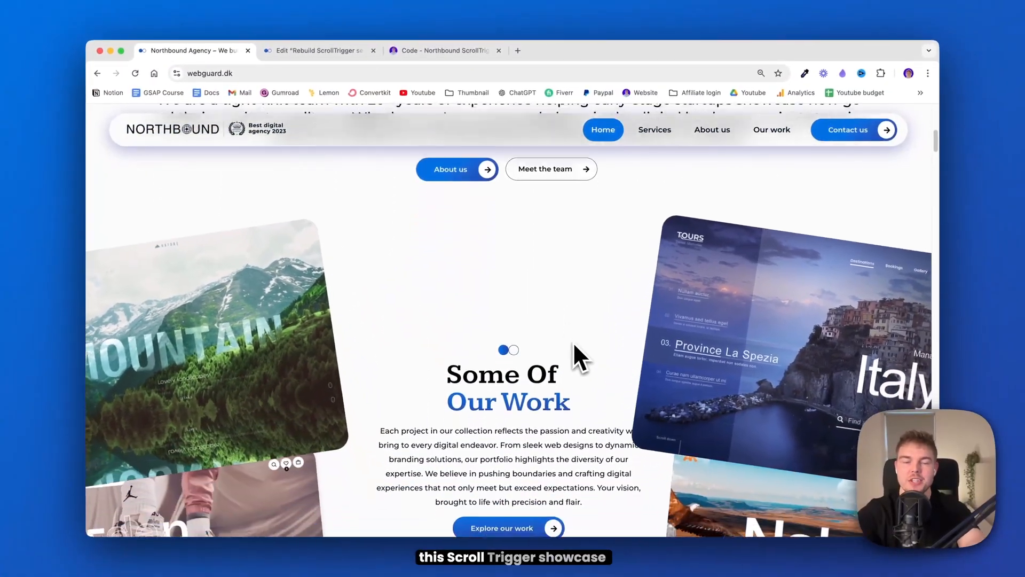
# - Scroll up and down the Northbound template homepage to review its animated sections
pyautogui.scroll(-3)
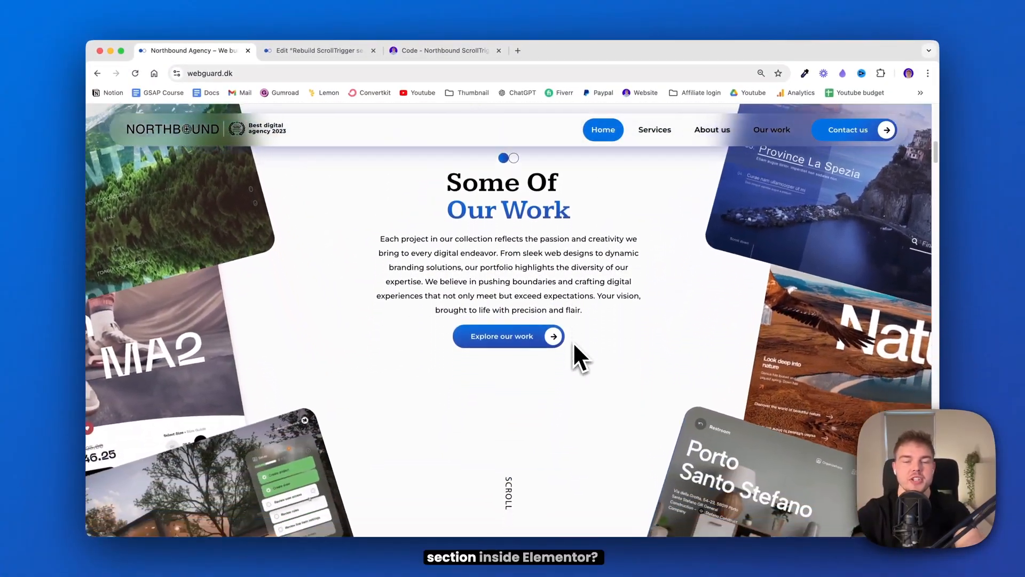
pyautogui.scroll(-3)
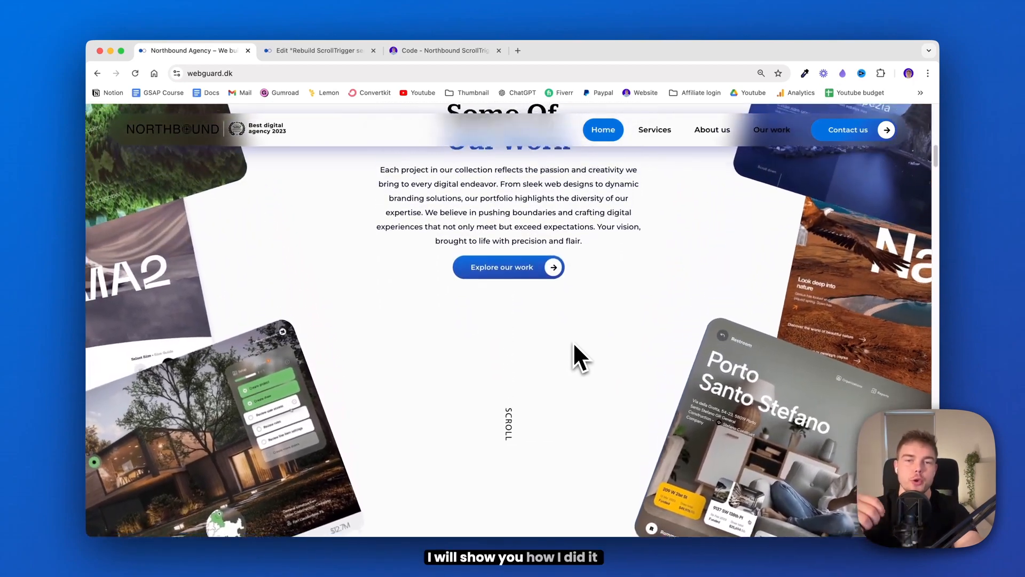
pyautogui.scroll(3)
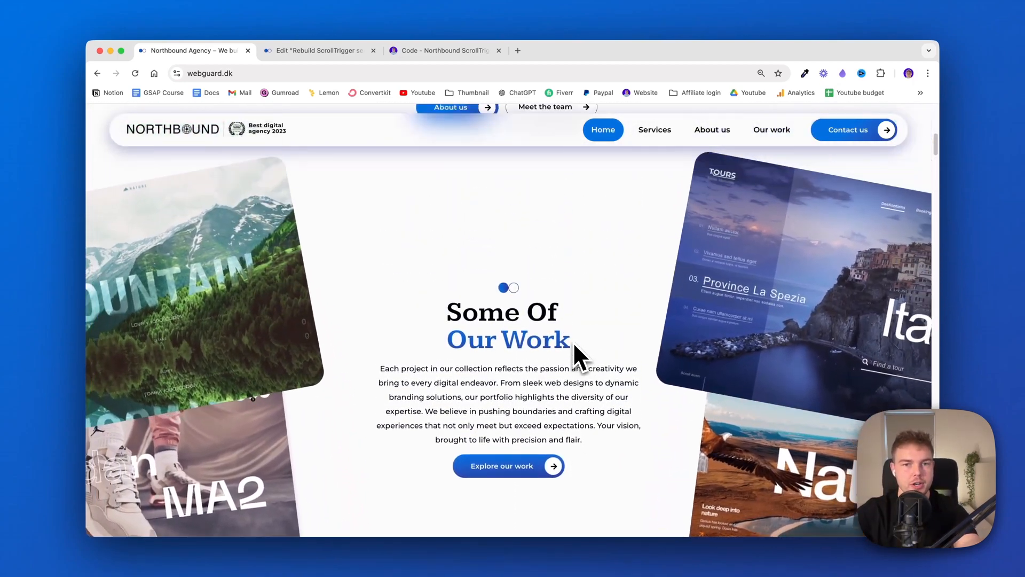
pyautogui.scroll(3)
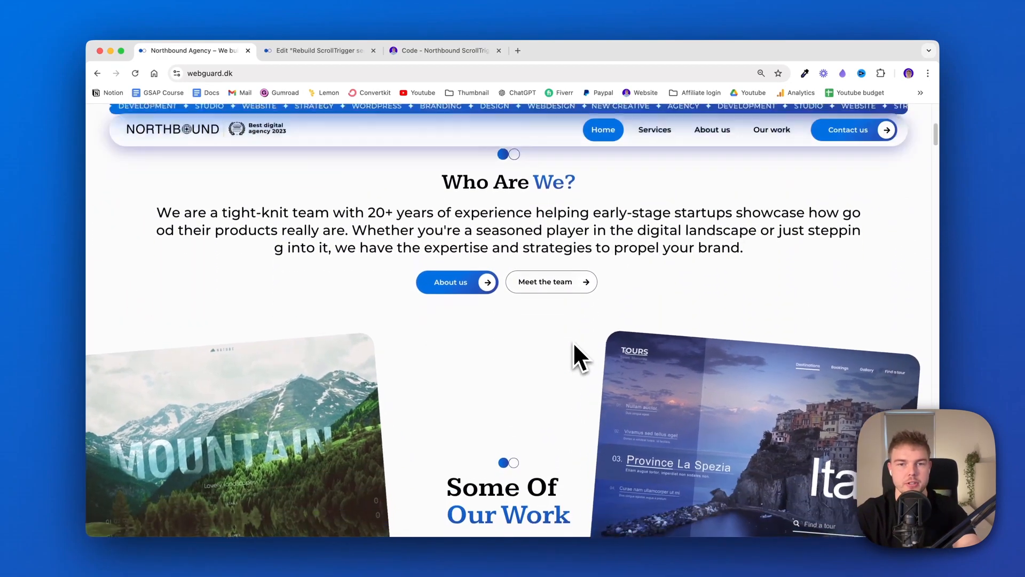
pyautogui.scroll(-3)
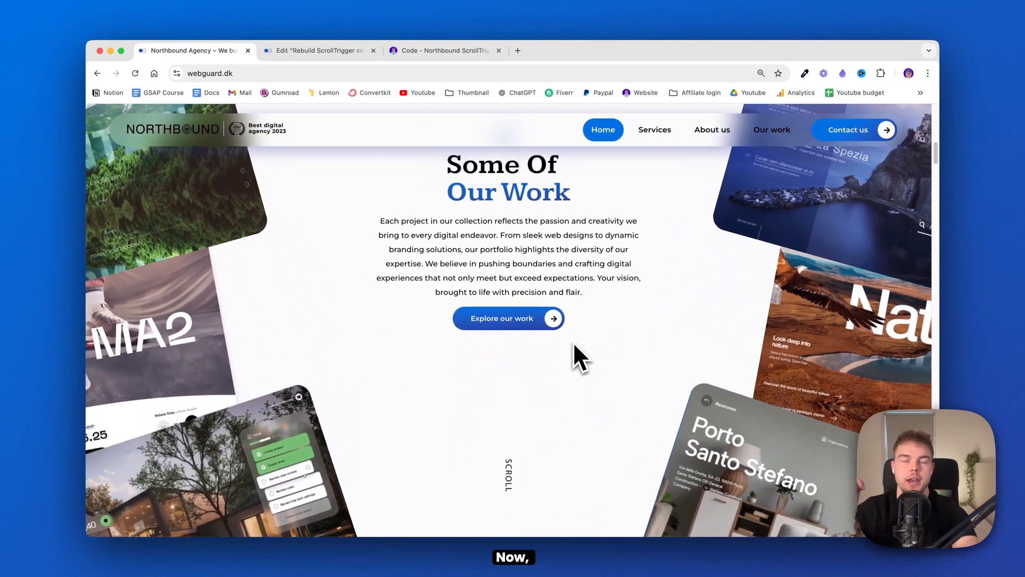
pyautogui.scroll(3)
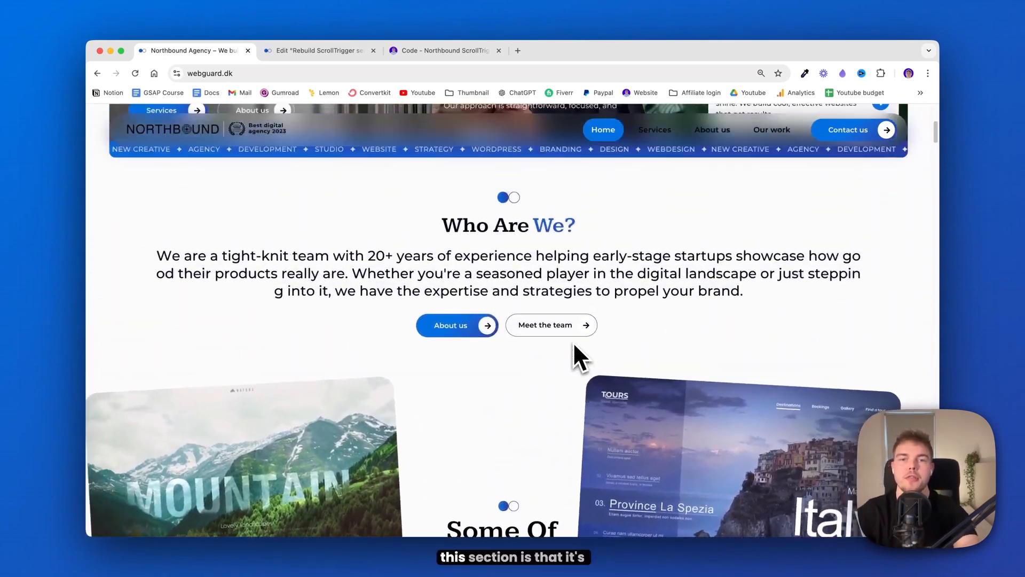
pyautogui.scroll(3)
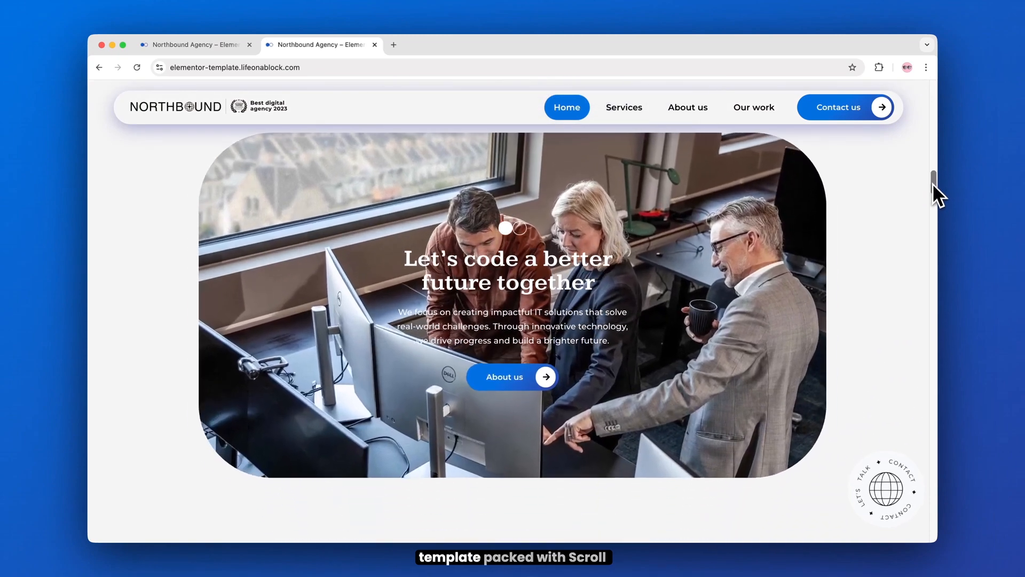
# - Reach the 'When people work with us' section and flip its toggle to the don't version
pyautogui.scroll(-3)
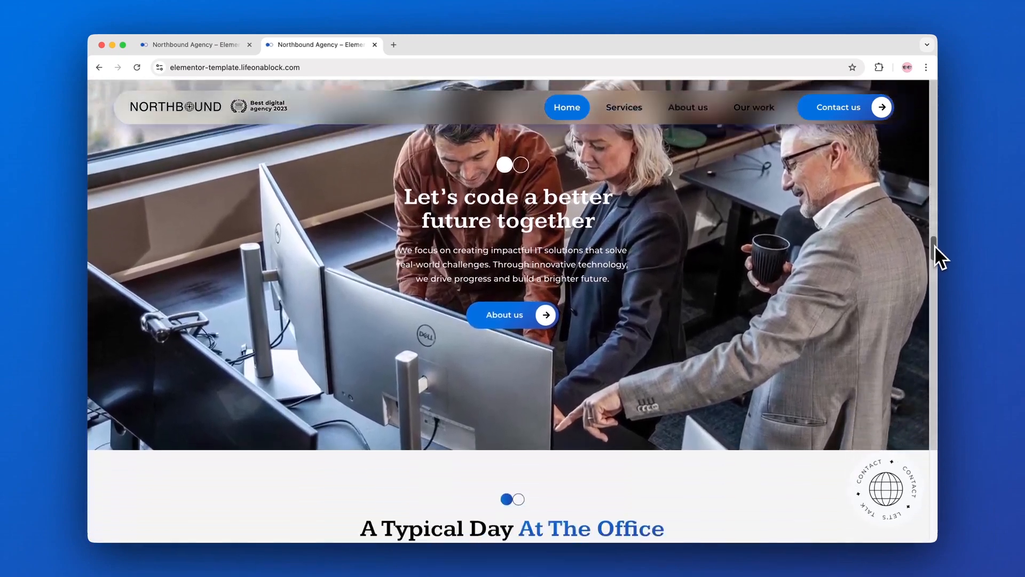
pyautogui.scroll(-3)
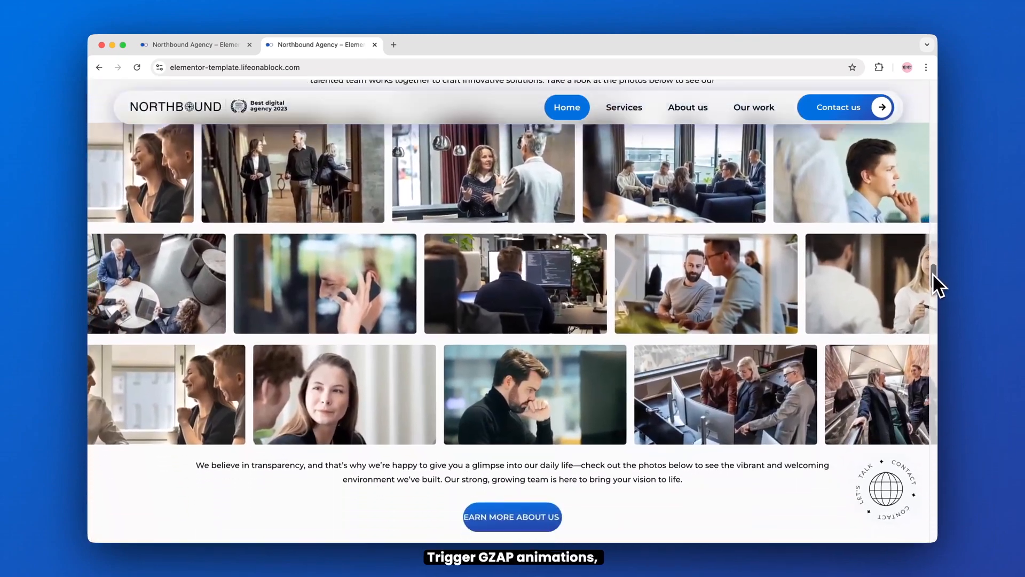
pyautogui.scroll(-3)
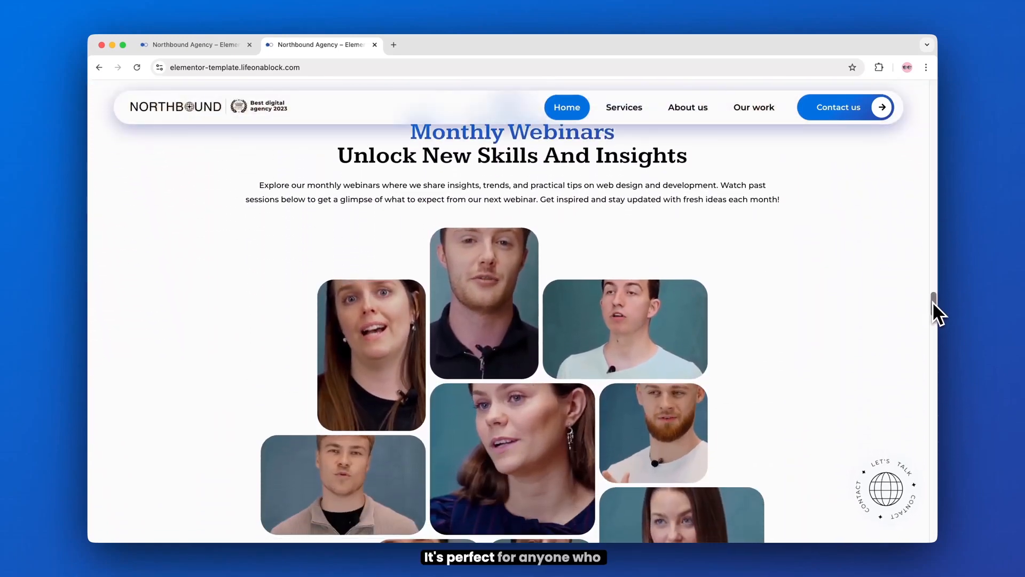
pyautogui.scroll(-3)
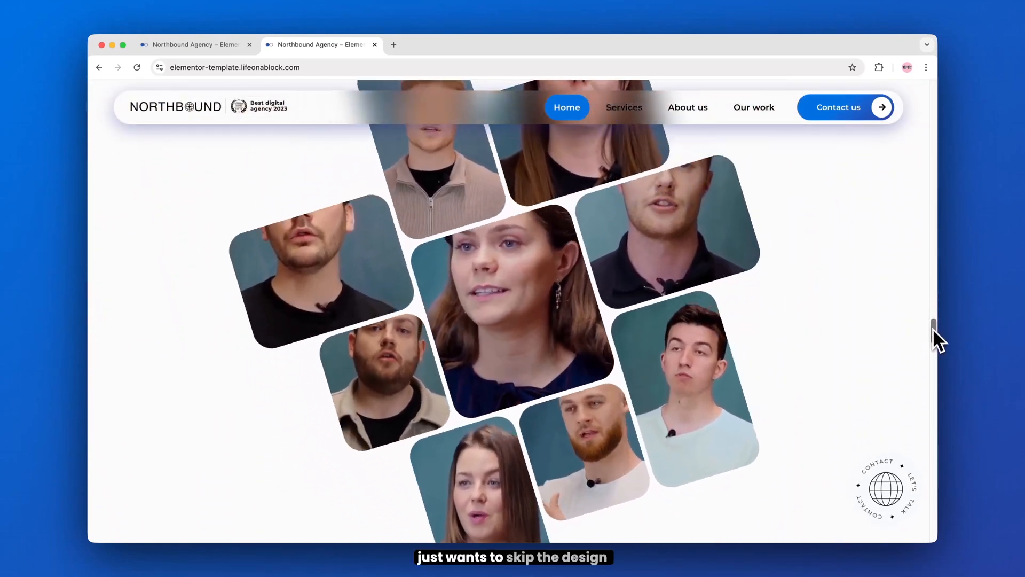
pyautogui.scroll(-3)
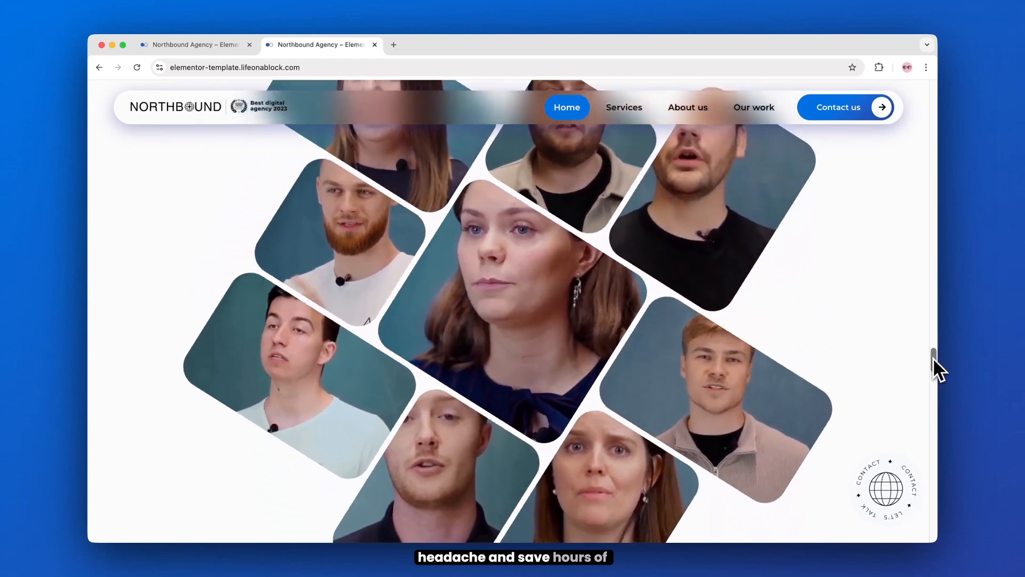
pyautogui.scroll(-3)
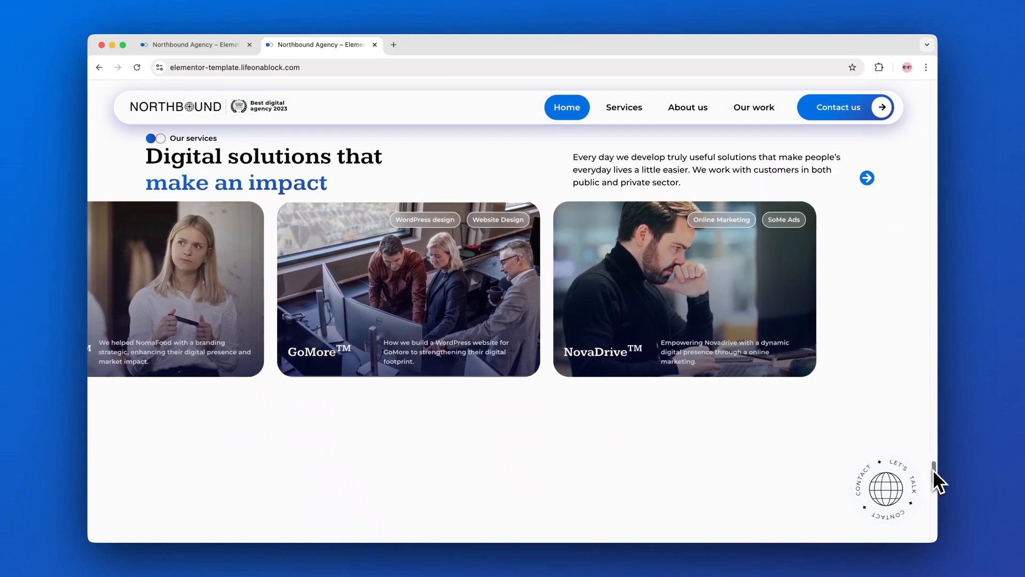
pyautogui.scroll(-3)
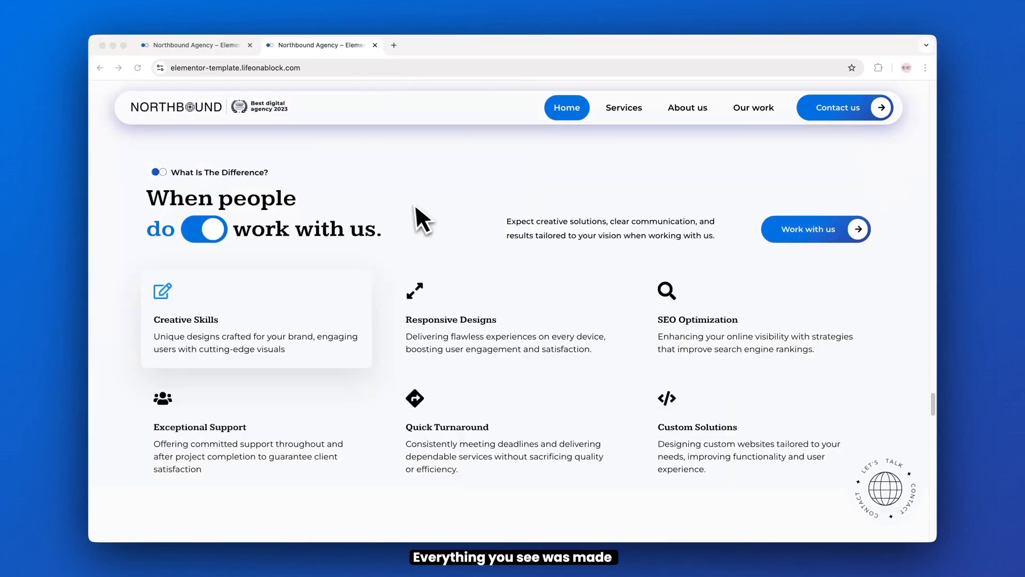
pyautogui.click(205, 229)
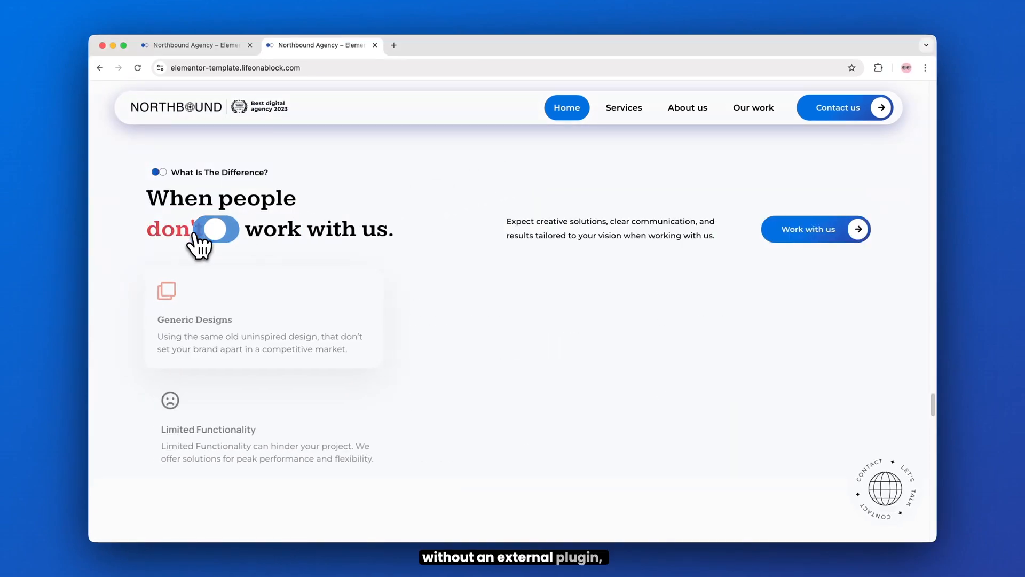
pyautogui.click(209, 228)
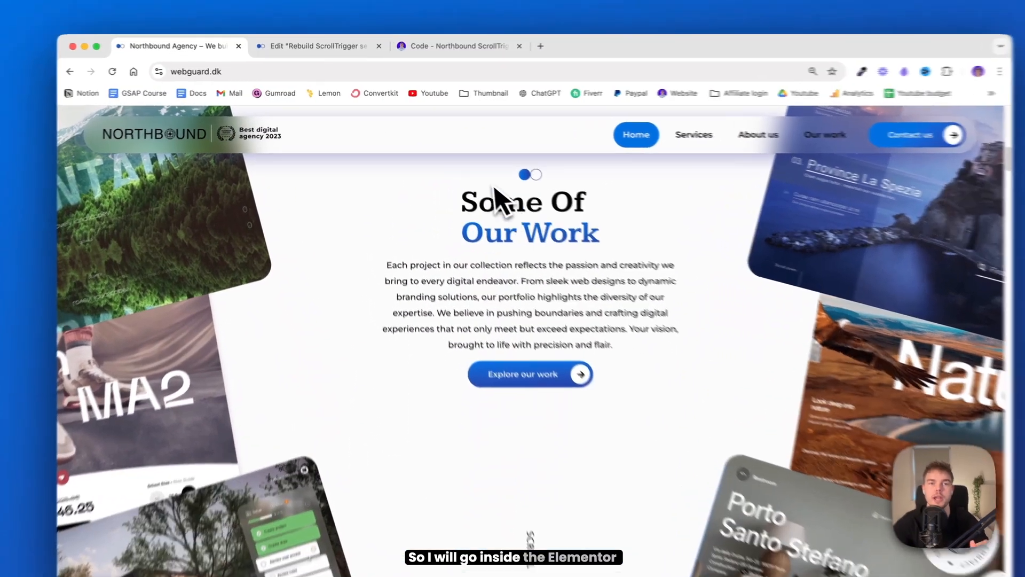
# - Delete the old showcase section in the homepage editor and add a new container in its place
pyautogui.click(314, 40)
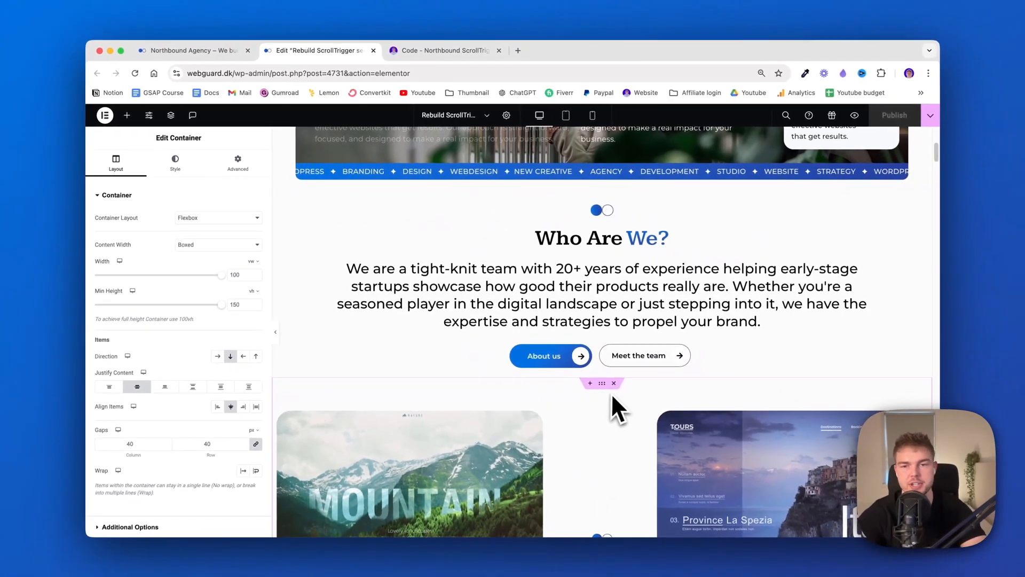
pyautogui.click(127, 115)
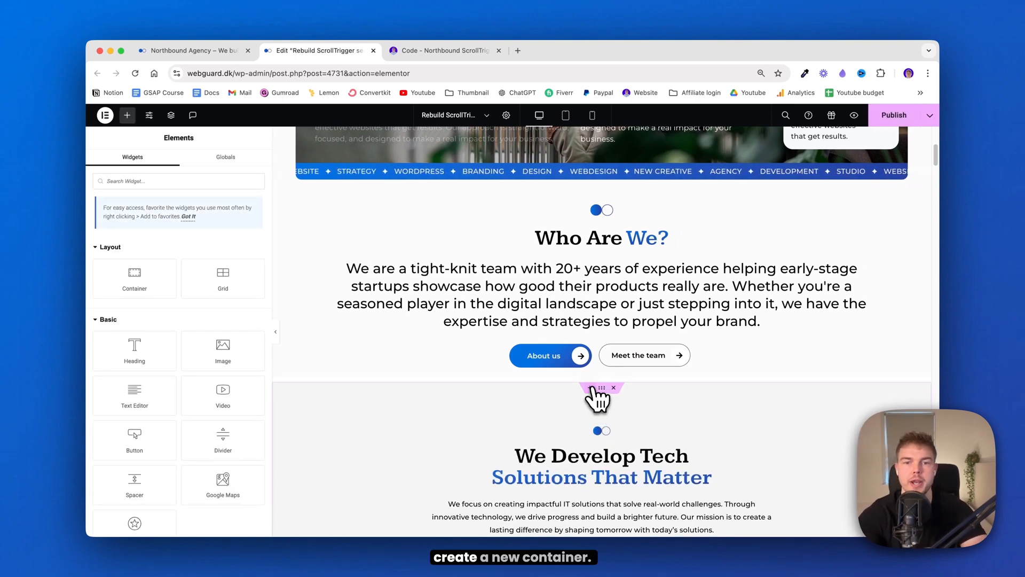
pyautogui.click(598, 398)
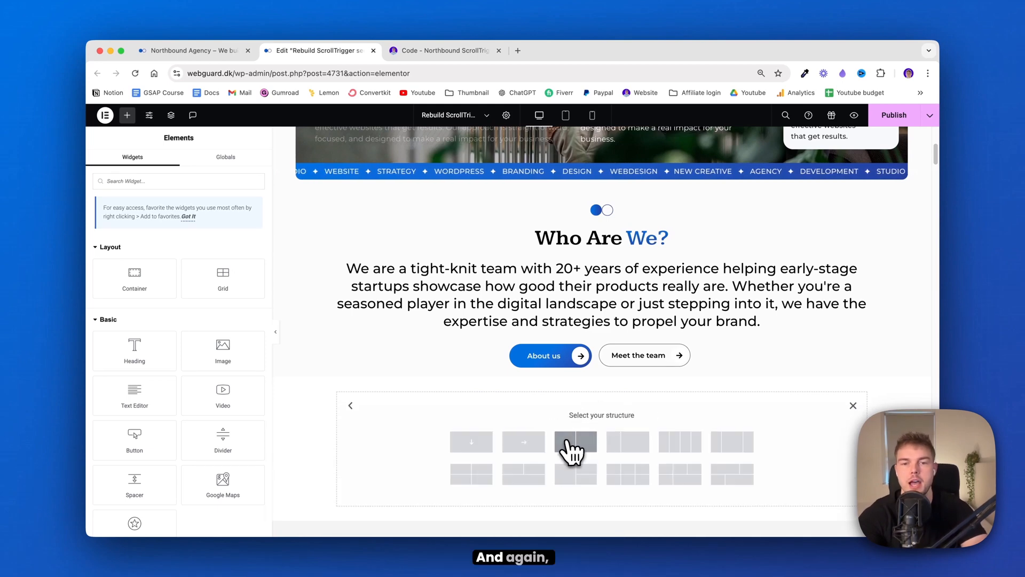
pyautogui.click(574, 441)
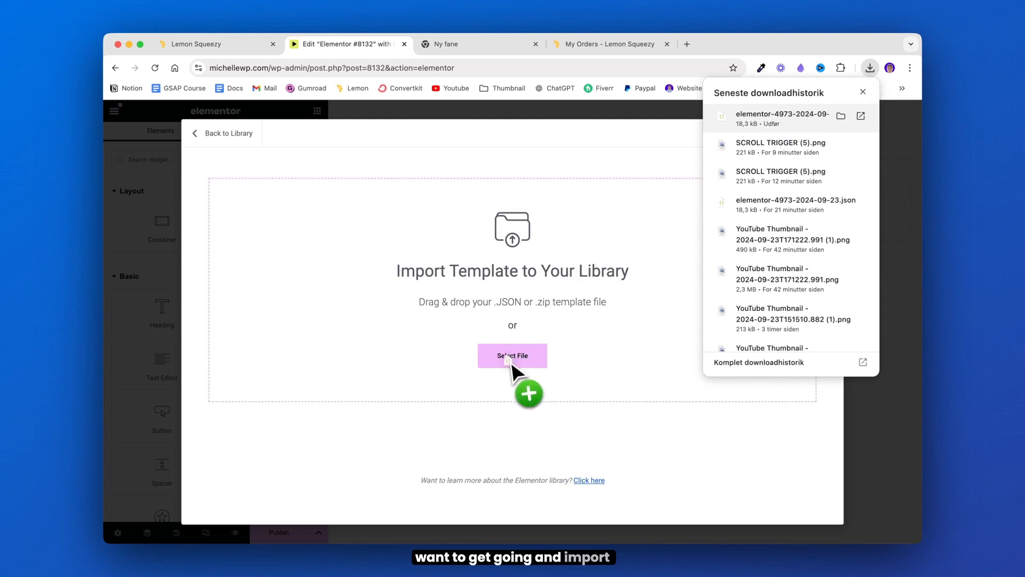
pyautogui.click(477, 44)
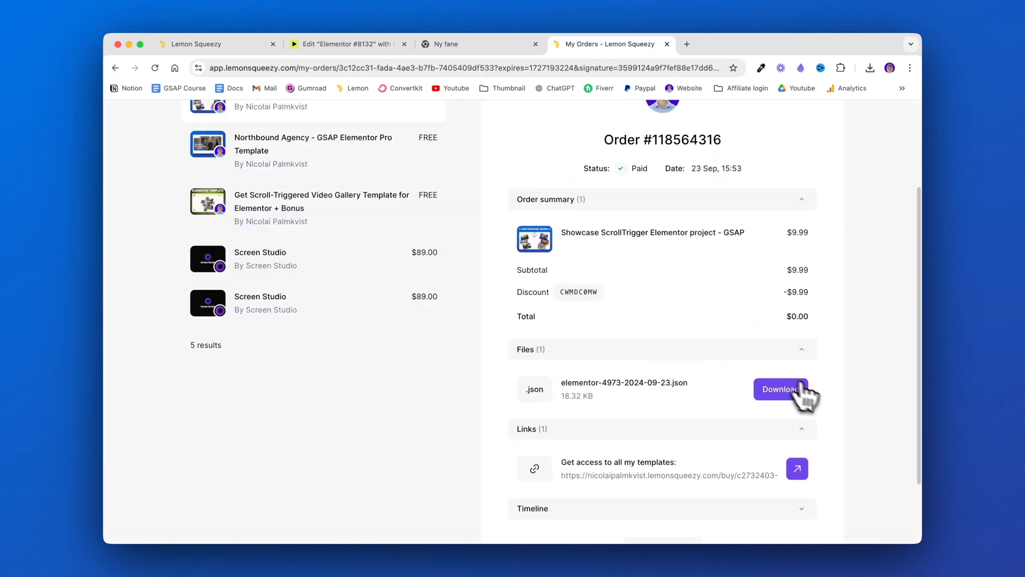
pyautogui.click(780, 389)
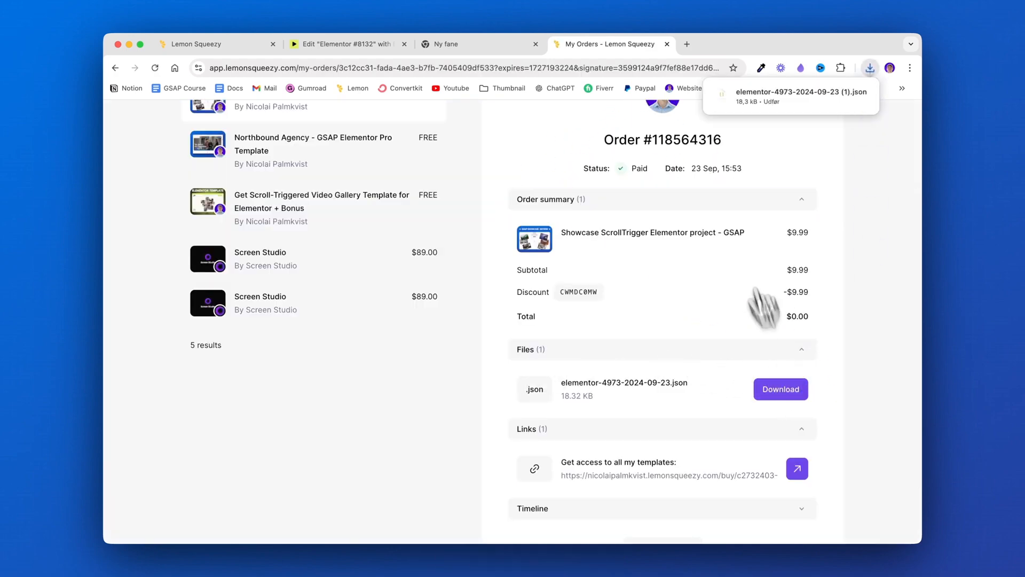
pyautogui.click(321, 50)
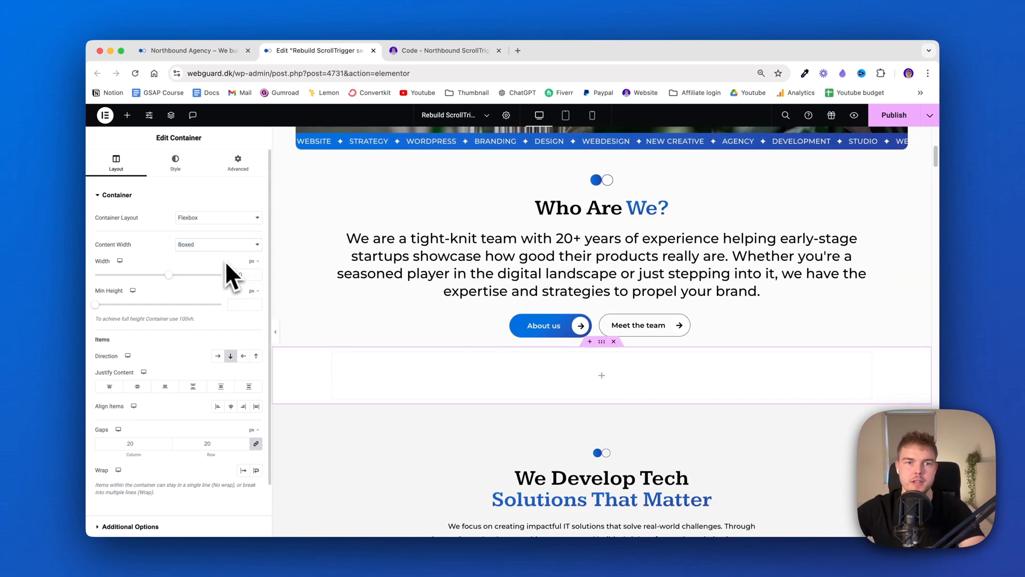
# - Set the container to 100vw width, 150vh min height, column direction, centered items and 40 px gaps
pyautogui.click(252, 260)
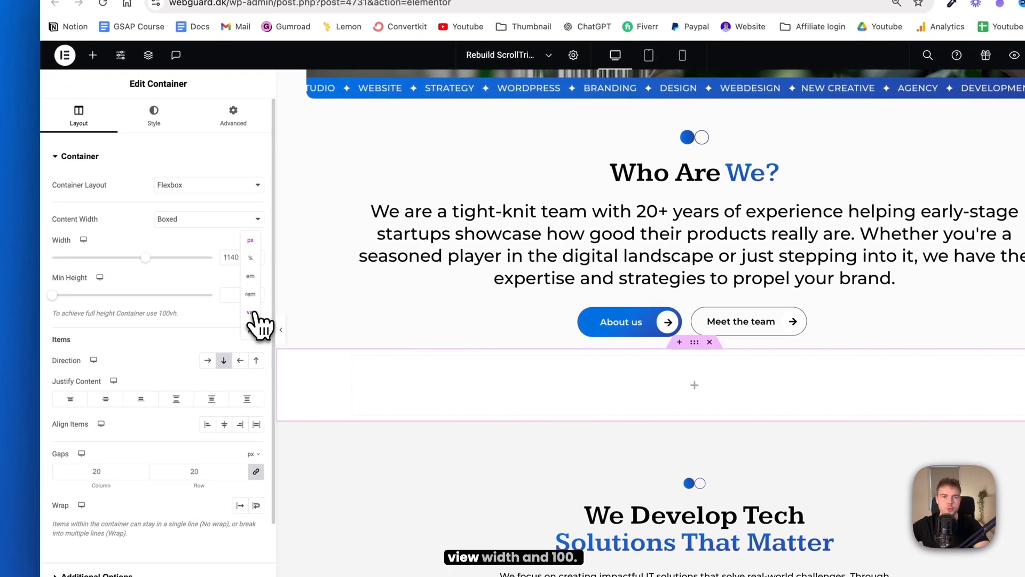
pyautogui.click(250, 311)
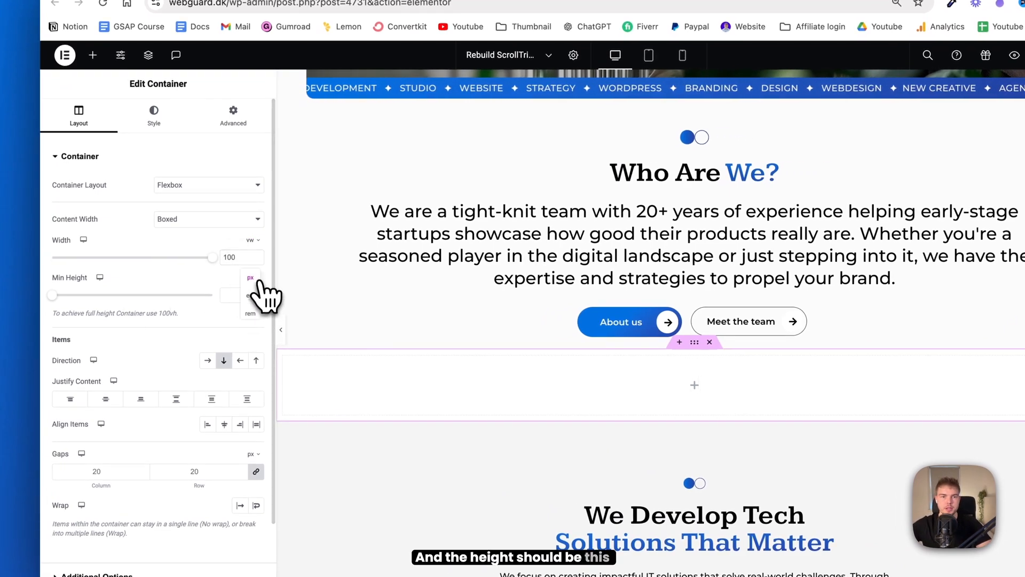
pyautogui.click(249, 278)
pyautogui.write('150')
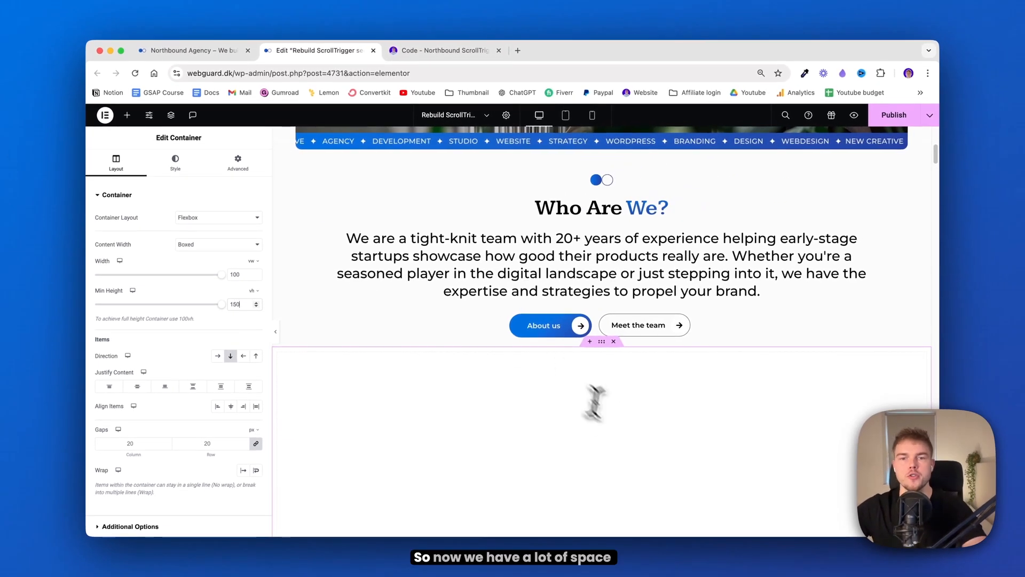
pyautogui.scroll(-3)
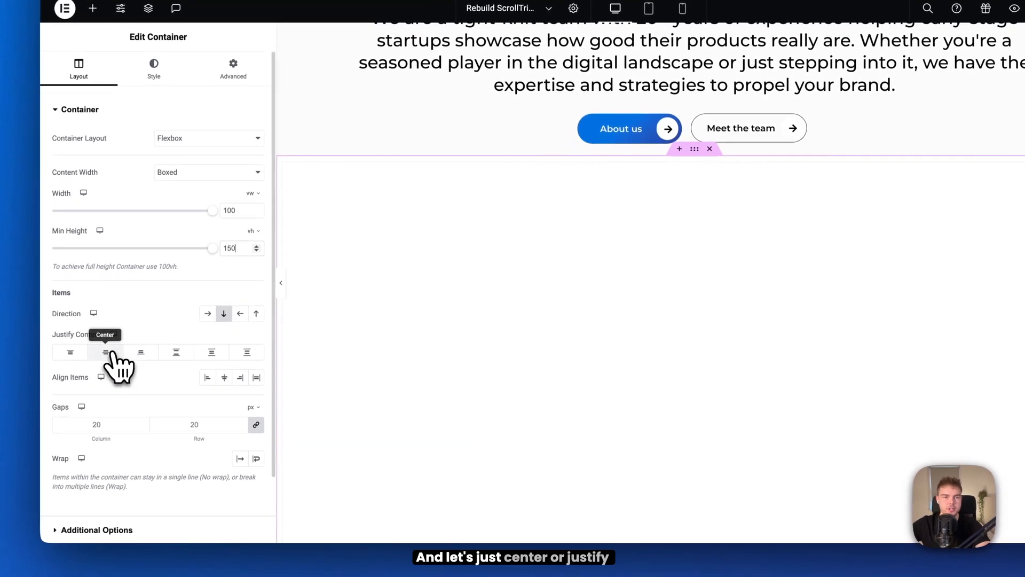
pyautogui.click(105, 351)
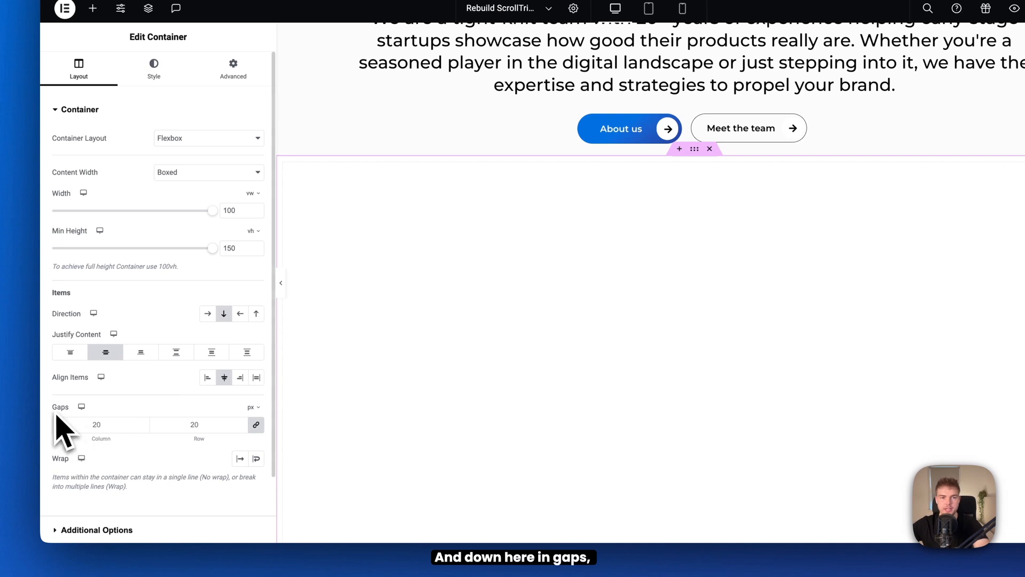
pyautogui.click(96, 424)
pyautogui.write('40')
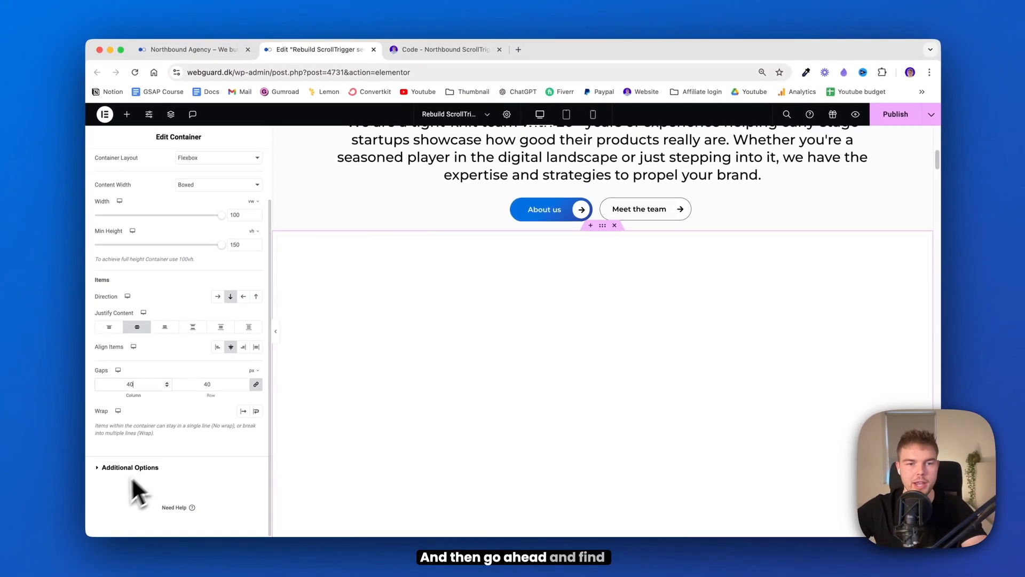
pyautogui.moveTo(150, 481)
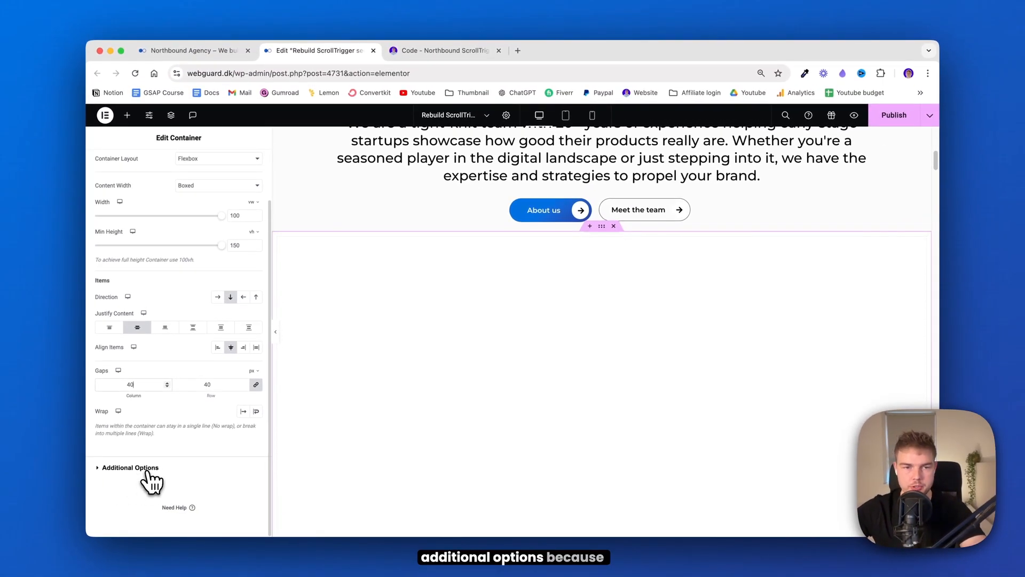
# - Review Additional Options, then apply a Classic background with a light colour to the container
pyautogui.click(130, 467)
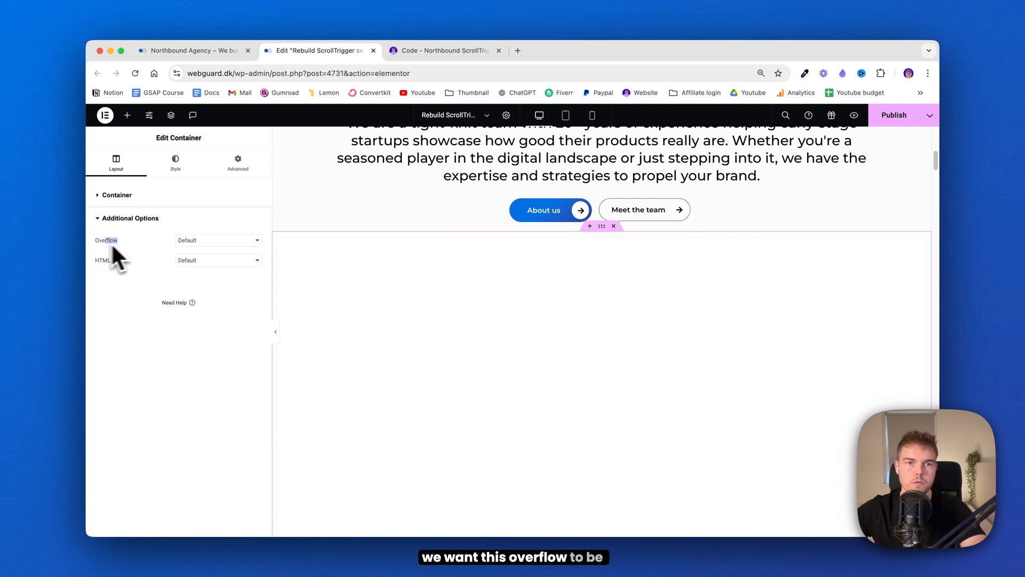
pyautogui.click(130, 218)
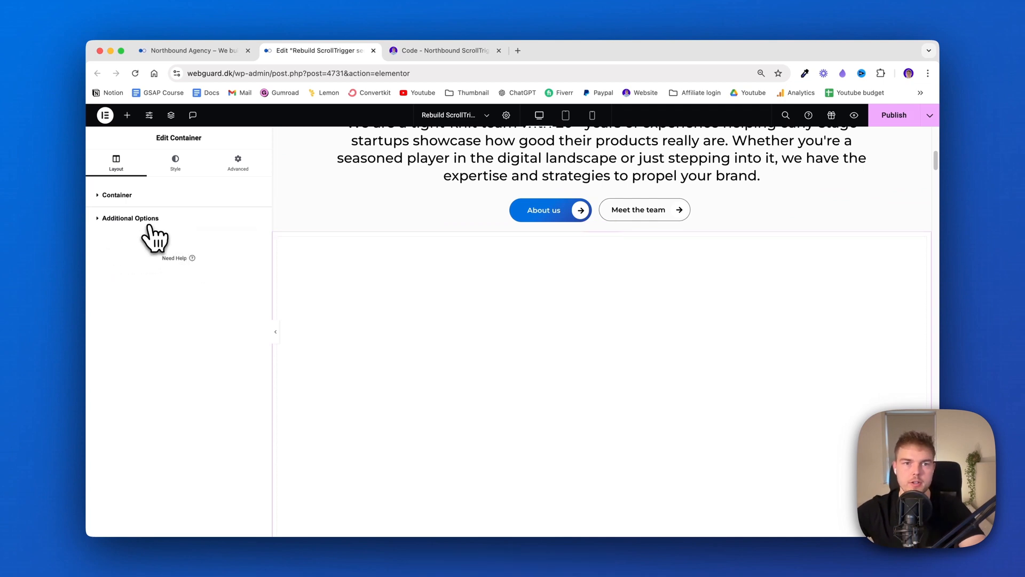
pyautogui.click(174, 162)
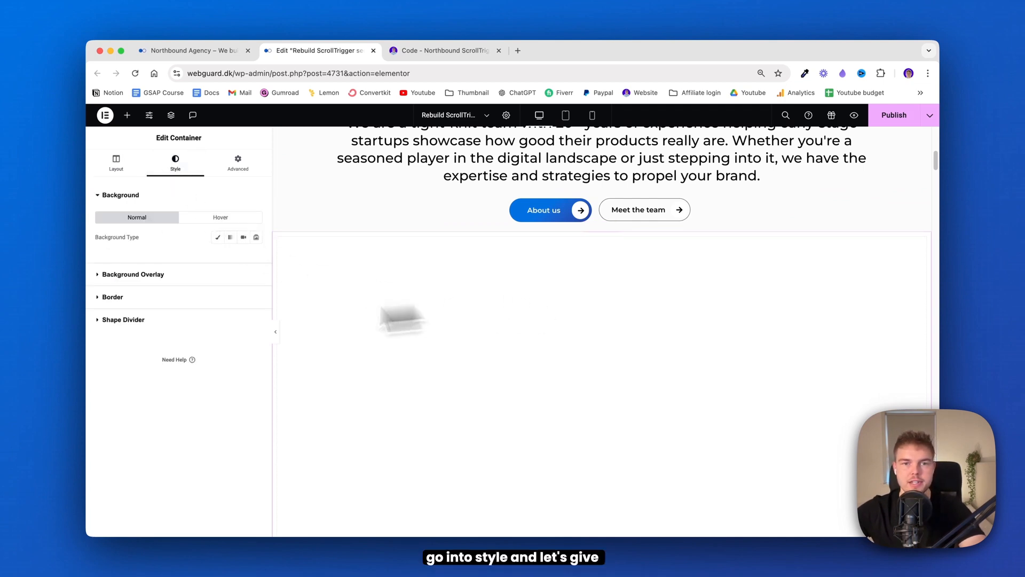
pyautogui.click(218, 237)
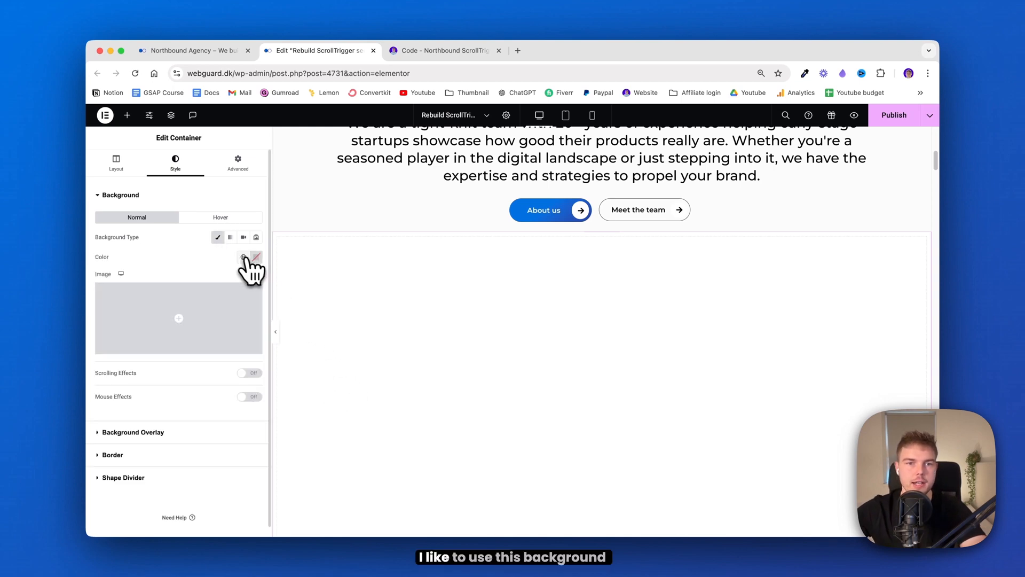
pyautogui.click(256, 256)
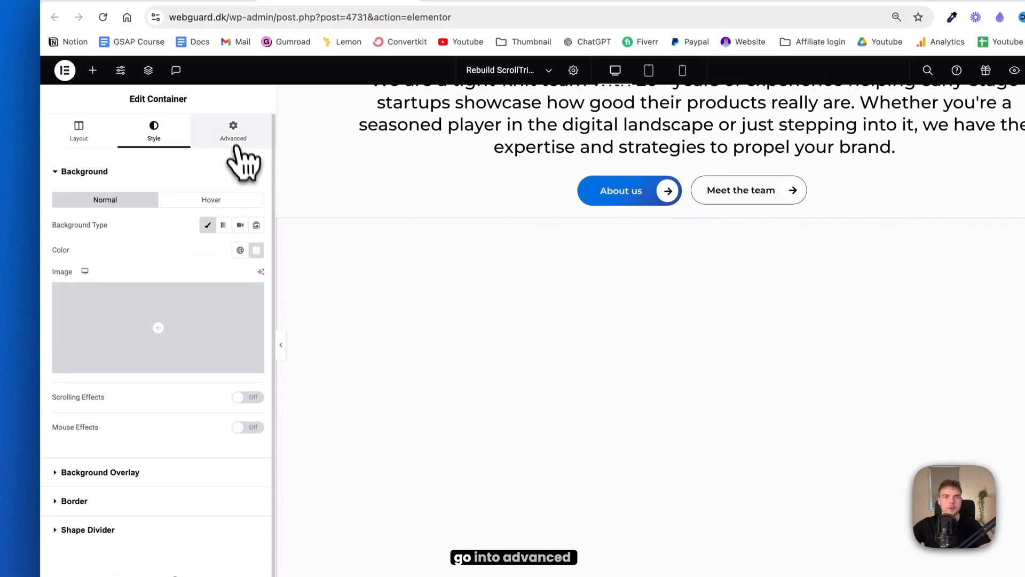
# - Give the container the CSS class main, checking the class name on the code page
pyautogui.click(233, 130)
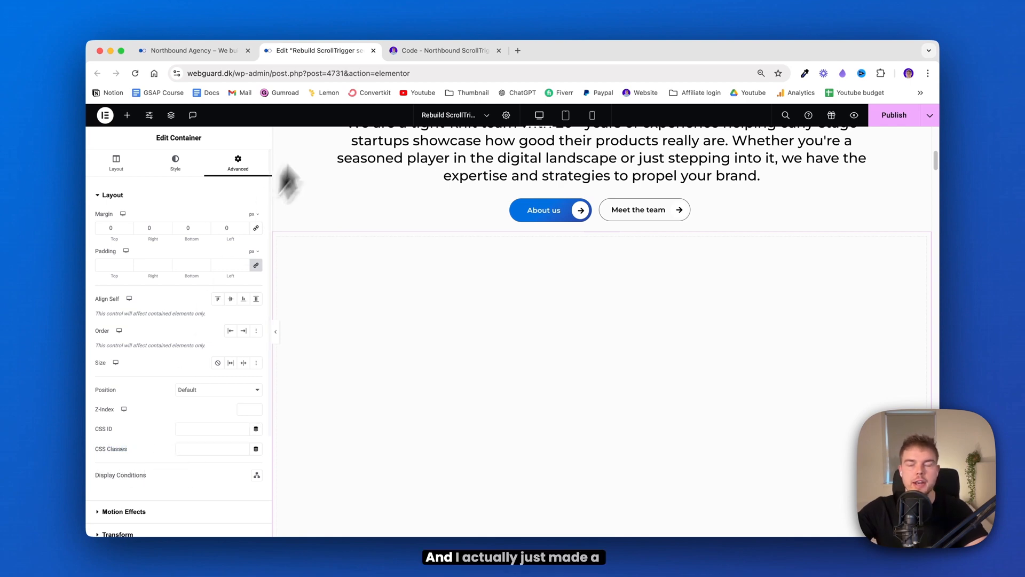
pyautogui.click(444, 50)
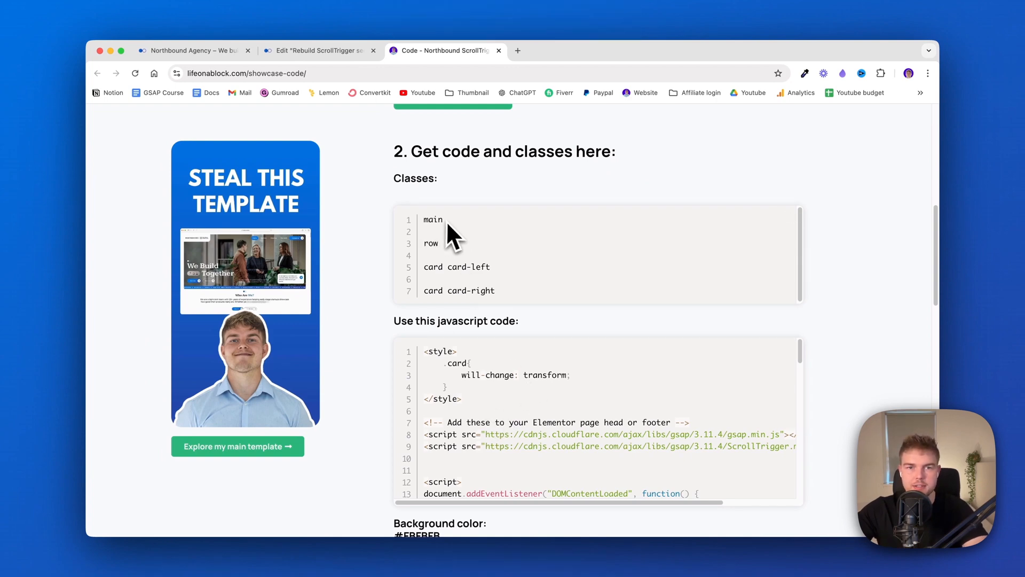
pyautogui.click(317, 50)
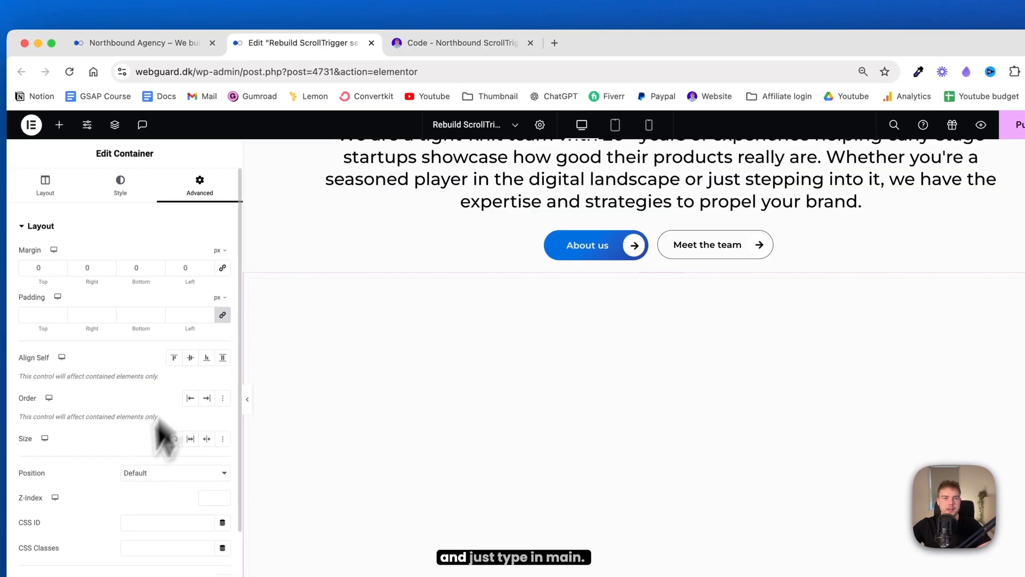
pyautogui.write('main')
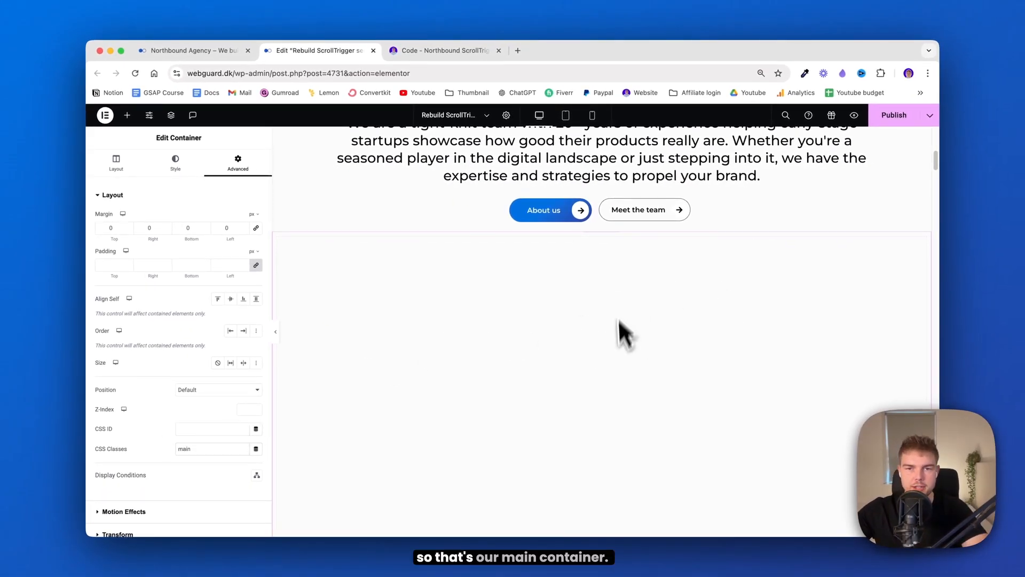
pyautogui.moveTo(594, 312)
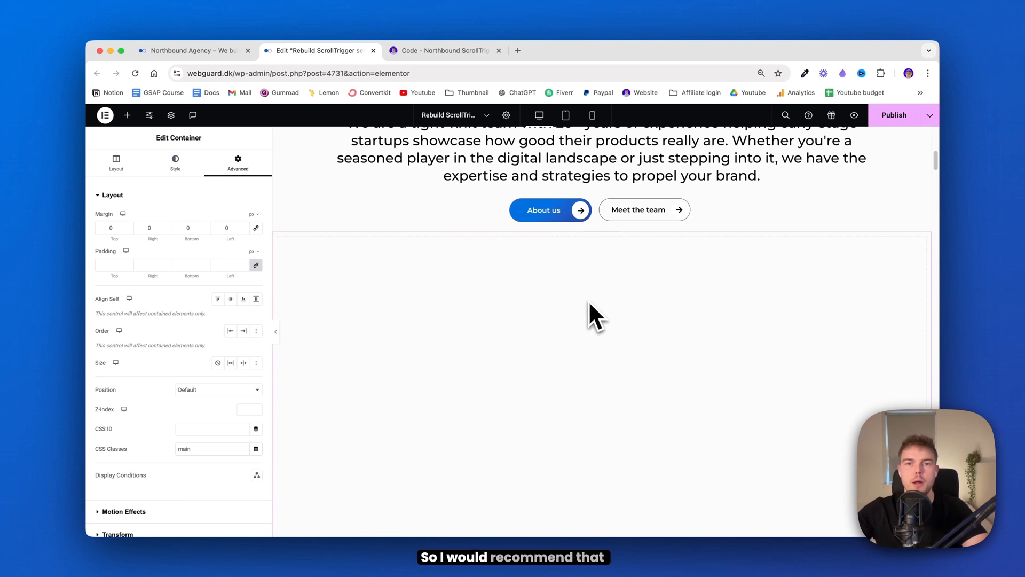
# - Rename the container to Main container in the Structure panel, then download the showcase images from the code page
pyautogui.rightClick(592, 314)
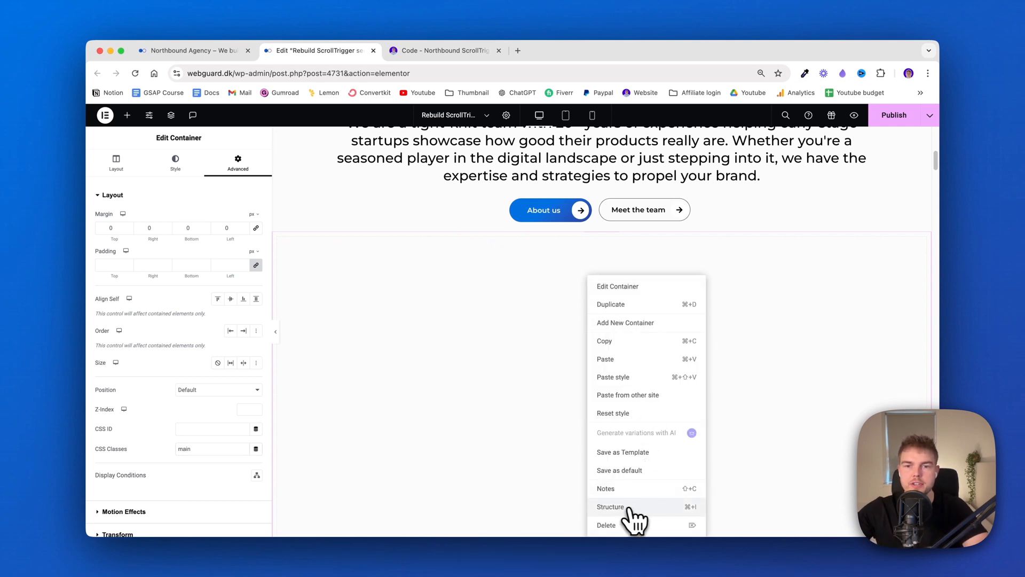
pyautogui.click(610, 506)
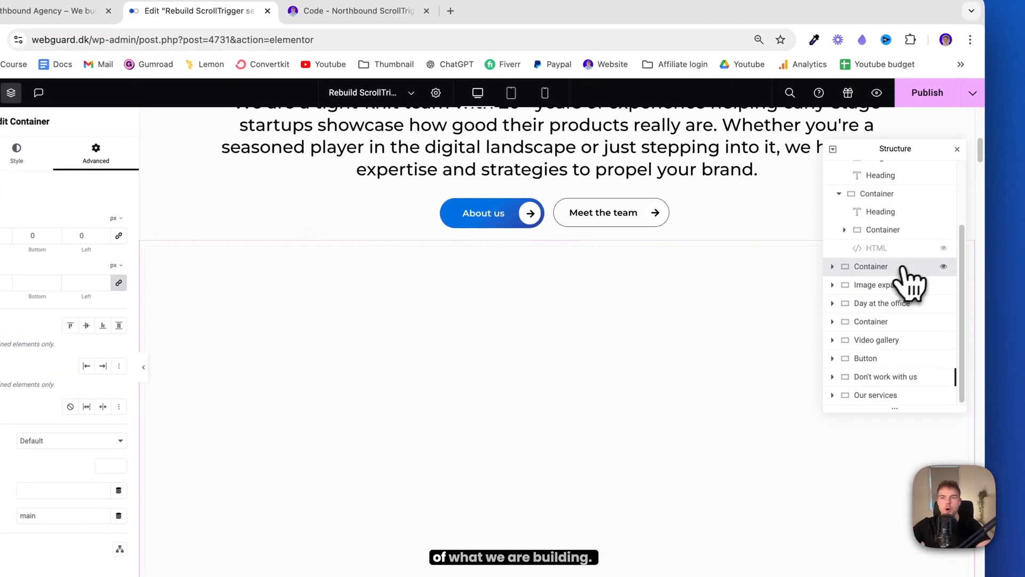
pyautogui.click(870, 266)
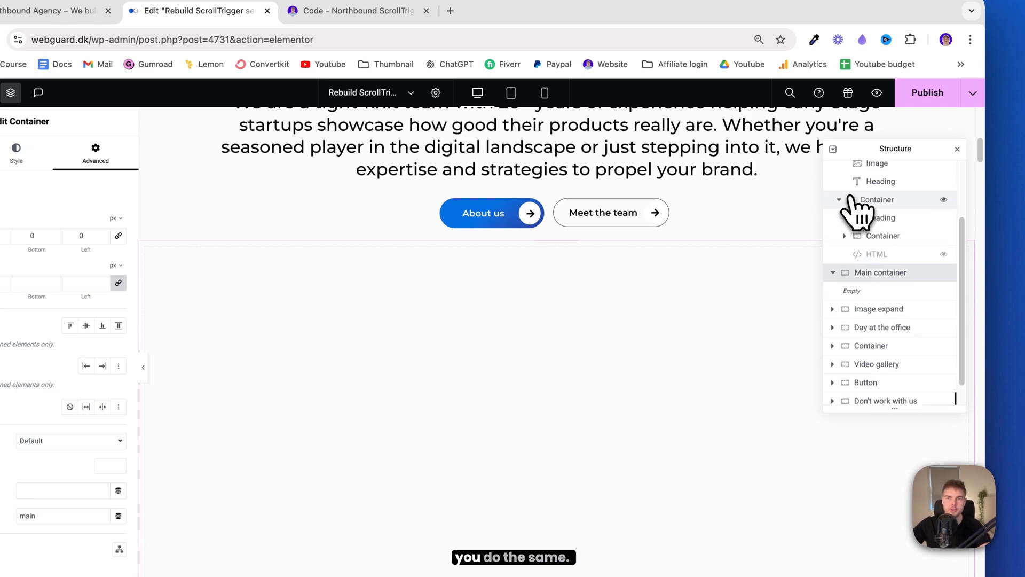
pyautogui.click(839, 200)
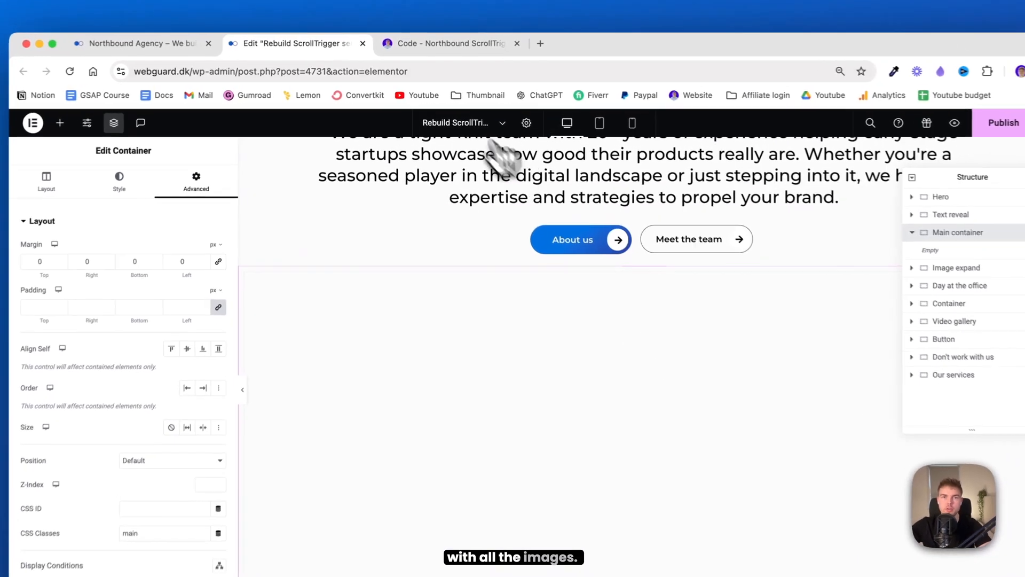
pyautogui.click(447, 44)
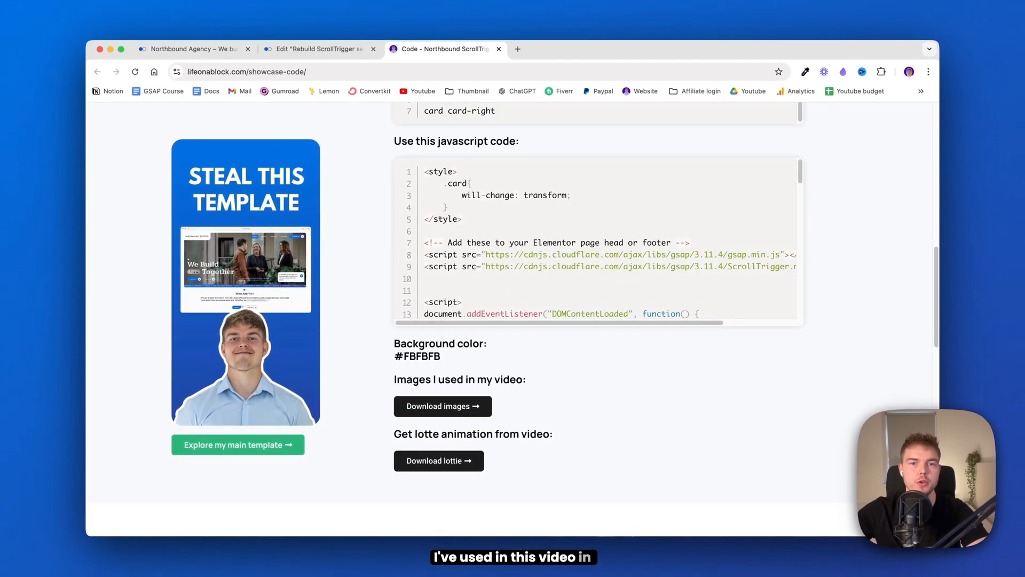
pyautogui.click(442, 406)
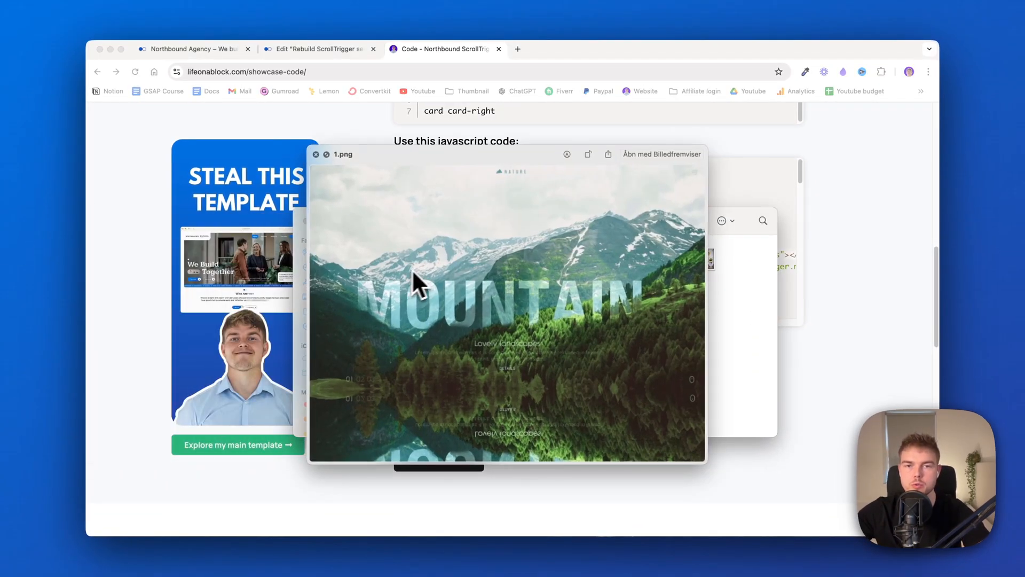
# - Add a full-width container inside Main container with centered content, 40 px gaps and the CSS class row
pyautogui.click(320, 50)
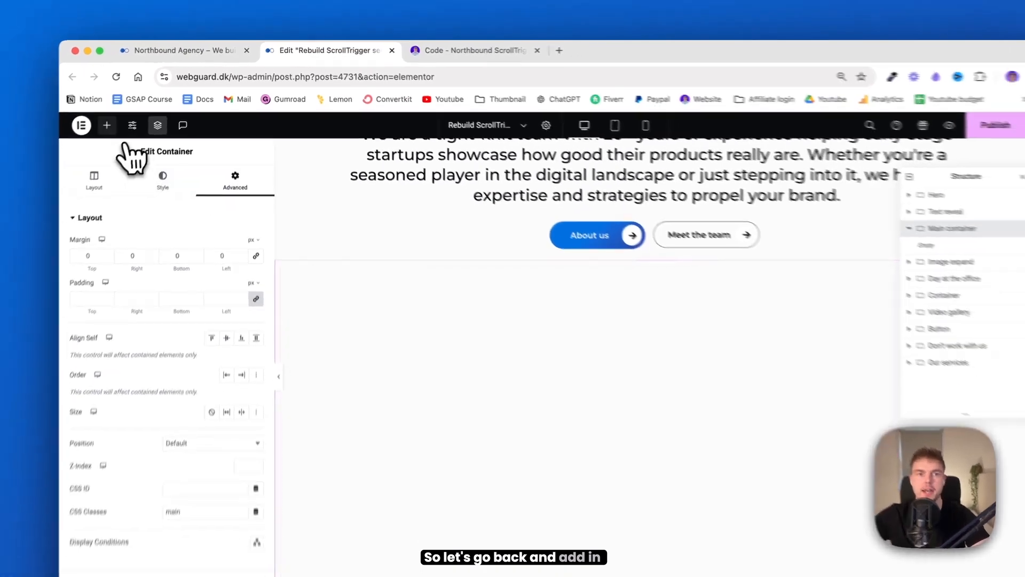
pyautogui.click(157, 125)
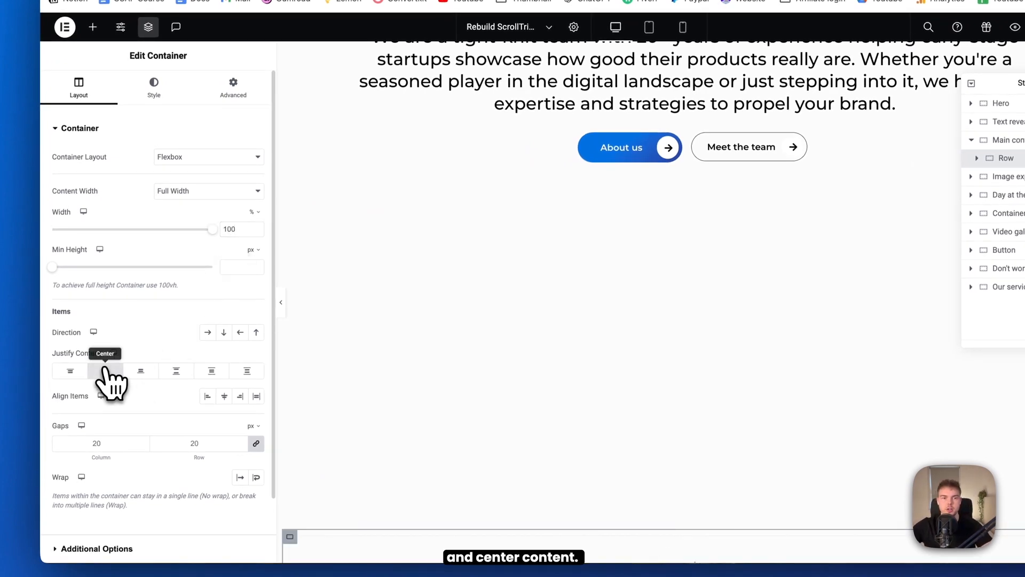
pyautogui.click(106, 370)
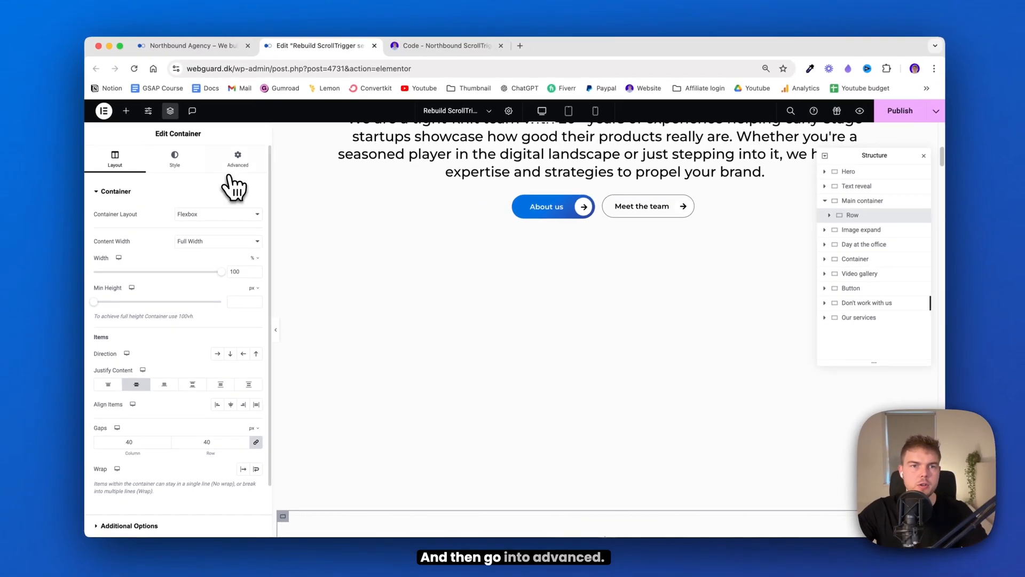
pyautogui.click(237, 159)
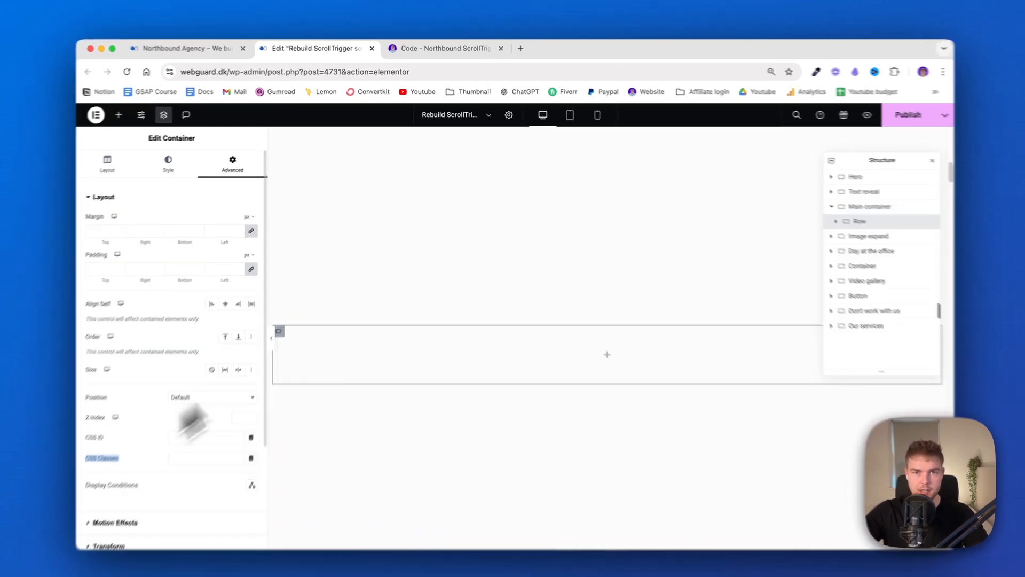
pyautogui.click(445, 48)
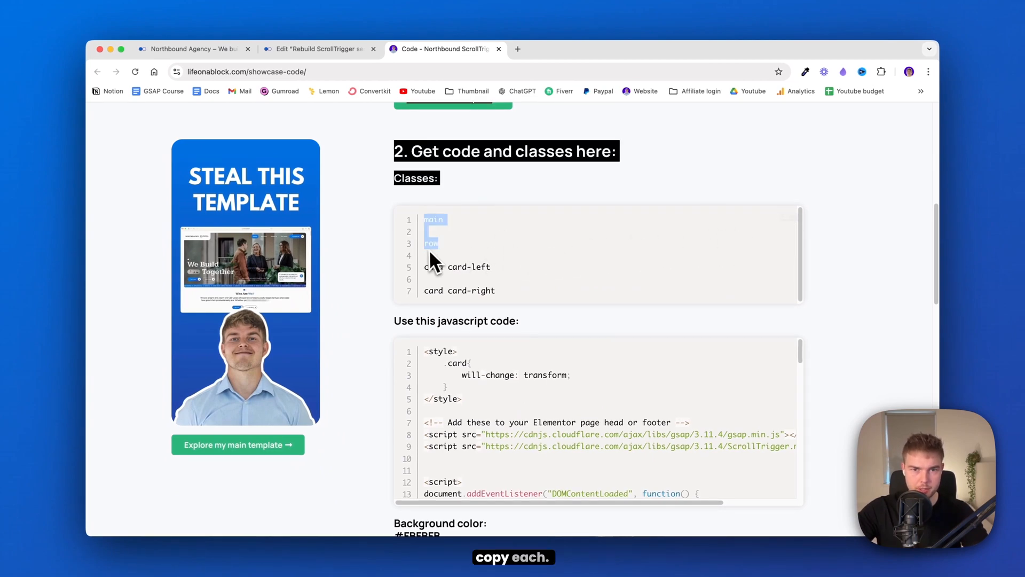
pyautogui.click(316, 51)
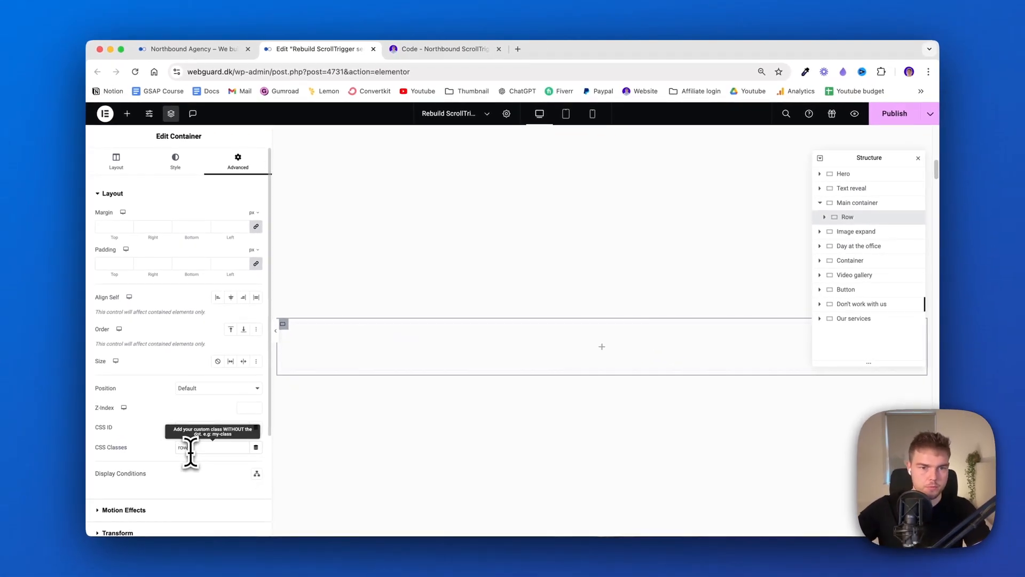
# - Add the mountain image into Row at 87% width with 30 px rounded corners
pyautogui.click(127, 113)
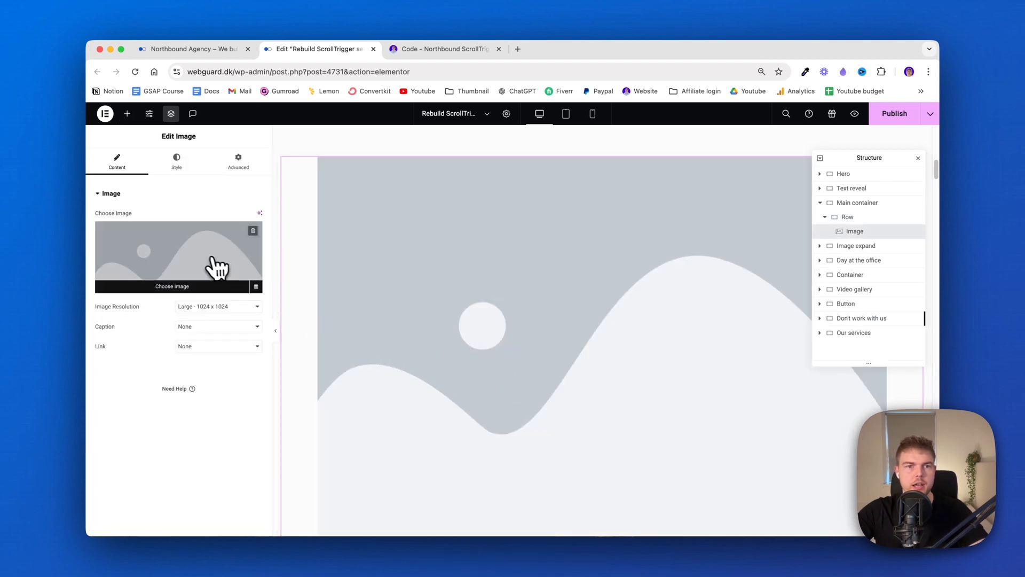
pyautogui.click(172, 286)
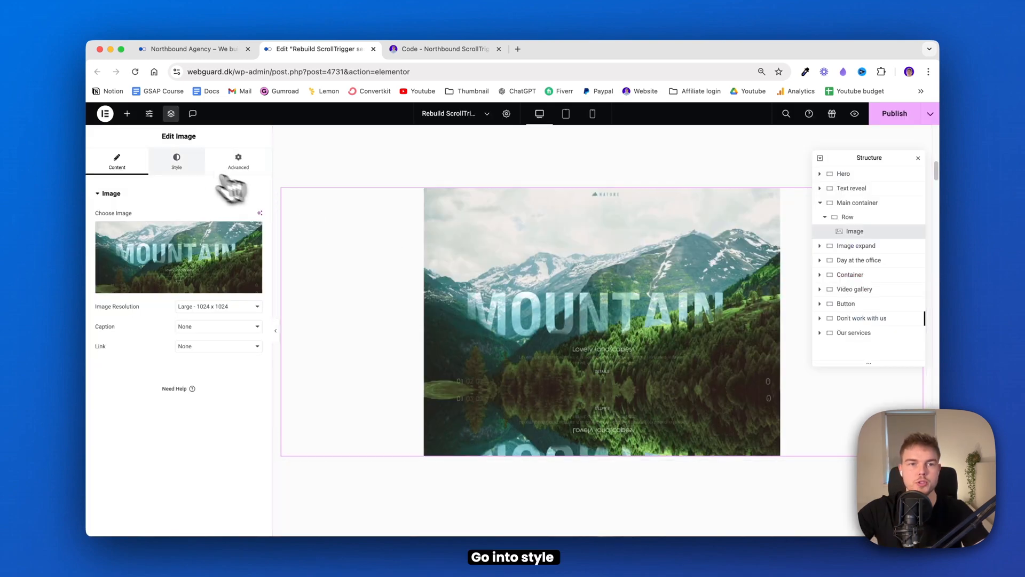
pyautogui.click(176, 161)
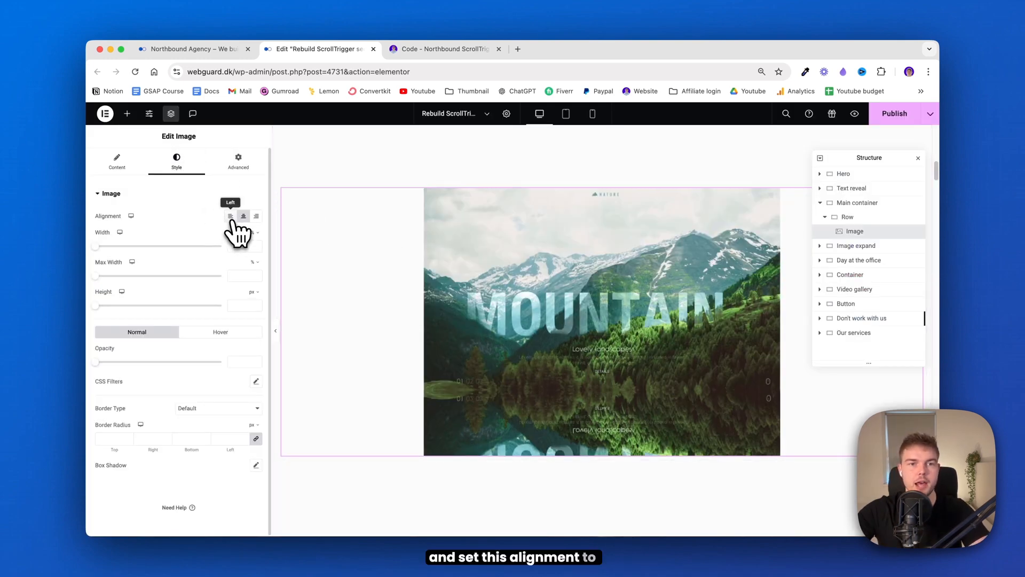
pyautogui.click(231, 215)
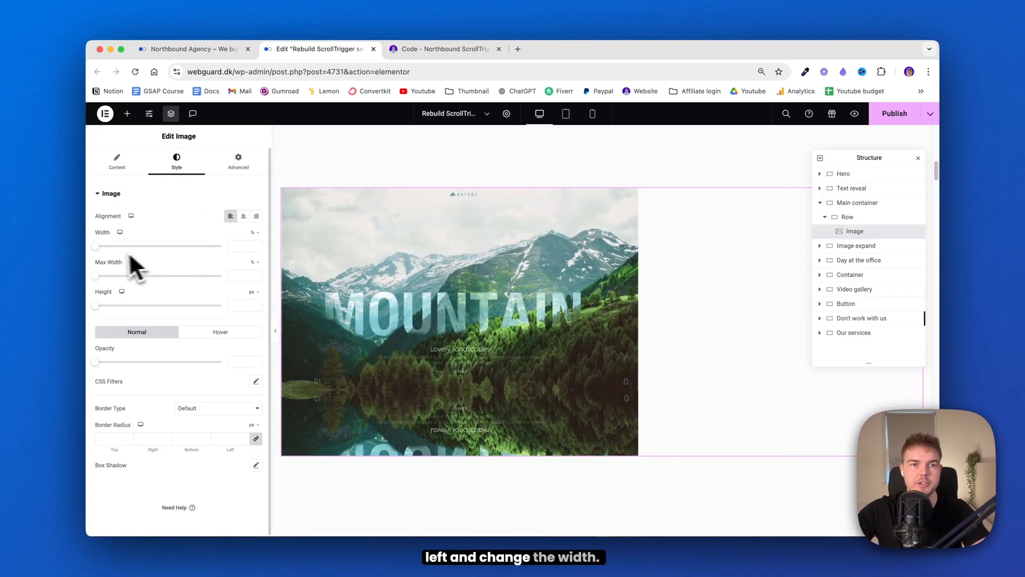
pyautogui.click(244, 246)
pyautogui.write('87')
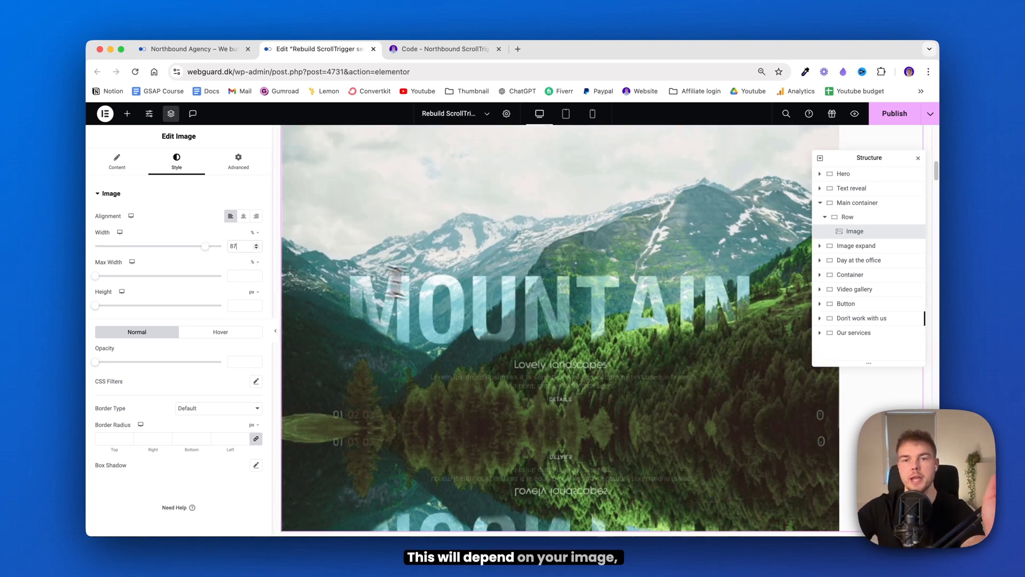
pyautogui.moveTo(576, 327)
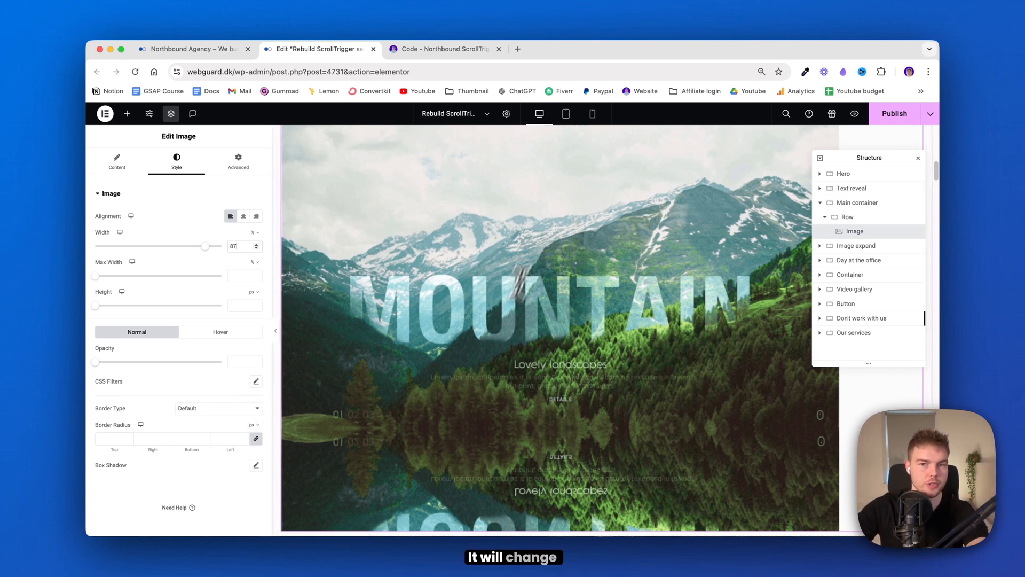
pyautogui.moveTo(489, 355)
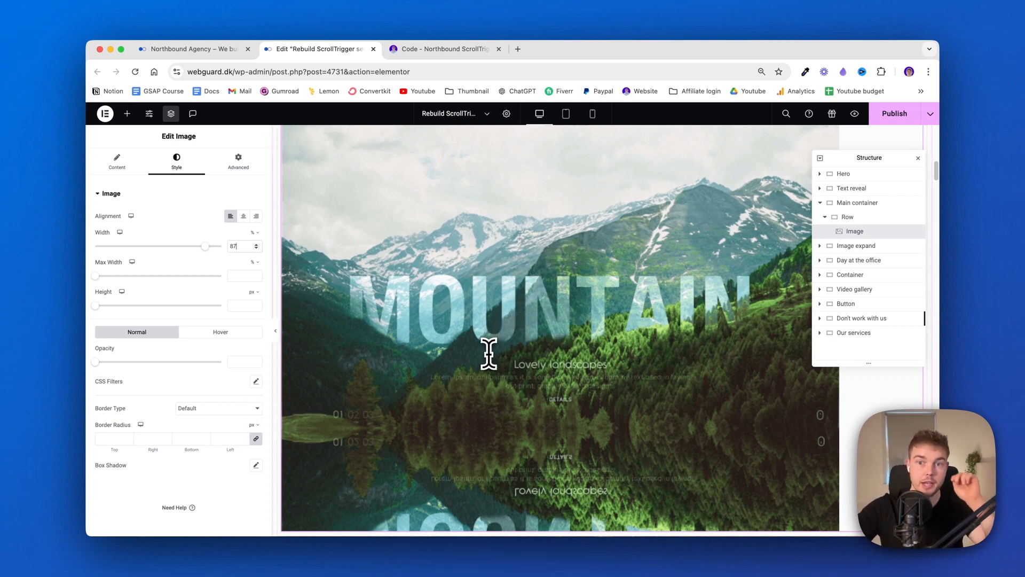
pyautogui.moveTo(88, 455)
pyautogui.write('30')
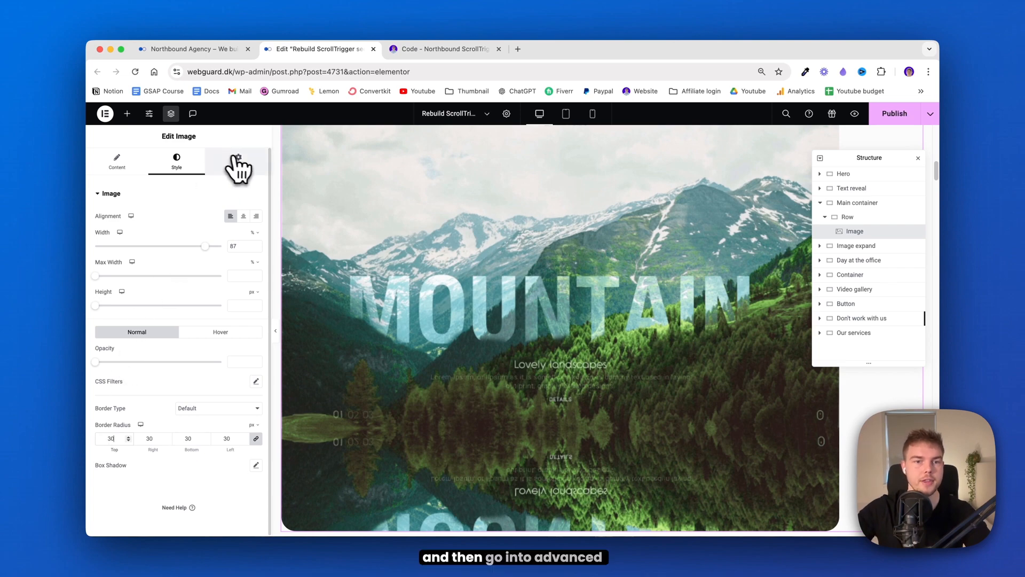
# - Give the image z-index 6 and the CSS classes card card-left from the code page
pyautogui.click(239, 161)
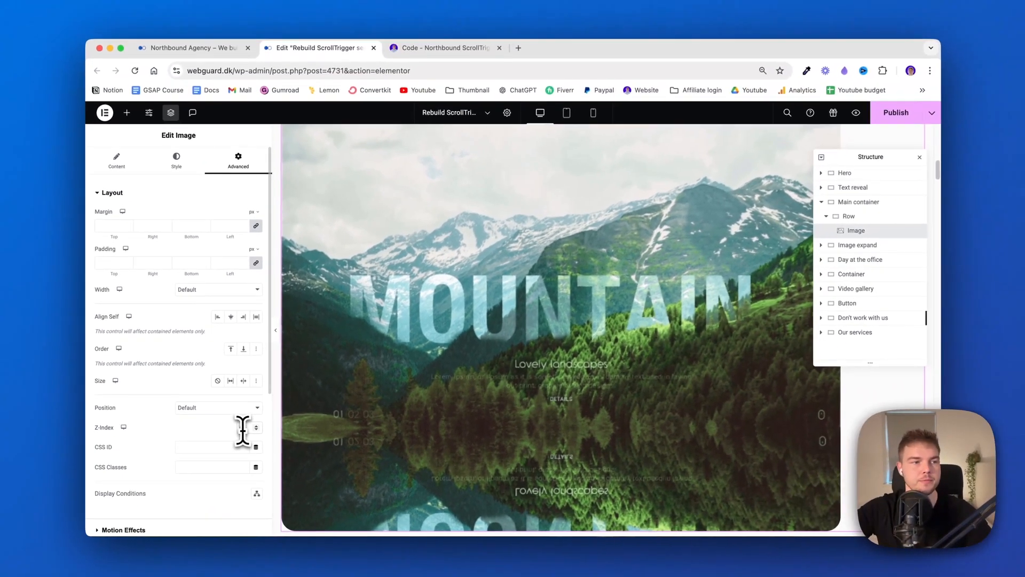
pyautogui.write('6')
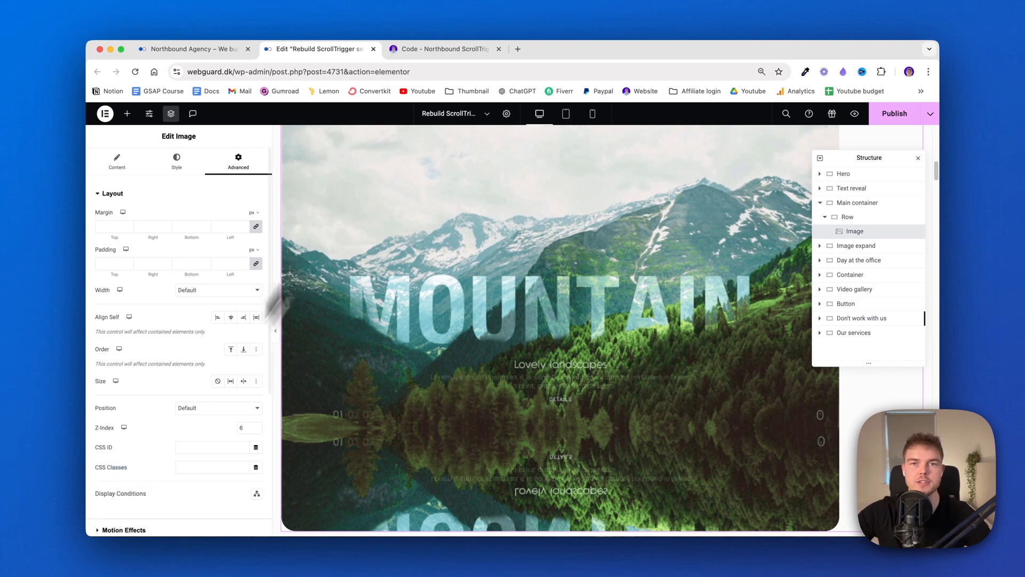
pyautogui.click(444, 48)
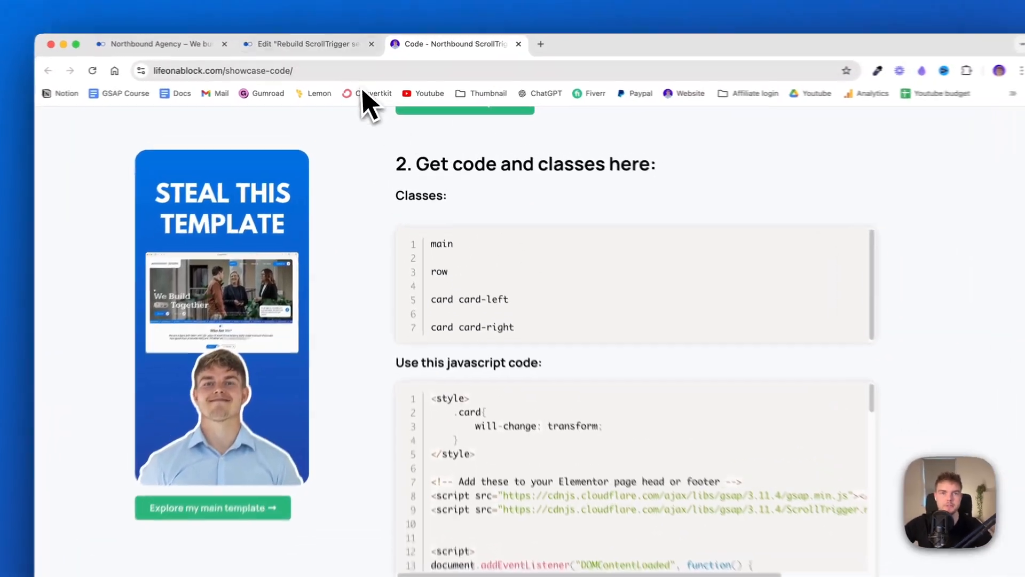
pyautogui.click(307, 44)
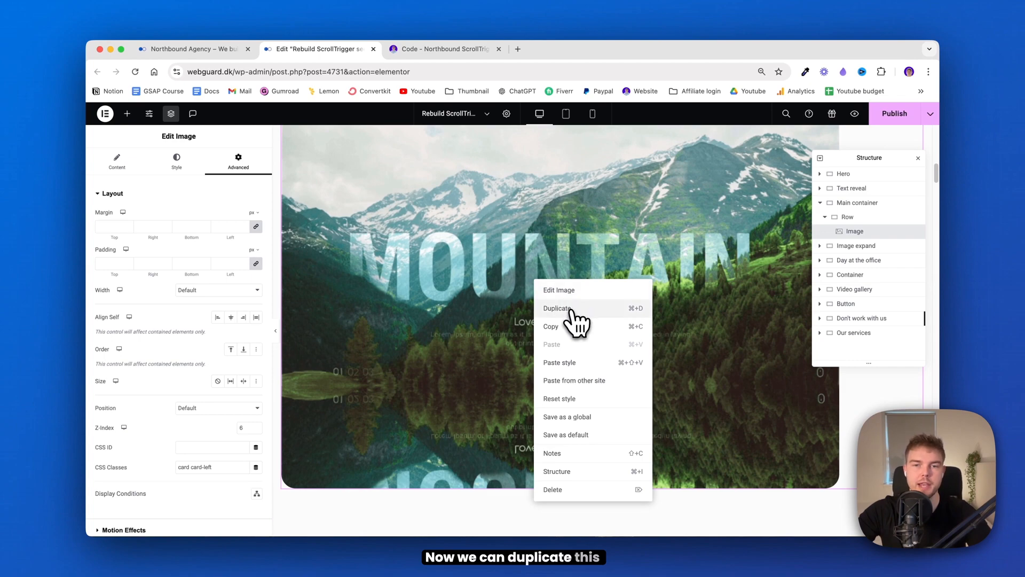
# - Duplicate the mountain image card so Row holds two cards
pyautogui.click(557, 308)
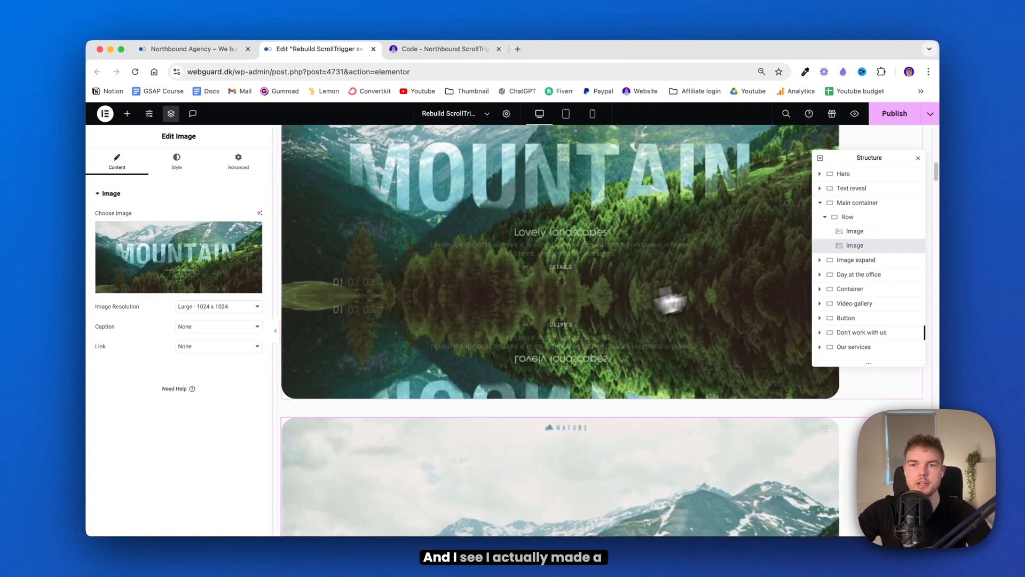
pyautogui.scroll(-3)
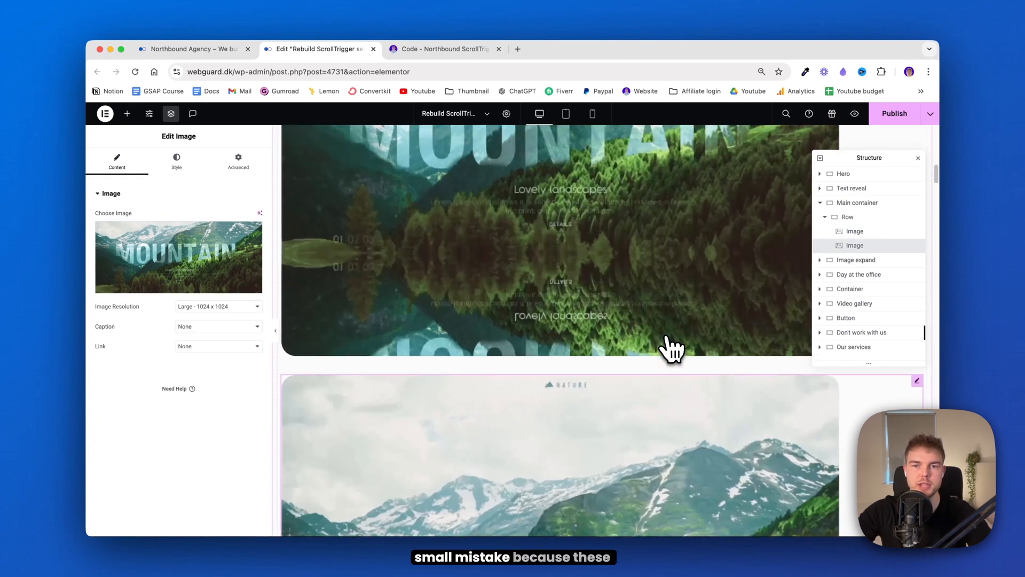
pyautogui.moveTo(467, 254)
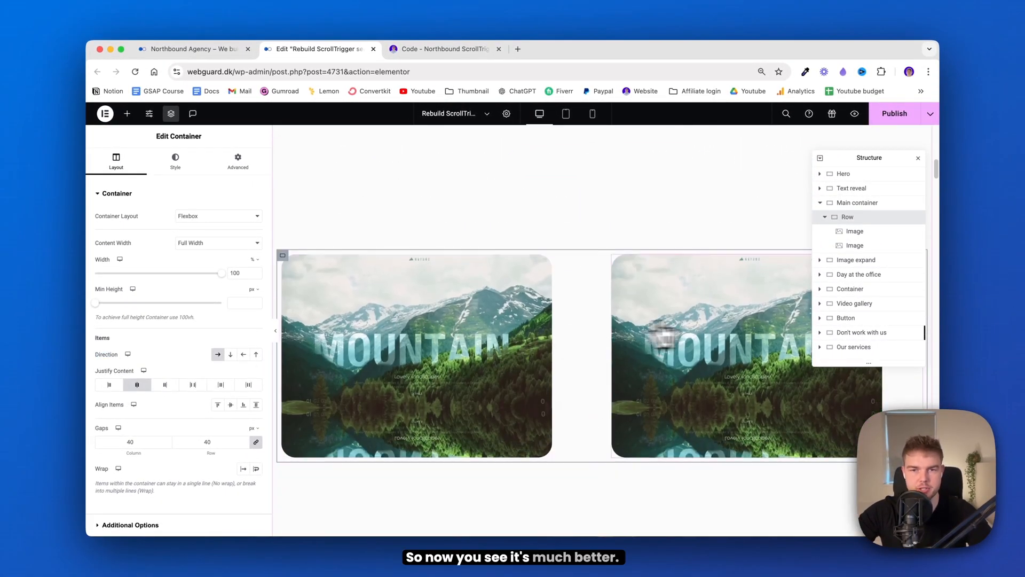
pyautogui.moveTo(468, 321)
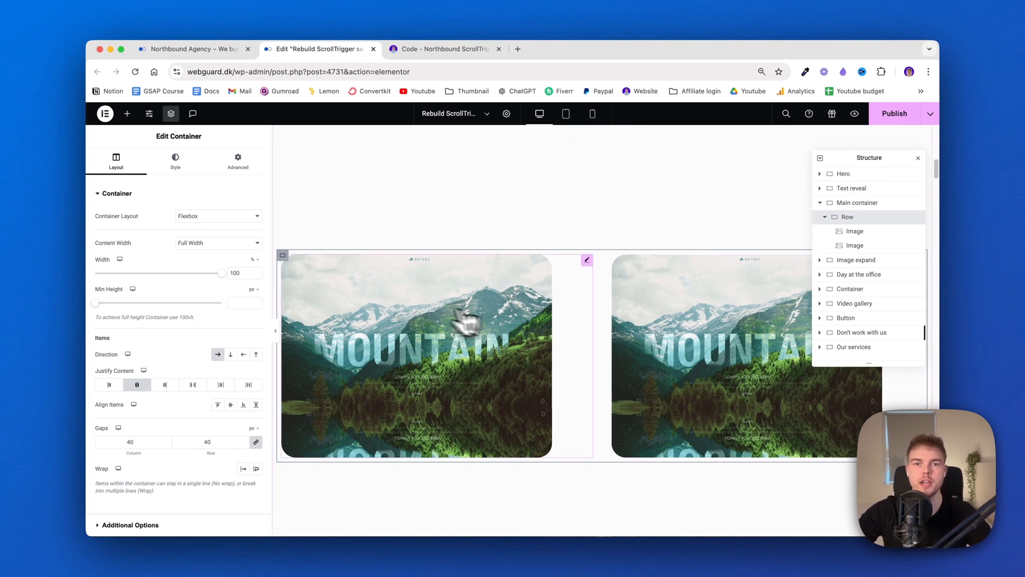
pyautogui.moveTo(863, 161)
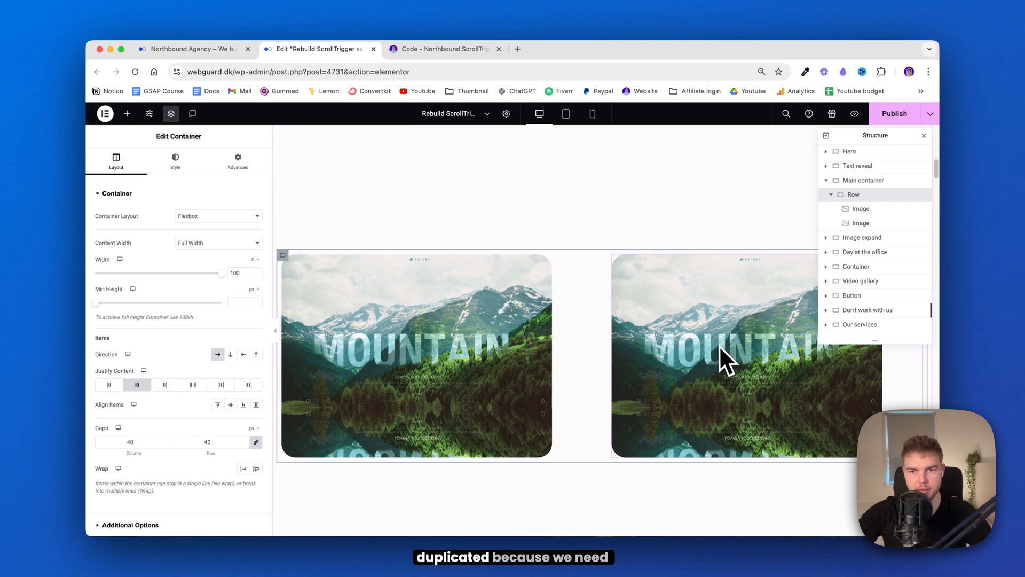
# - Swap the second card to the Italy image, right-aligned at 83% width
pyautogui.click(712, 353)
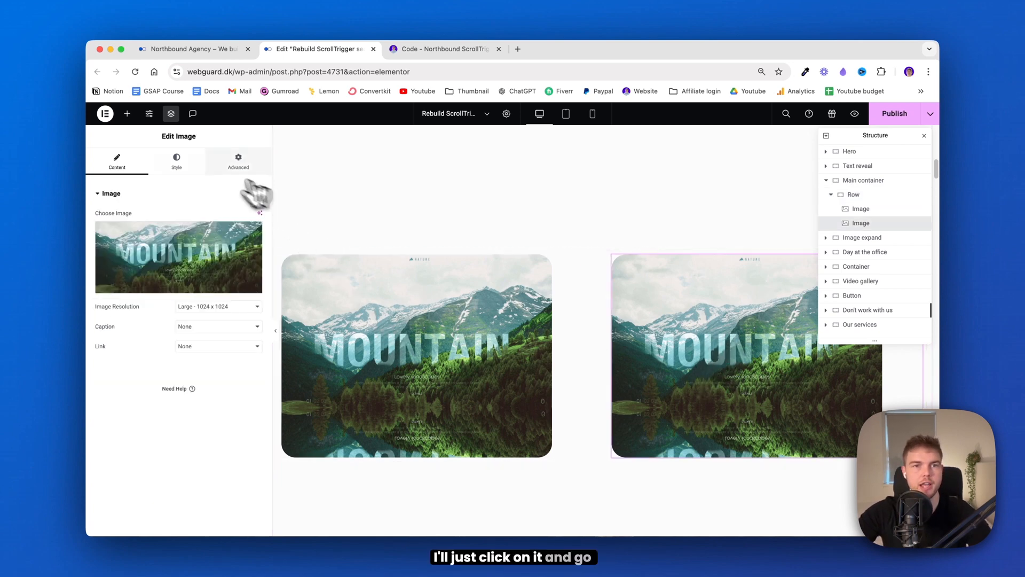
pyautogui.click(177, 162)
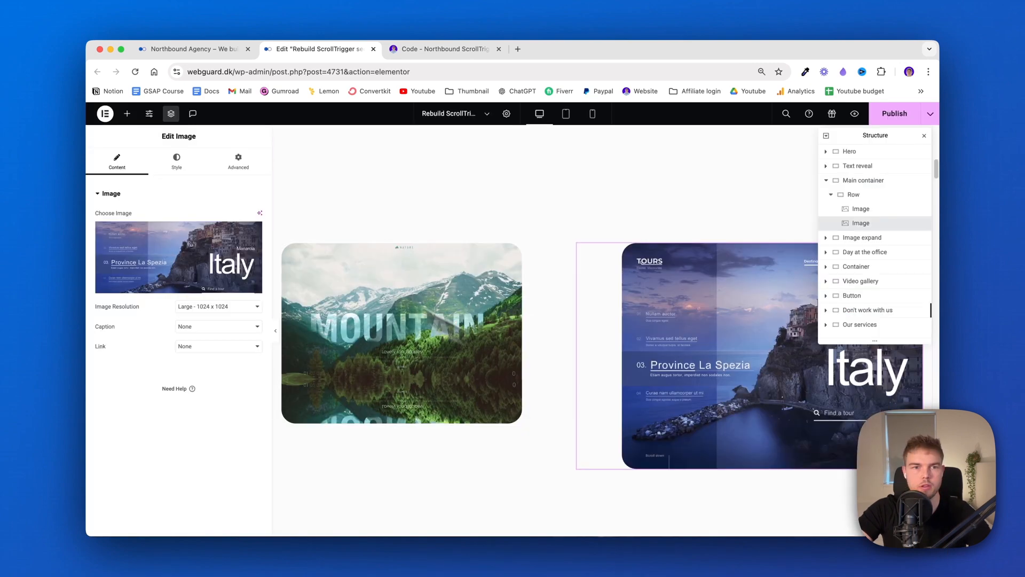
pyautogui.click(176, 161)
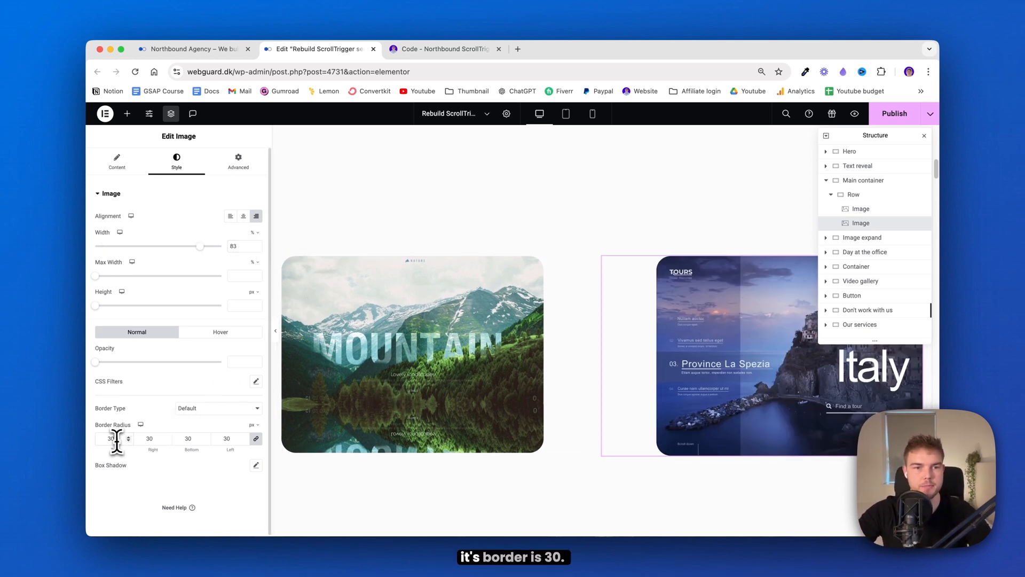
pyautogui.moveTo(238, 160)
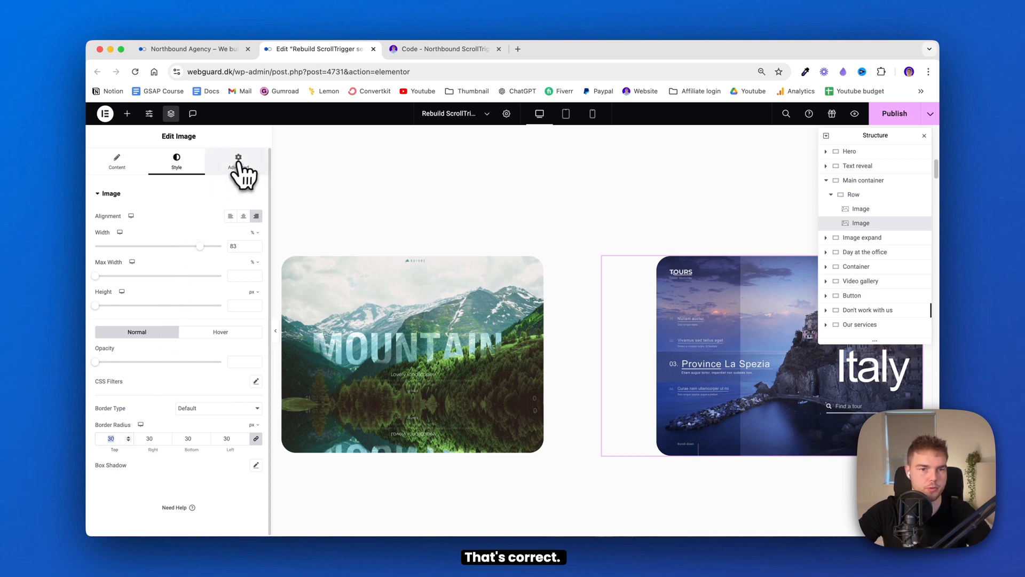
pyautogui.click(237, 161)
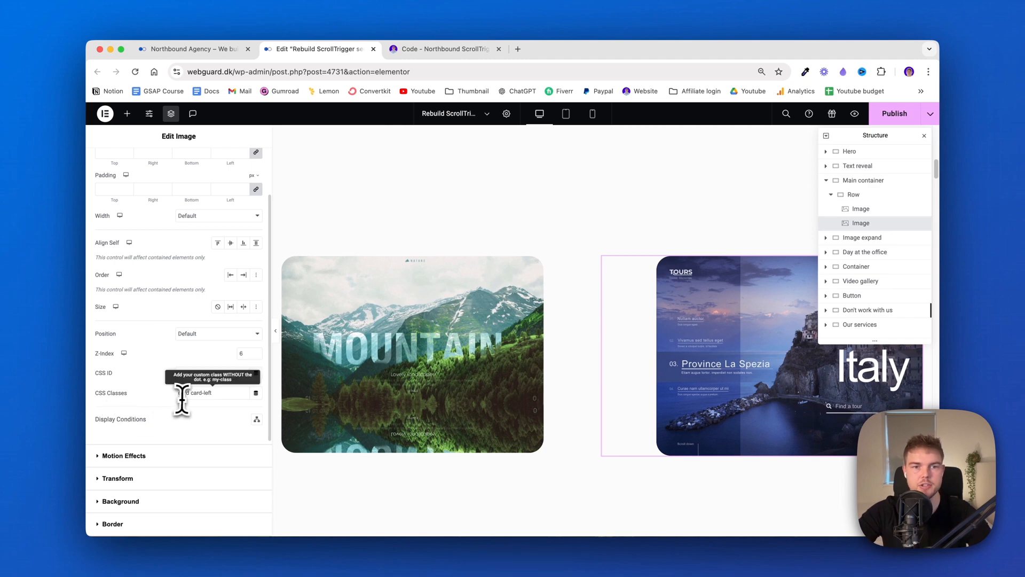
# - Copy 'right' from the code page to change the second card's classes to card card-right
pyautogui.click(448, 41)
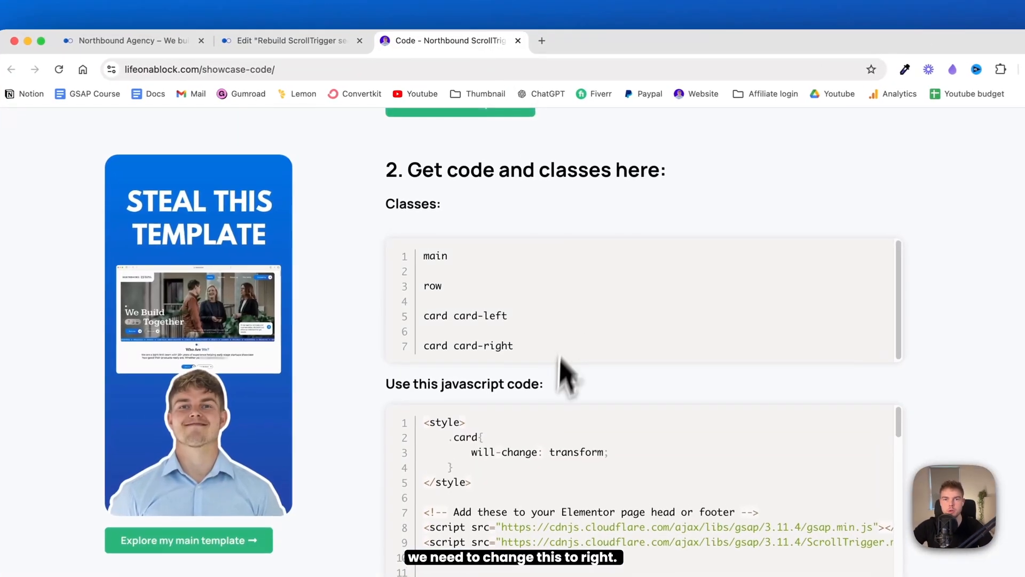
pyautogui.rightClick(480, 290)
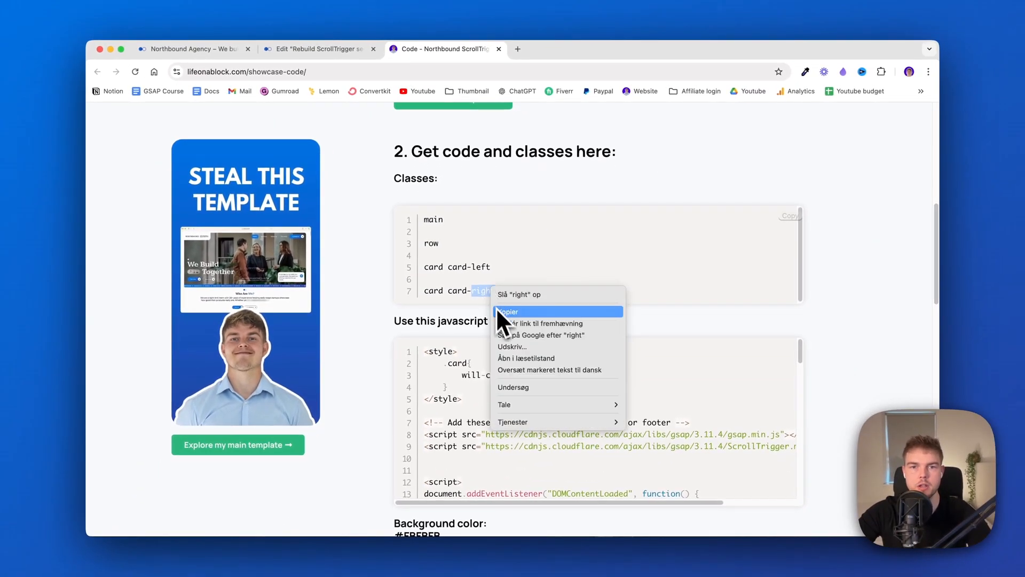
pyautogui.click(317, 48)
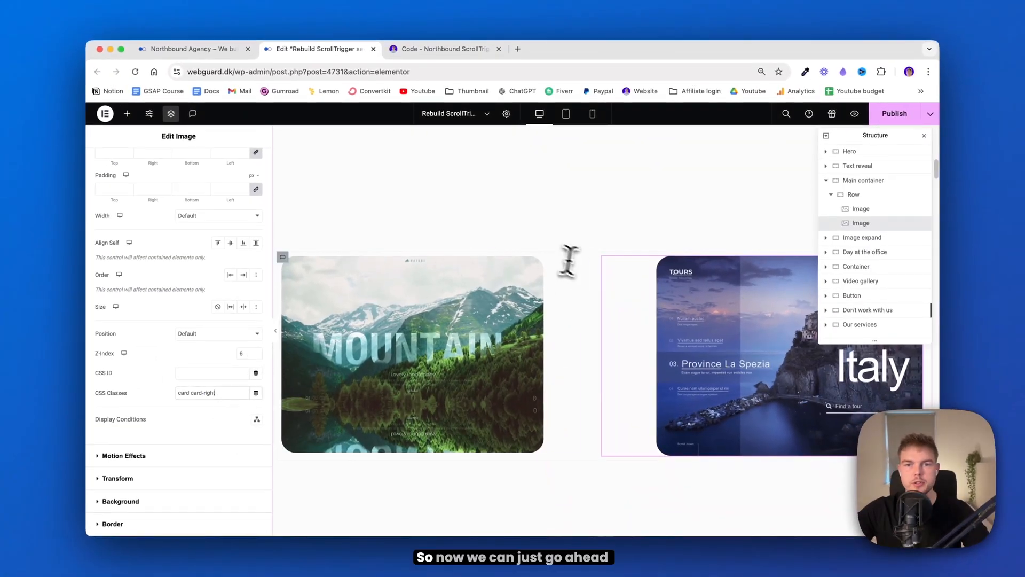
# - Duplicate the Row container to build further rows of paired cards, swapping in sneaker and Nature screenshots
pyautogui.click(853, 195)
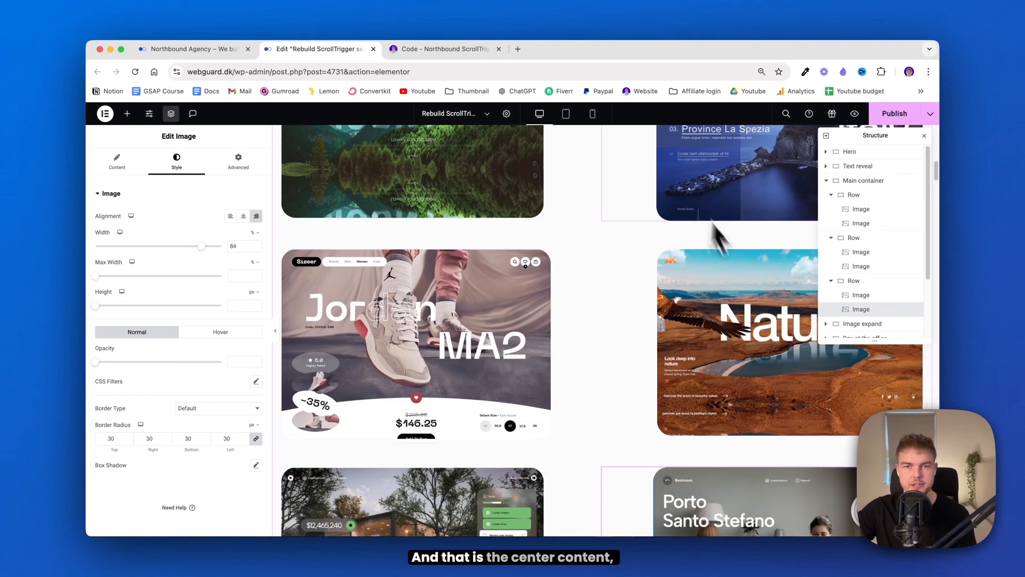
pyautogui.moveTo(579, 248)
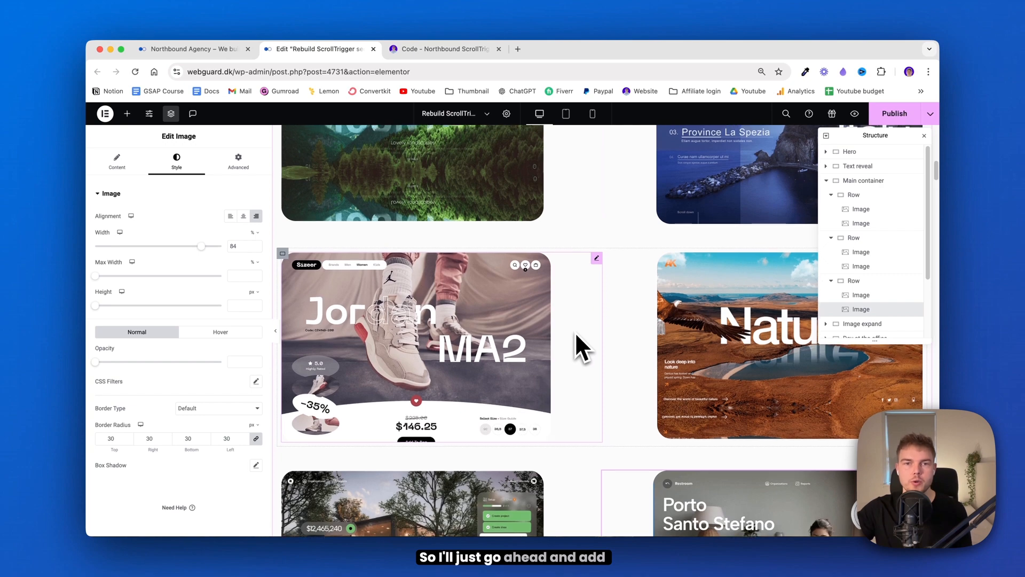
# - Add an empty container at the top of Main container and select it as Main content
pyautogui.scroll(3)
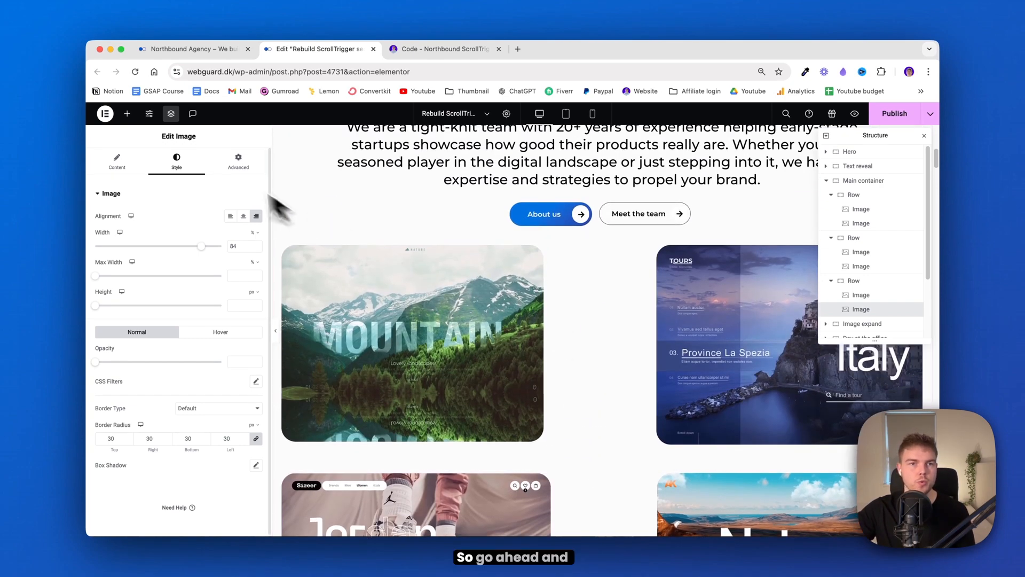
pyautogui.click(127, 113)
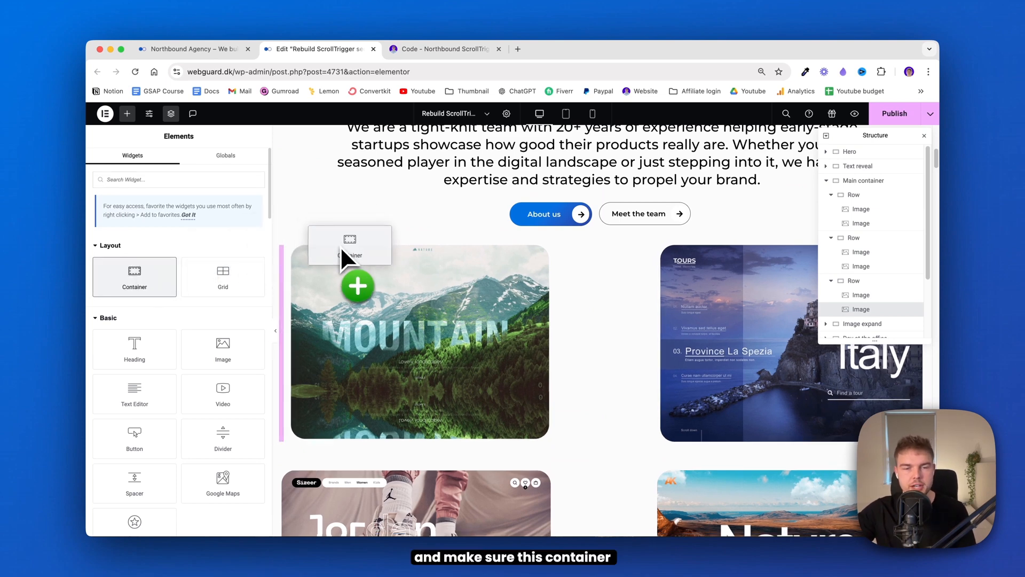
pyautogui.click(349, 256)
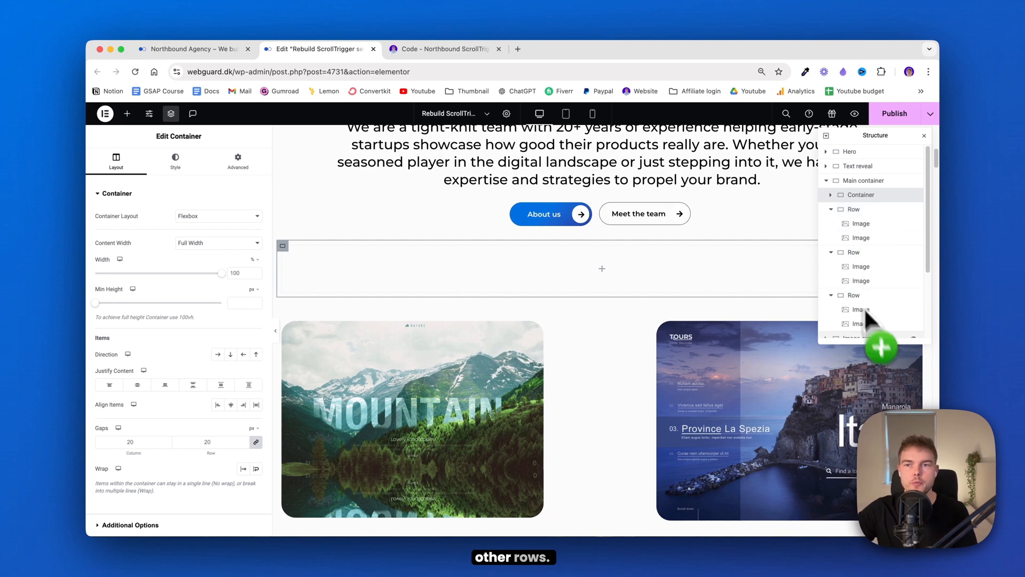
pyautogui.moveTo(861, 194)
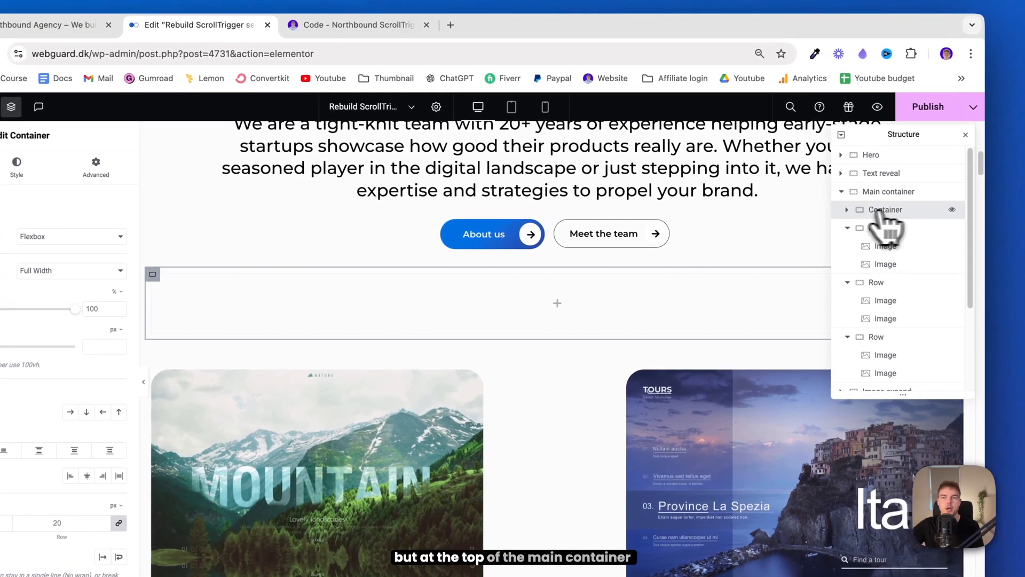
pyautogui.click(845, 209)
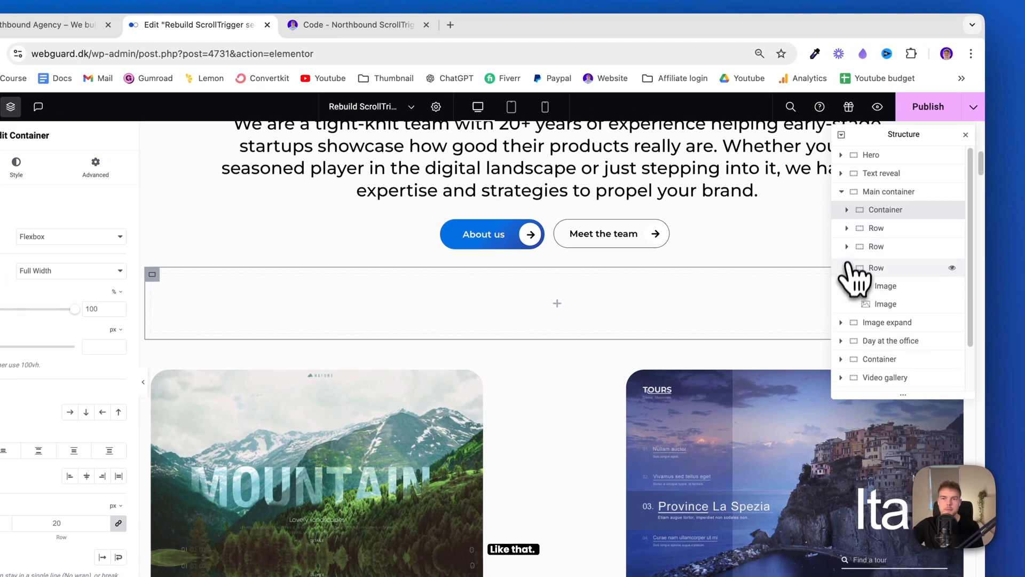
pyautogui.click(848, 209)
pyautogui.write('600')
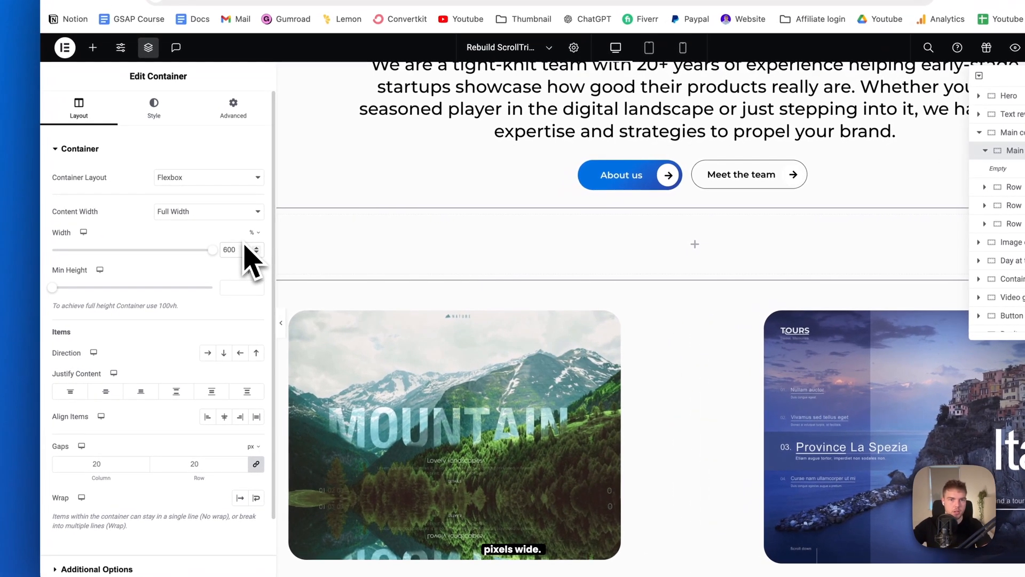
# - Set Main content to 600 px width with centred items and 10 px gaps, then add a Heading widget
pyautogui.click(250, 231)
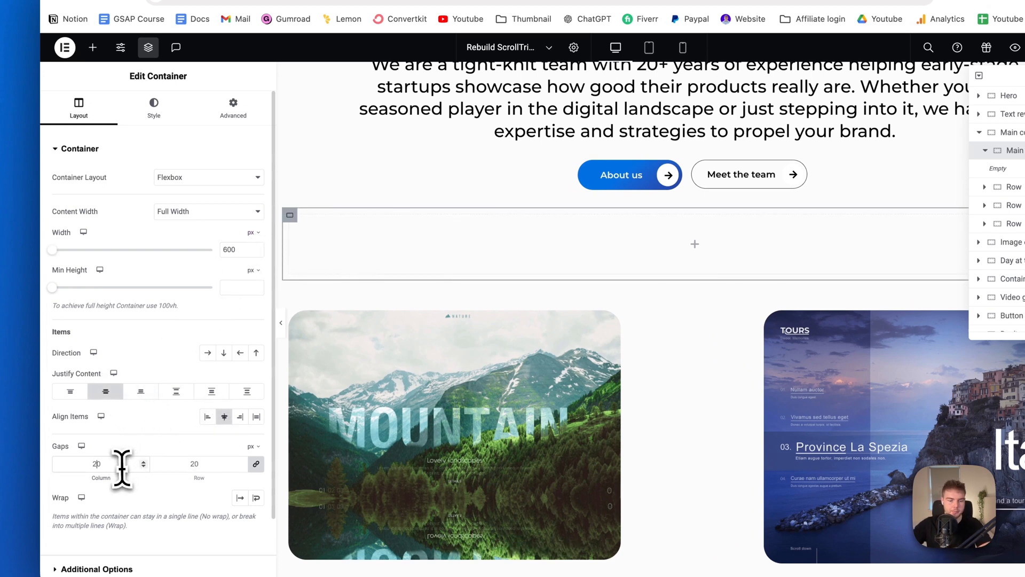
pyautogui.write('10')
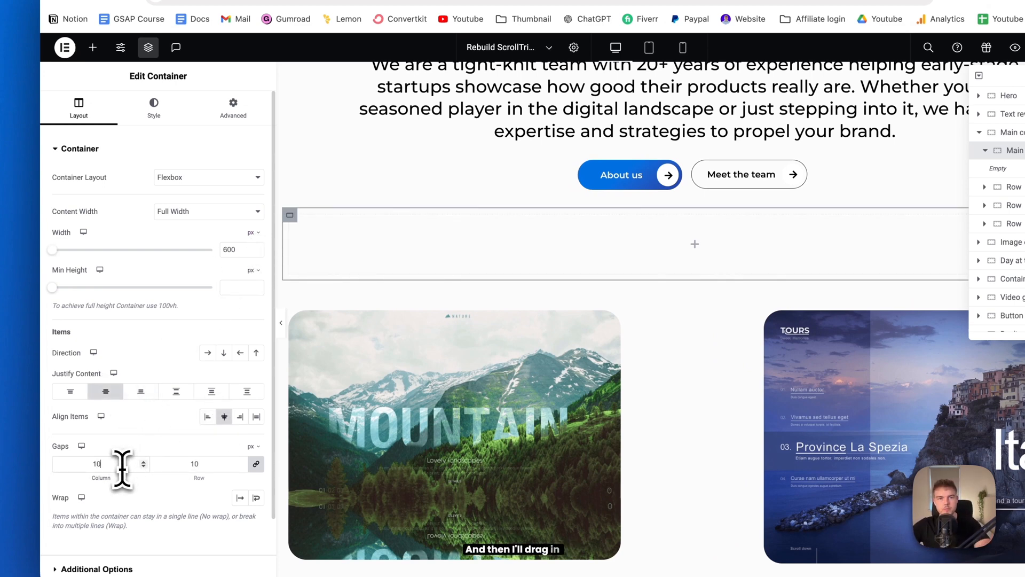
pyautogui.click(92, 47)
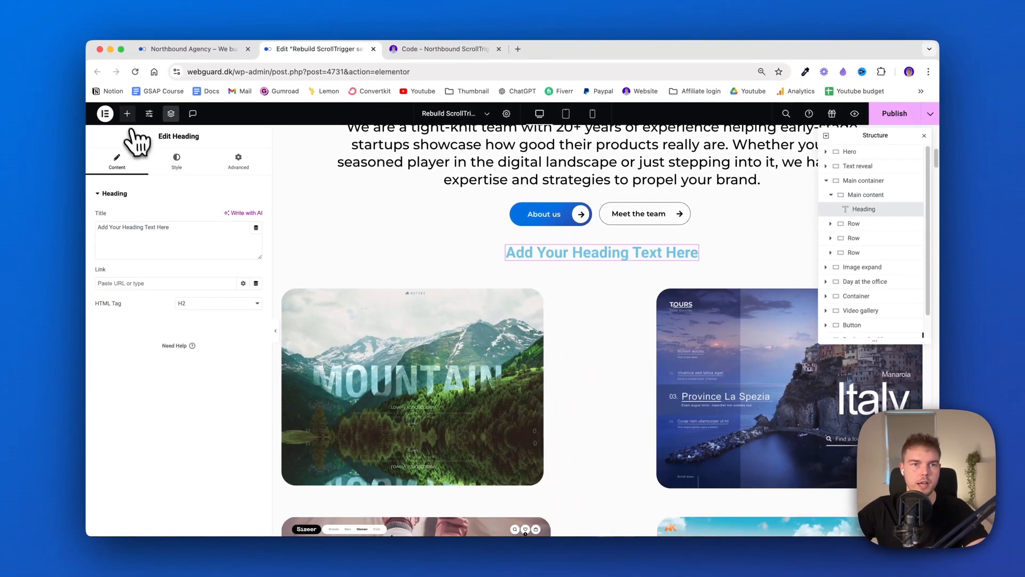
# - Add a small logo image, text editor, button and a Lottie widget into Main content
pyautogui.click(127, 113)
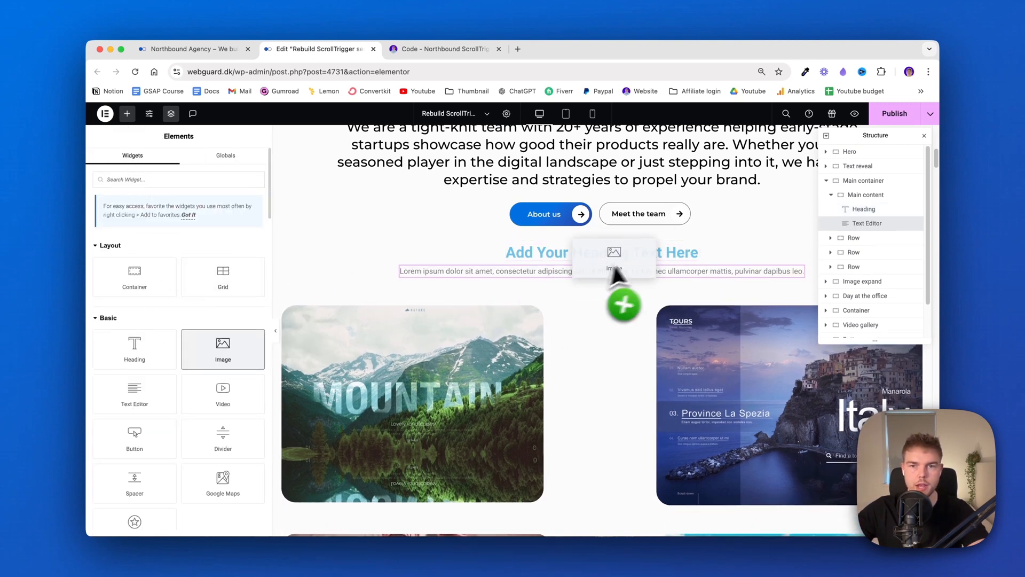
pyautogui.click(613, 252)
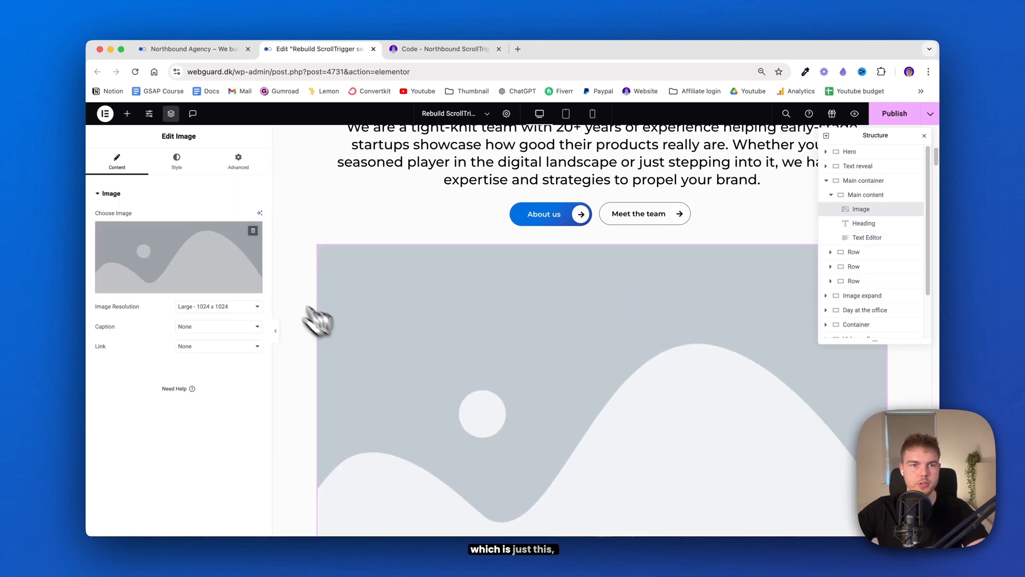
pyautogui.click(177, 162)
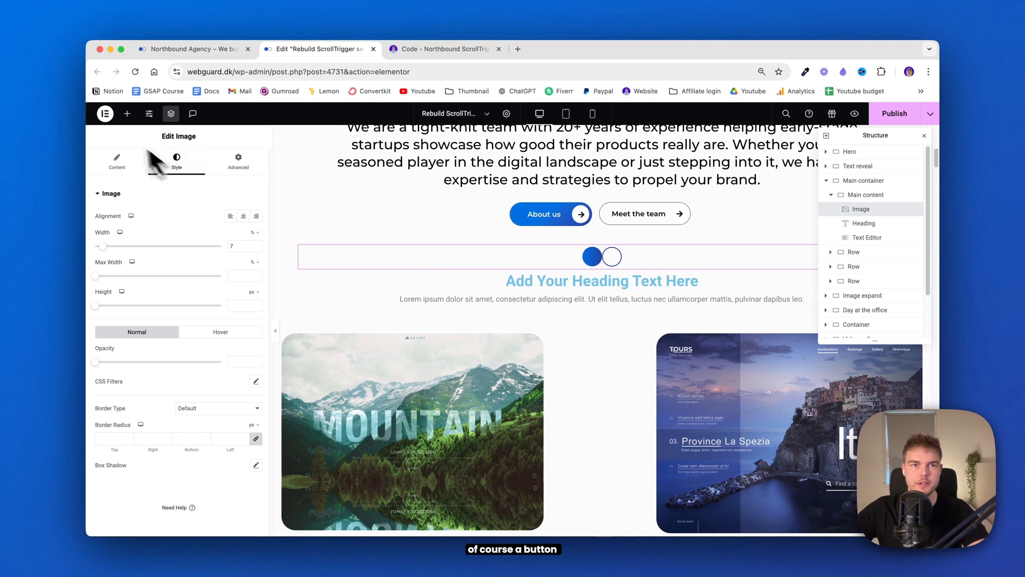
pyautogui.click(127, 114)
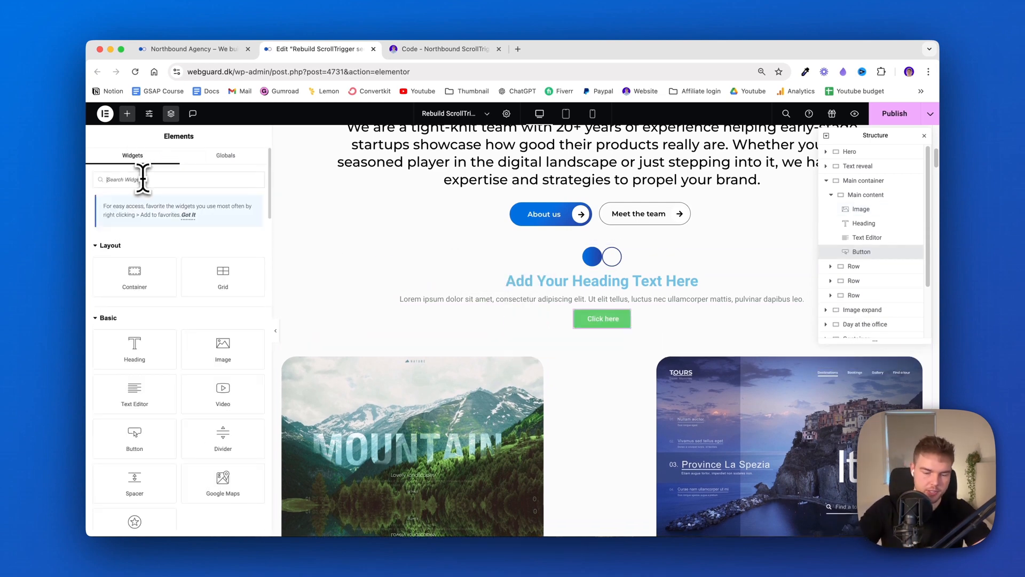
pyautogui.write('lott')
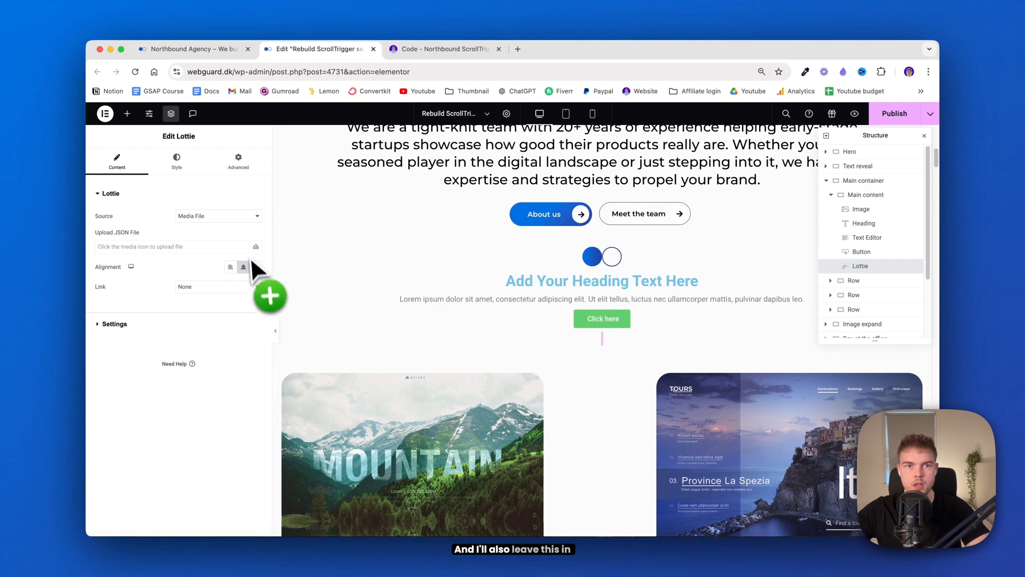
# - Download the Lottie animation JSON, load it into the Lottie widget and give it 200 px top padding
pyautogui.click(447, 37)
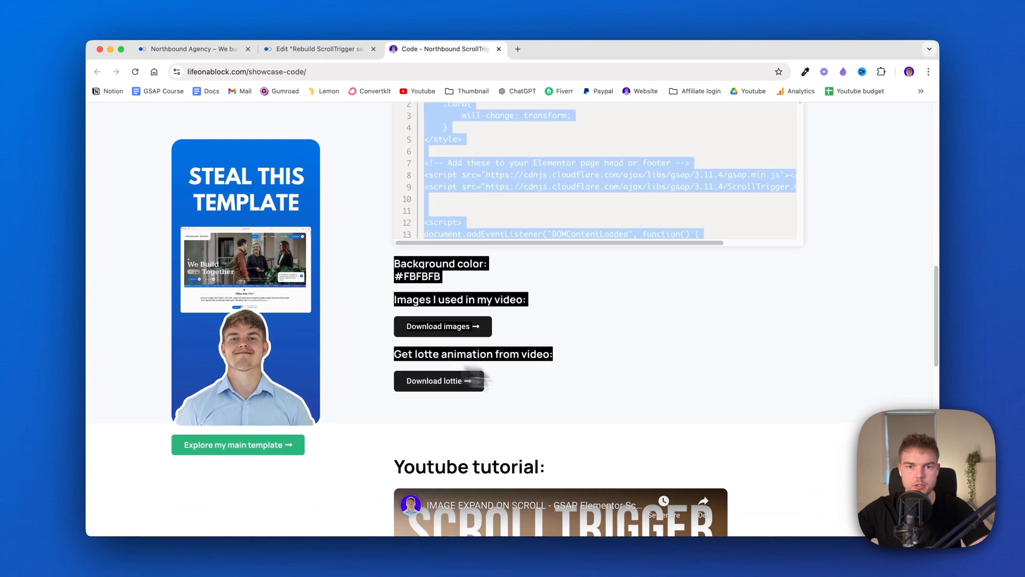
pyautogui.click(319, 48)
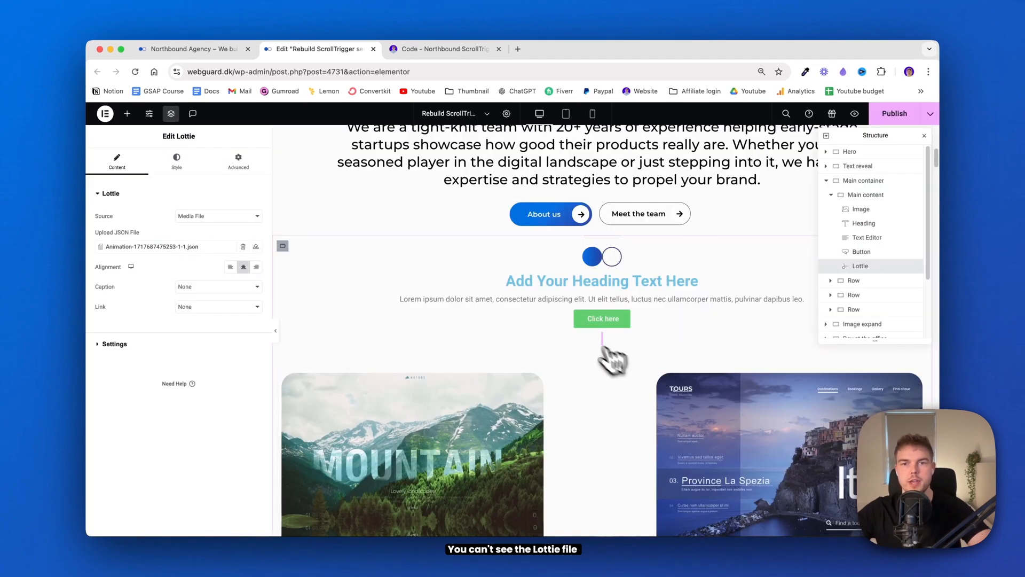
pyautogui.moveTo(592, 354)
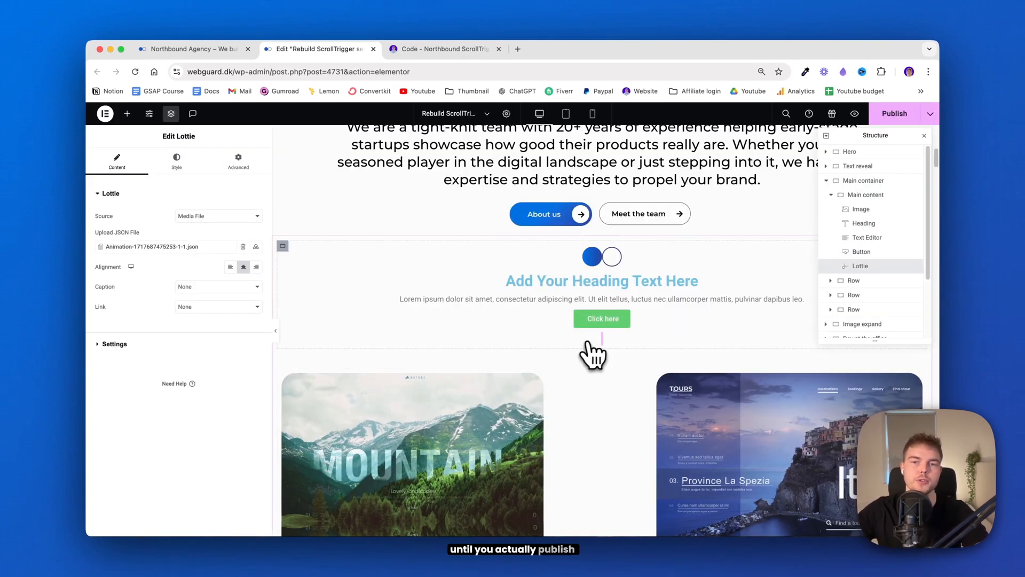
pyautogui.moveTo(652, 351)
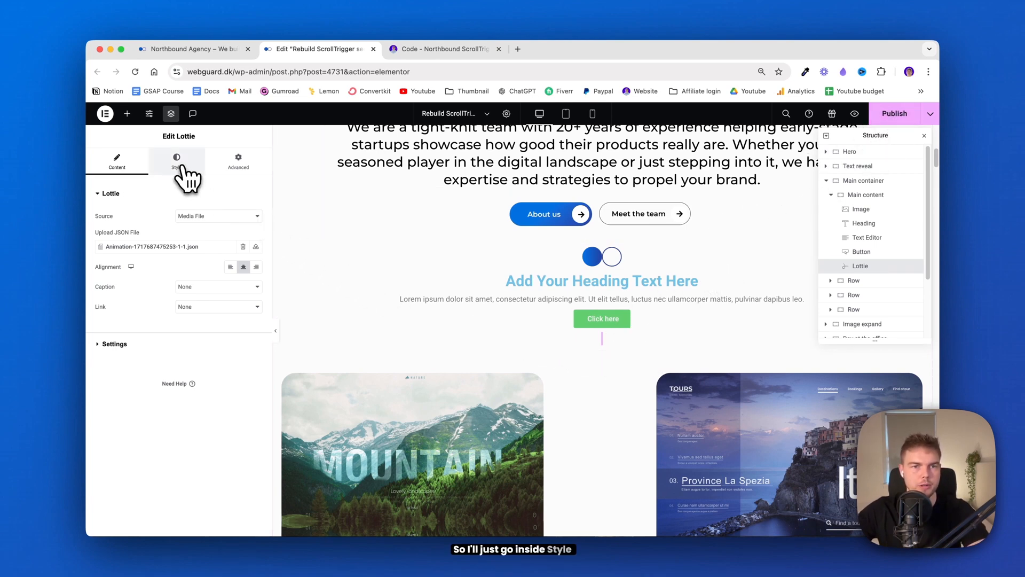
pyautogui.click(177, 160)
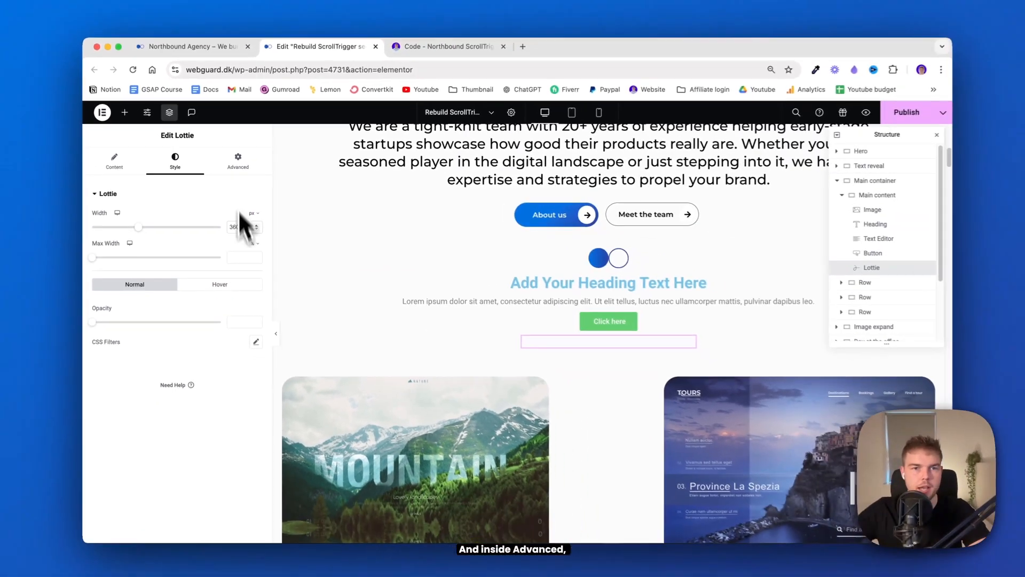
pyautogui.click(238, 160)
pyautogui.write('200')
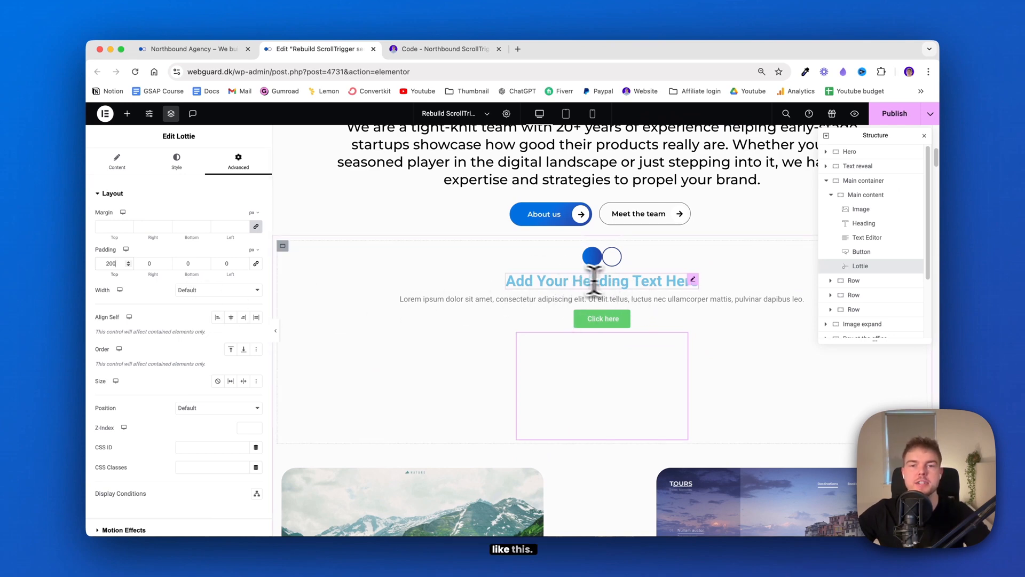
# - Write the Some Of Our Work heading, project paragraph and Explore our work button, then select Main content
pyautogui.click(868, 237)
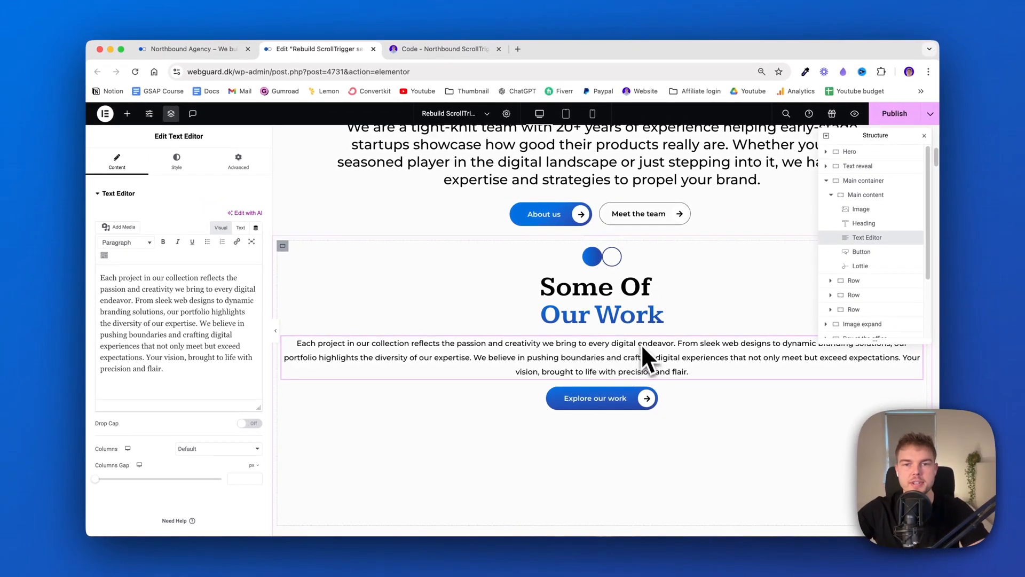
pyautogui.moveTo(334, 281)
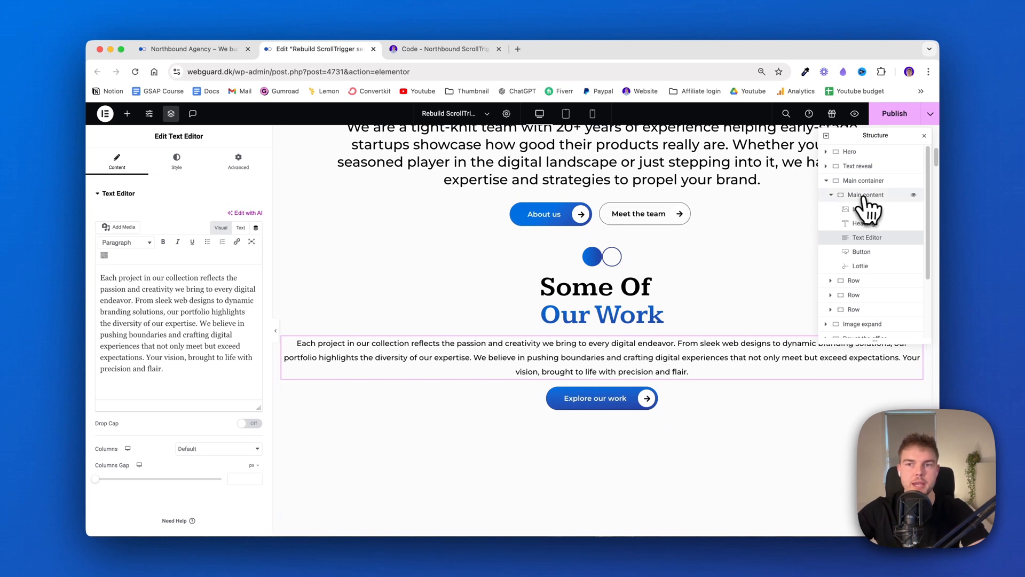
pyautogui.click(866, 194)
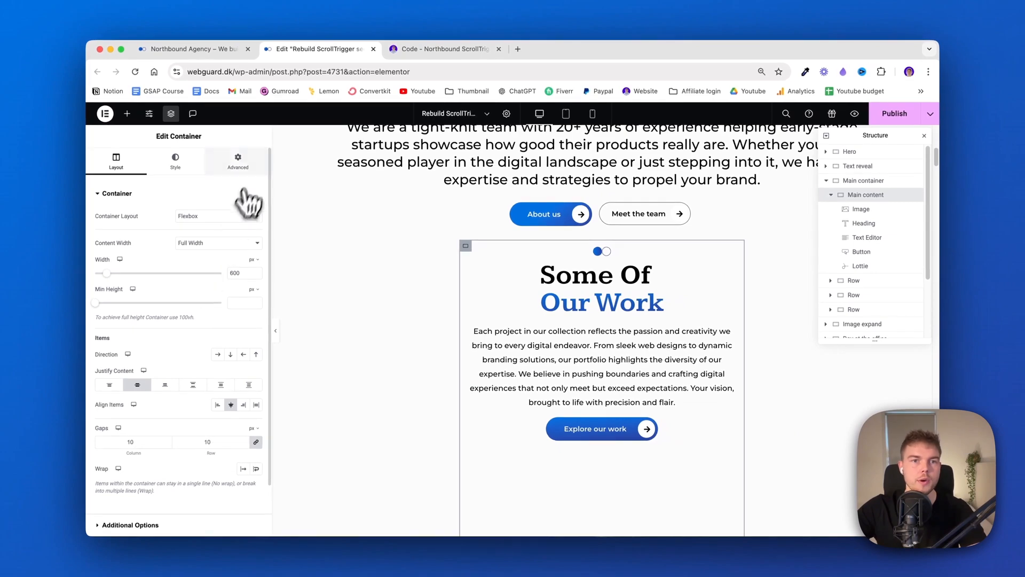
# - Position Main content absolutely at 50% horizontal and 25% vertical offset in percent
pyautogui.click(237, 159)
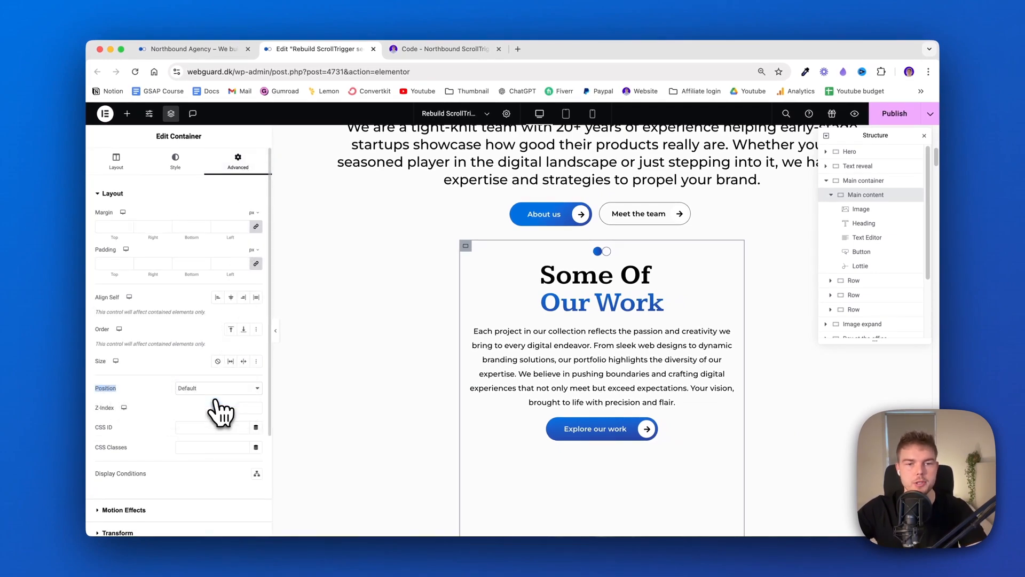
pyautogui.click(218, 388)
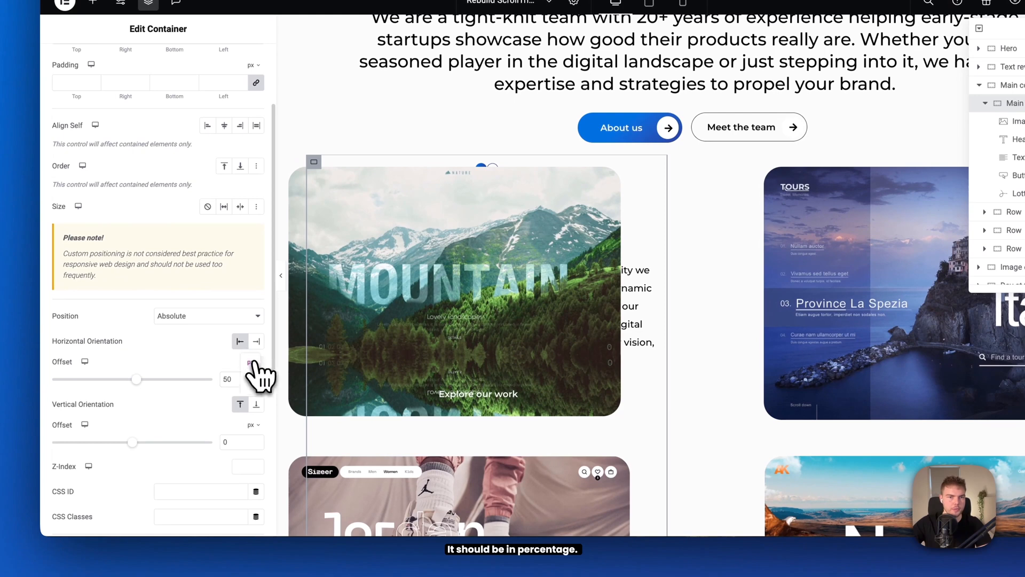
pyautogui.click(251, 362)
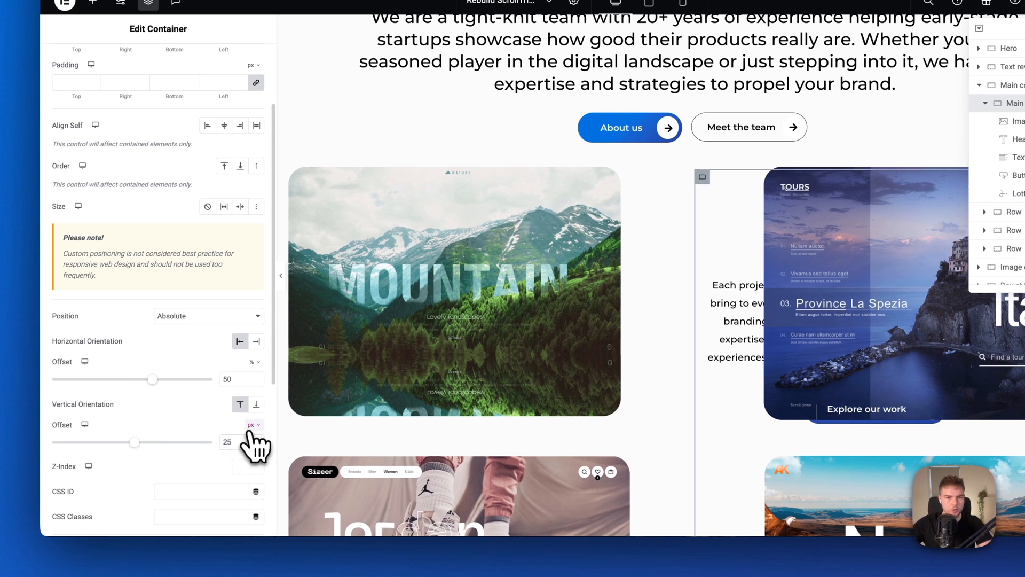
pyautogui.click(226, 441)
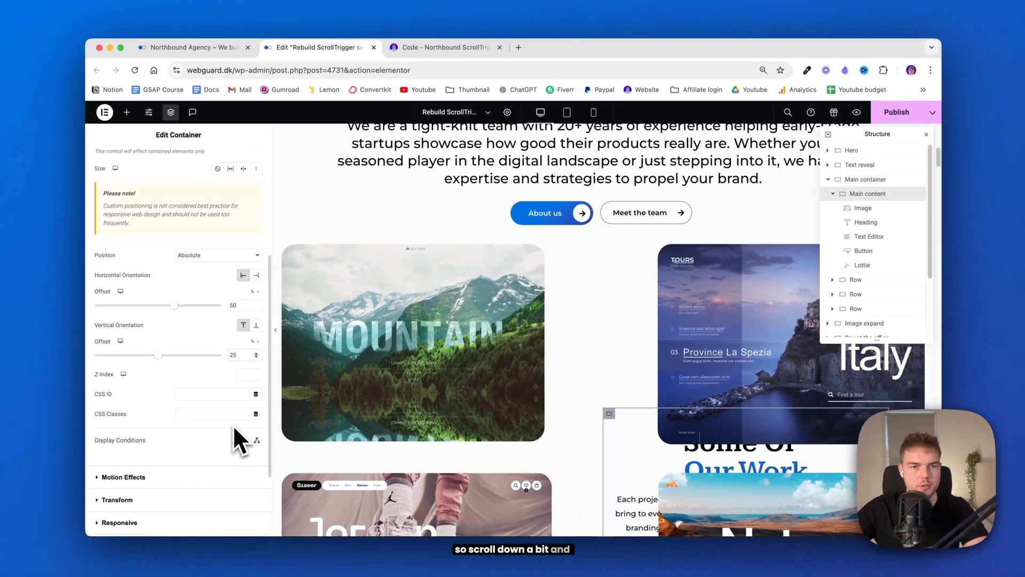
# - Apply a -50 X/Y transform offset and z-index 4 so the block layers over the cards
pyautogui.scroll(-3)
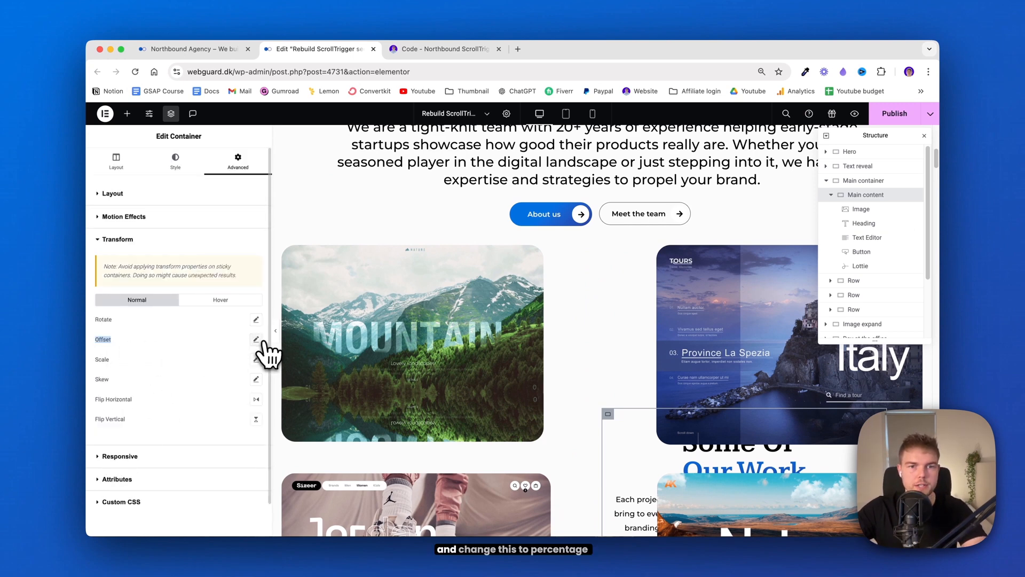
pyautogui.click(255, 340)
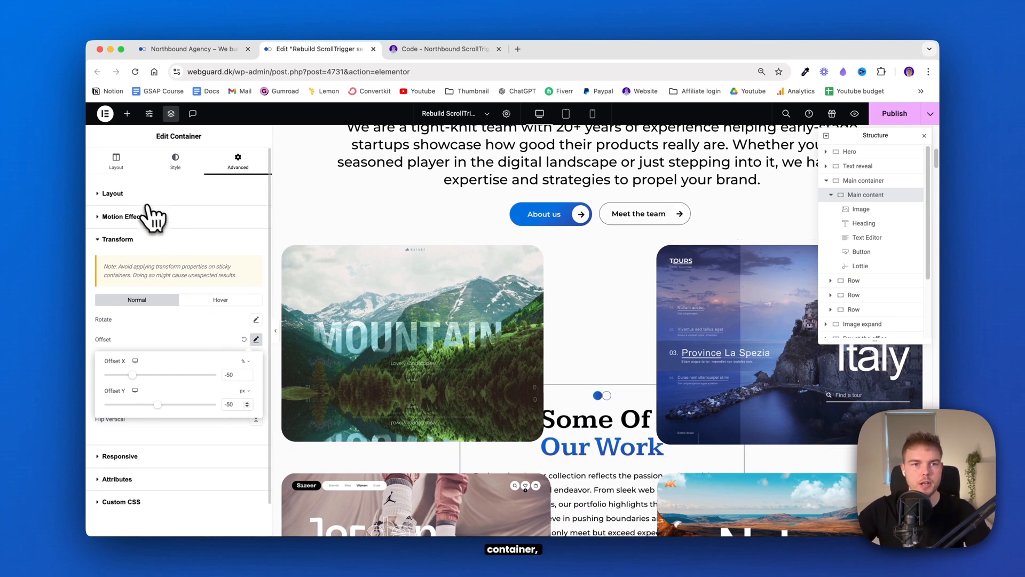
pyautogui.click(112, 193)
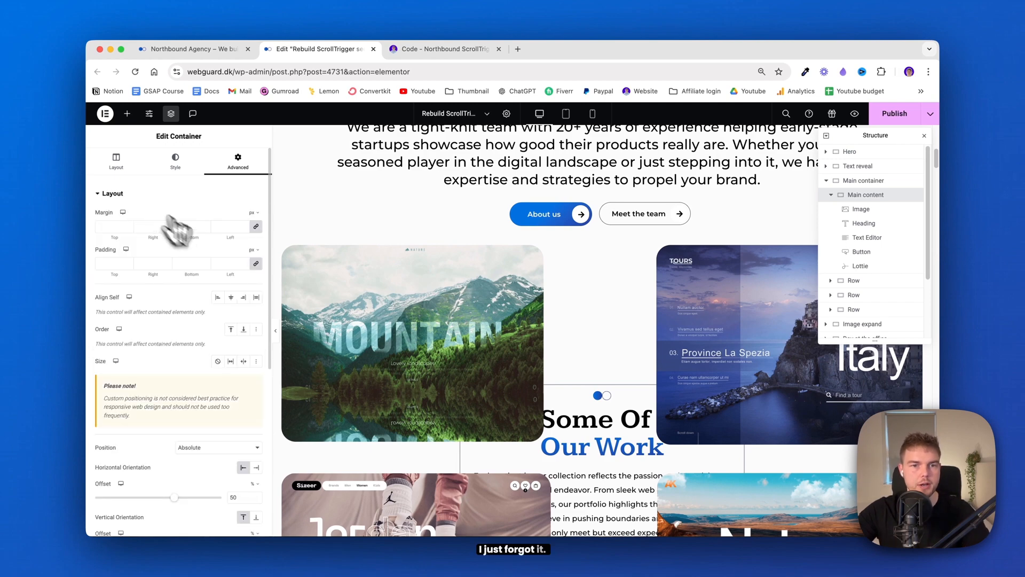
pyautogui.scroll(-3)
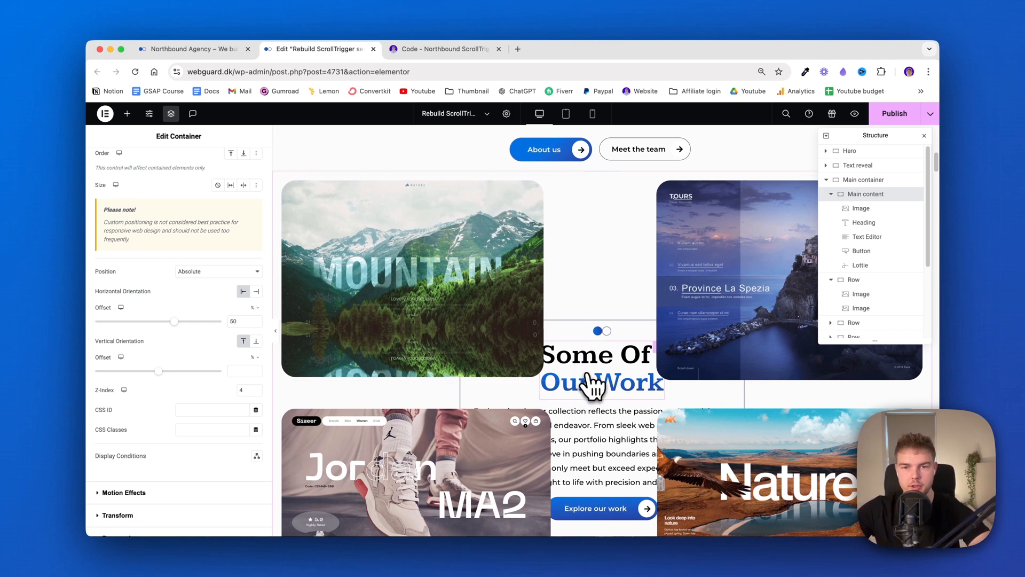
# - Add a new container above Main content inside Main container and rename it Code
pyautogui.scroll(3)
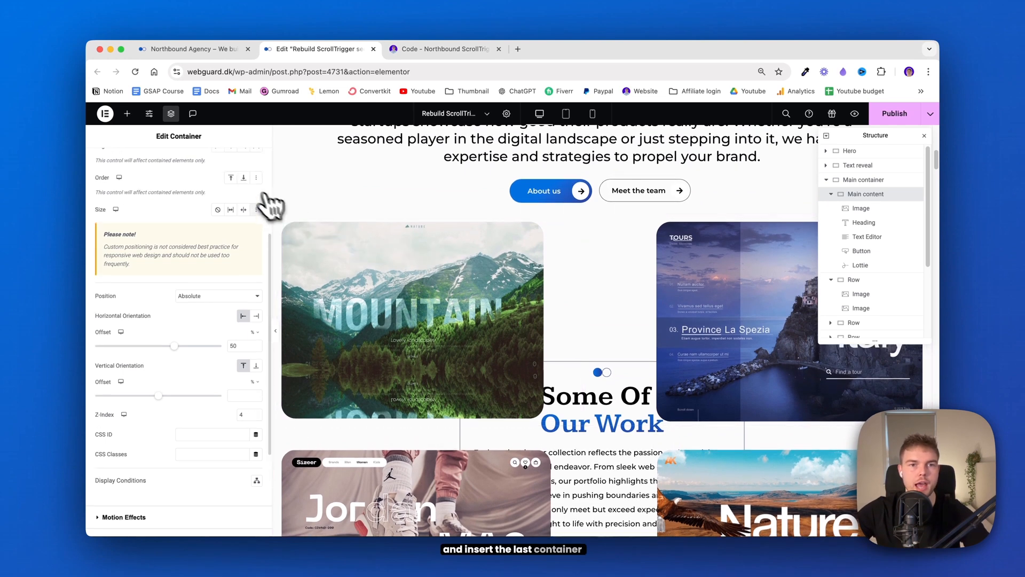
pyautogui.click(127, 114)
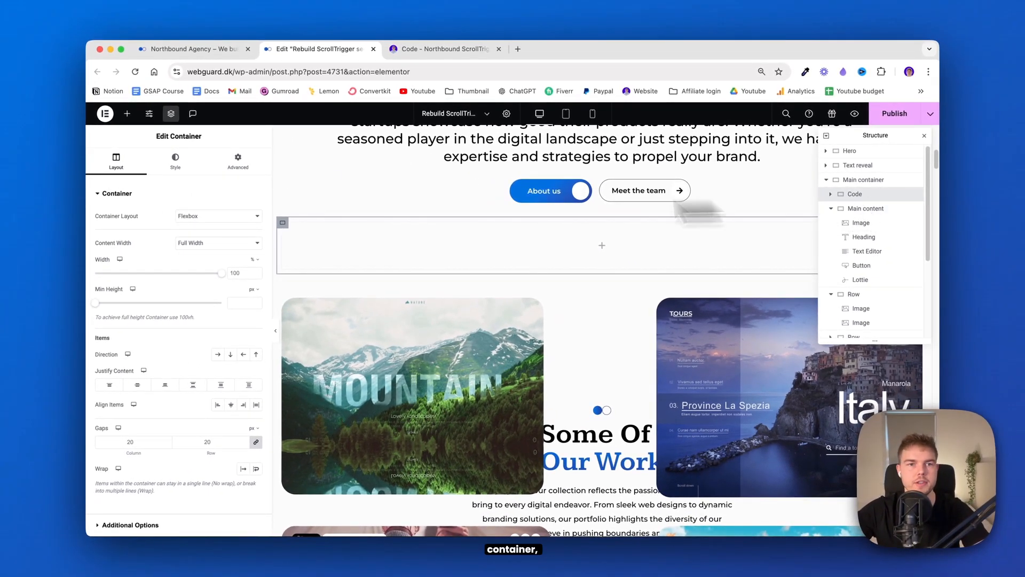
pyautogui.moveTo(128, 113)
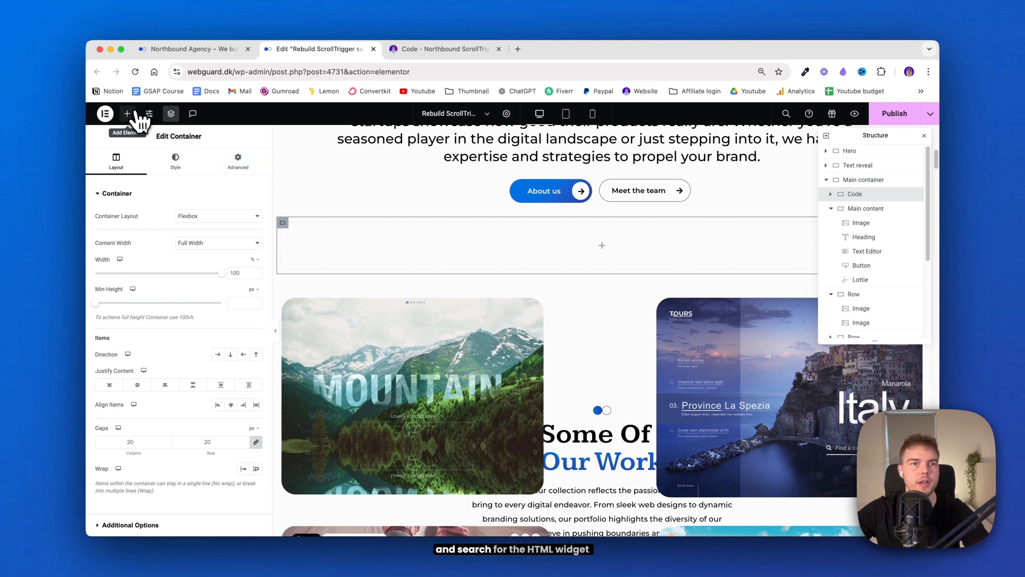
# - Place an HTML widget in the Code container and paste in the copied card styles and GSAP ScrollTrigger script
pyautogui.click(127, 115)
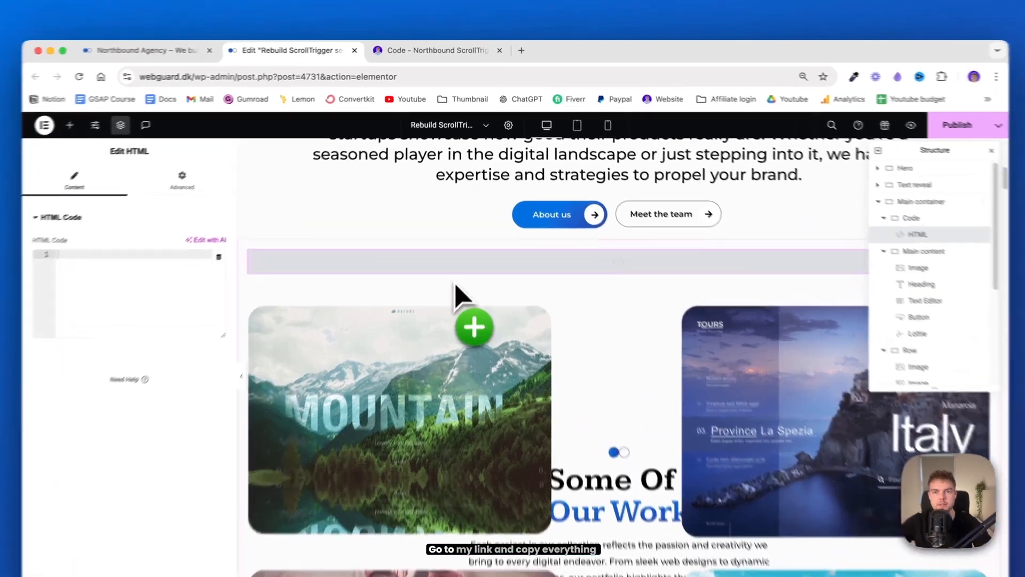
pyautogui.click(438, 50)
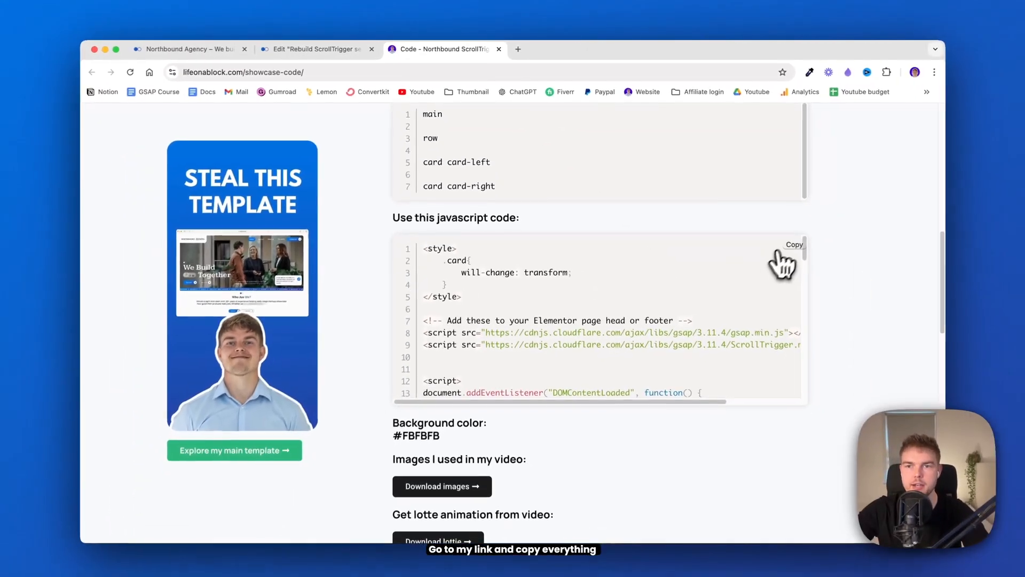
pyautogui.click(794, 243)
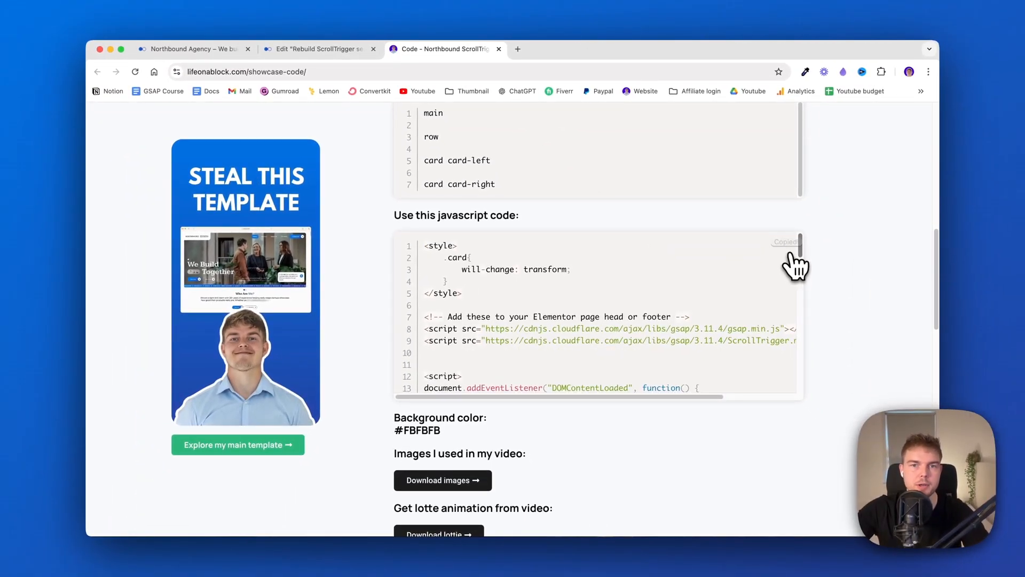
pyautogui.click(314, 47)
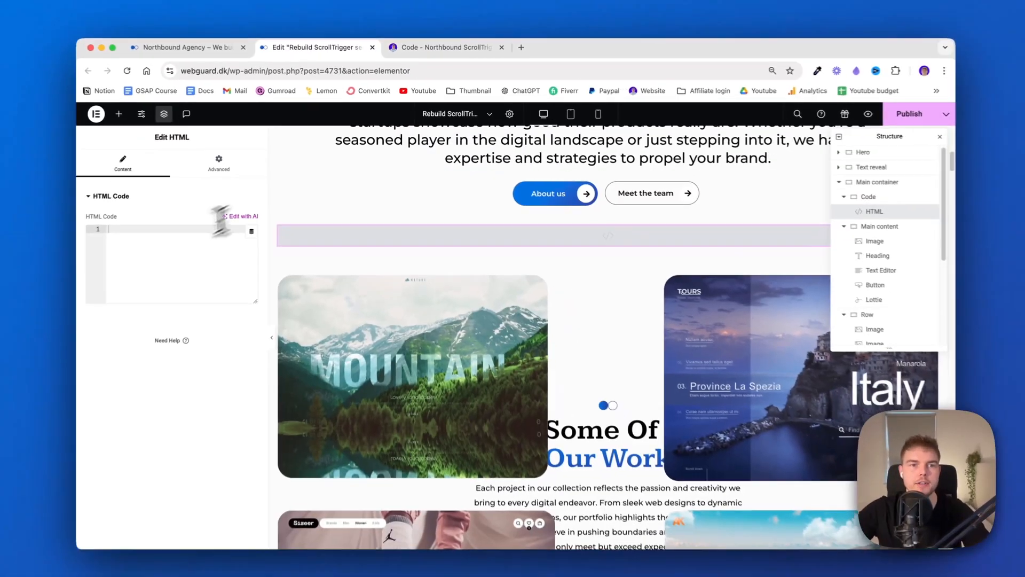
pyautogui.click(170, 262)
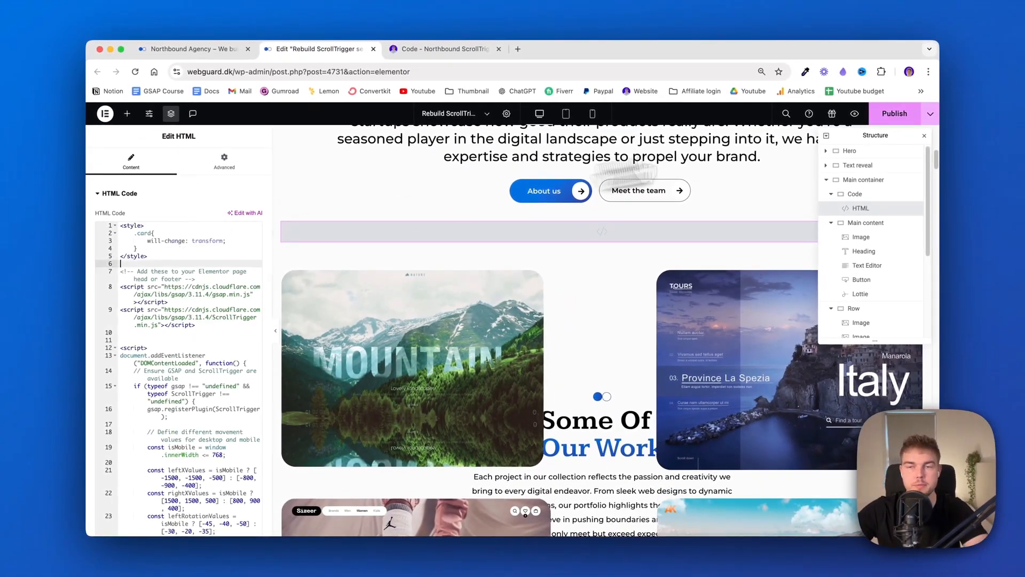
pyautogui.moveTo(930, 117)
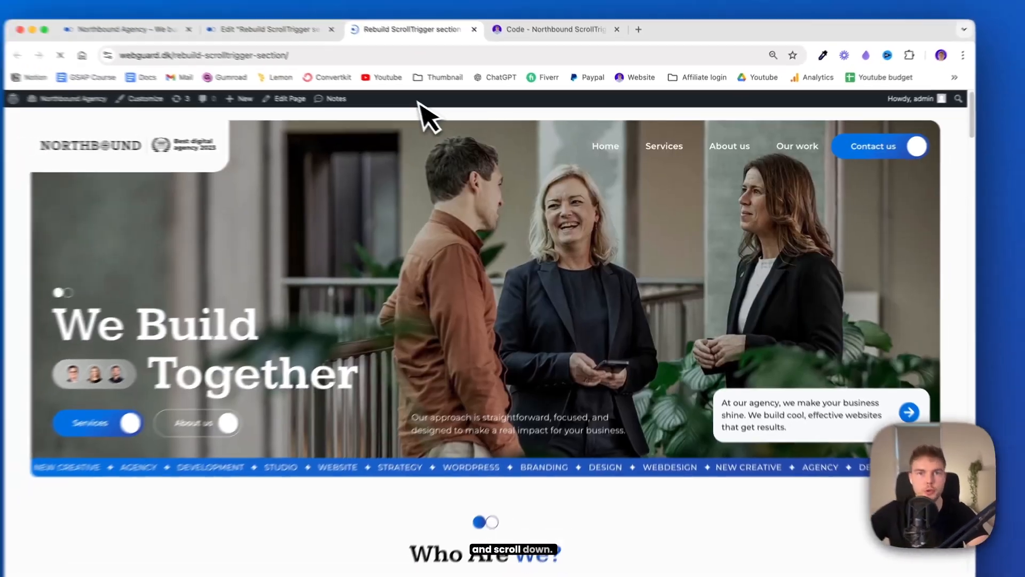
# - Scroll the live page to watch the showcase cards slide aside, then launch the inspector for mobile testing
pyautogui.scroll(-3)
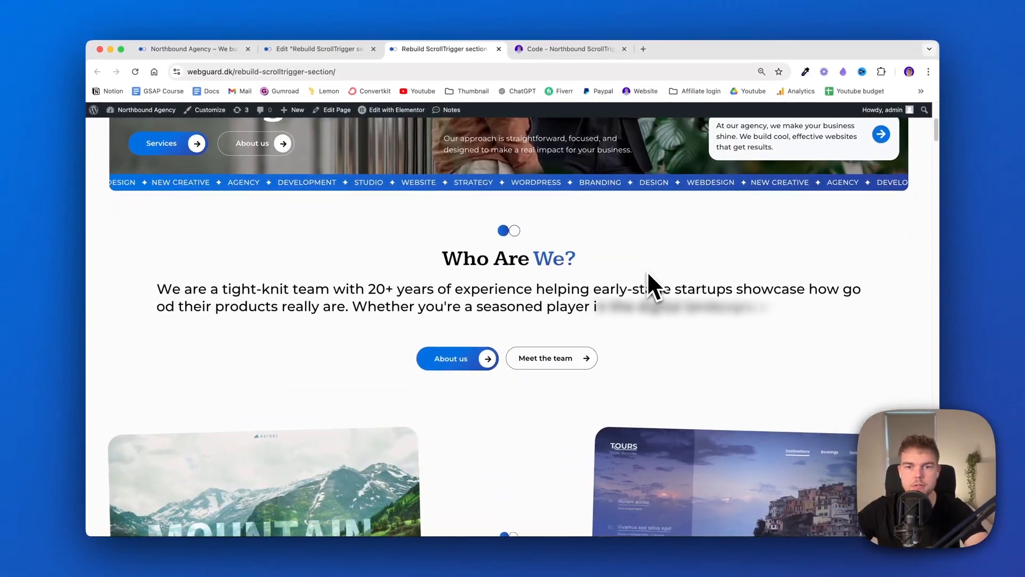
pyautogui.scroll(-3)
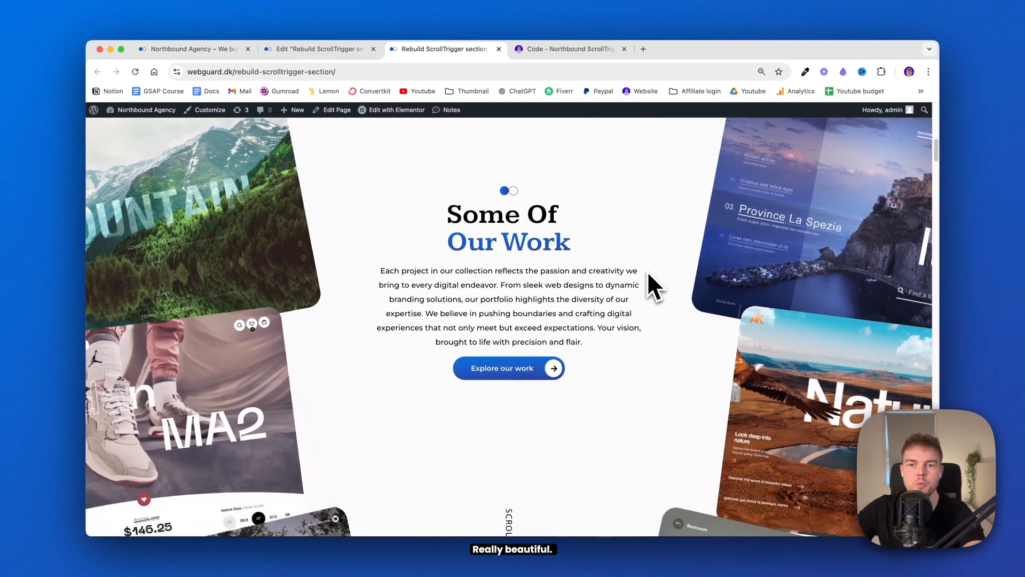
pyautogui.scroll(-3)
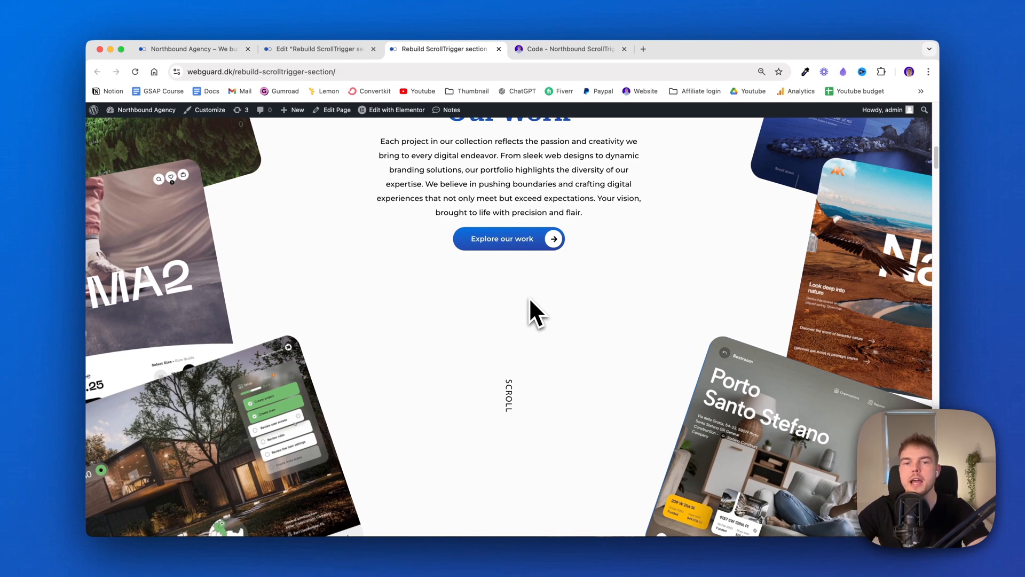
pyautogui.rightClick(533, 307)
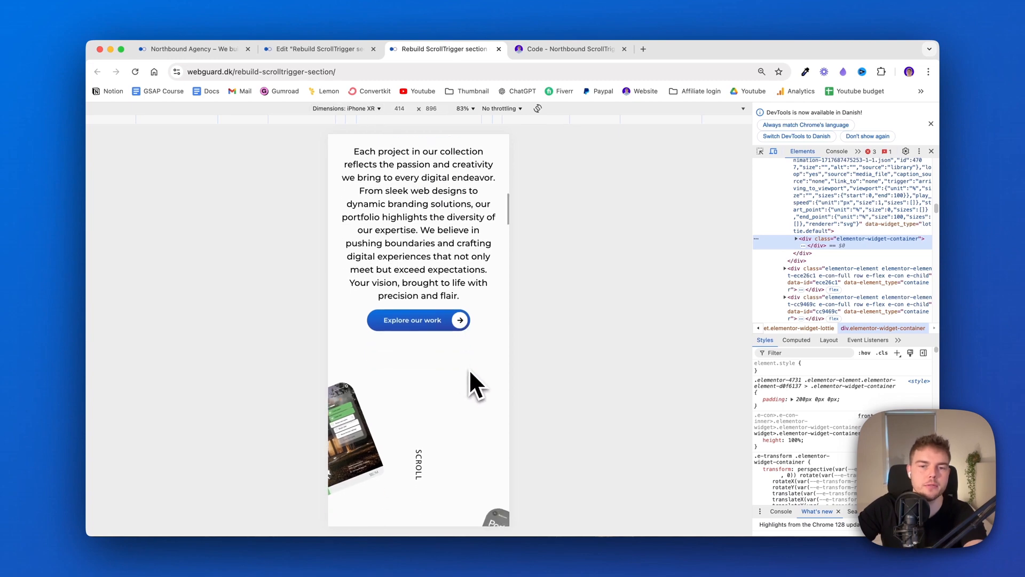
# - Scroll the iPhone XR preview, then scroll the original Northbound Agency showcase to compare its mobile animation
pyautogui.scroll(-3)
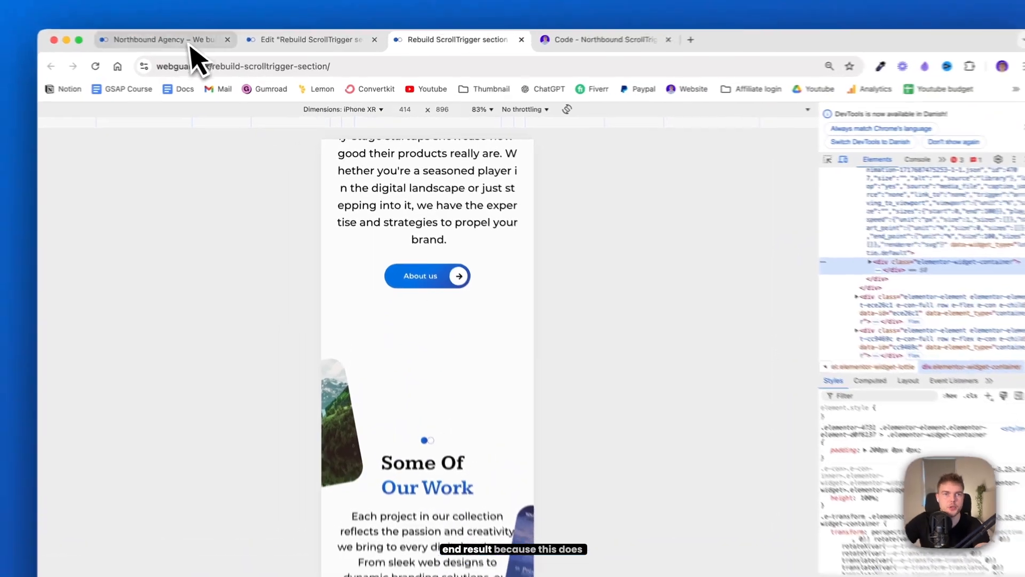
pyautogui.scroll(3)
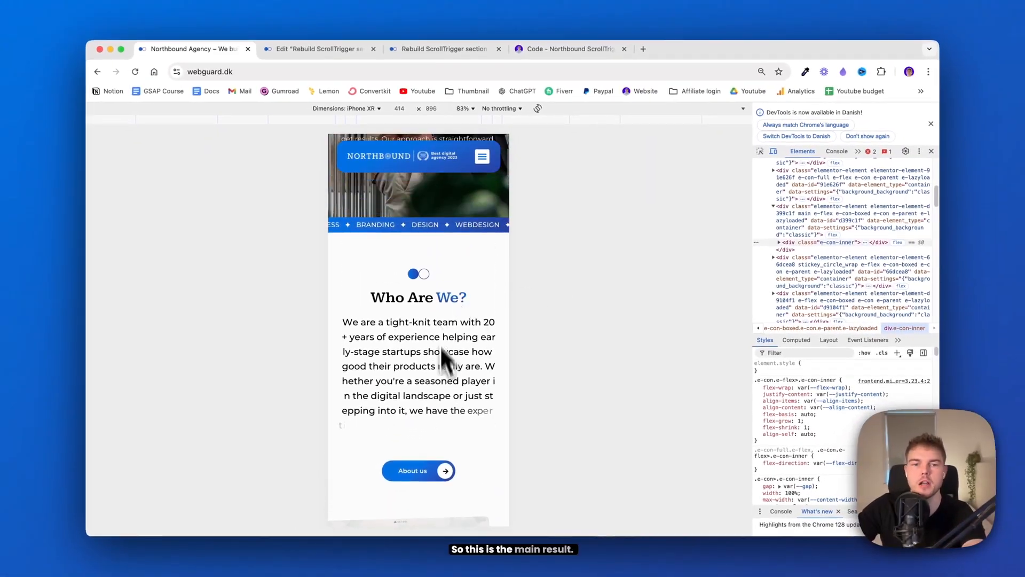
pyautogui.scroll(-3)
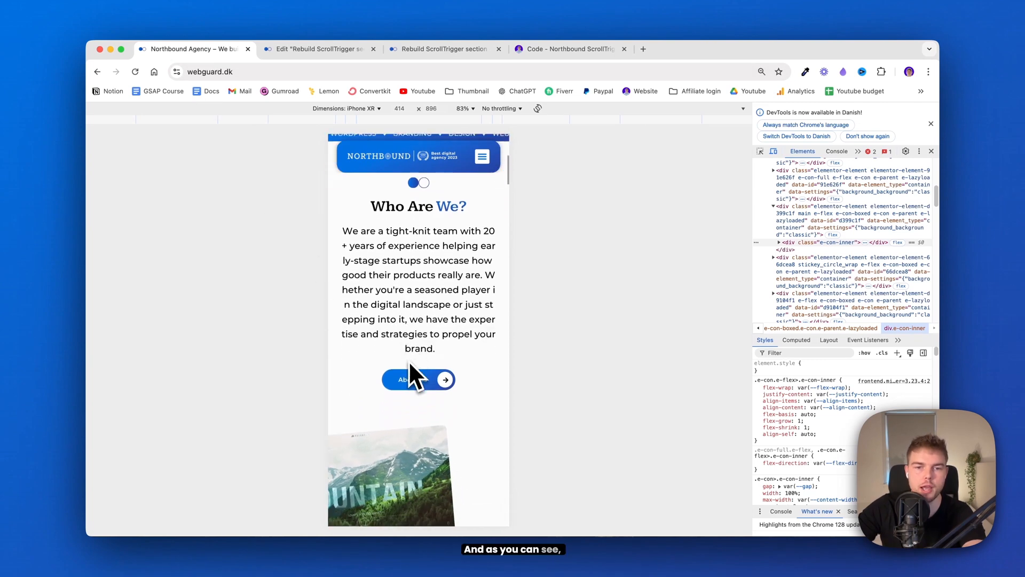
pyautogui.scroll(-3)
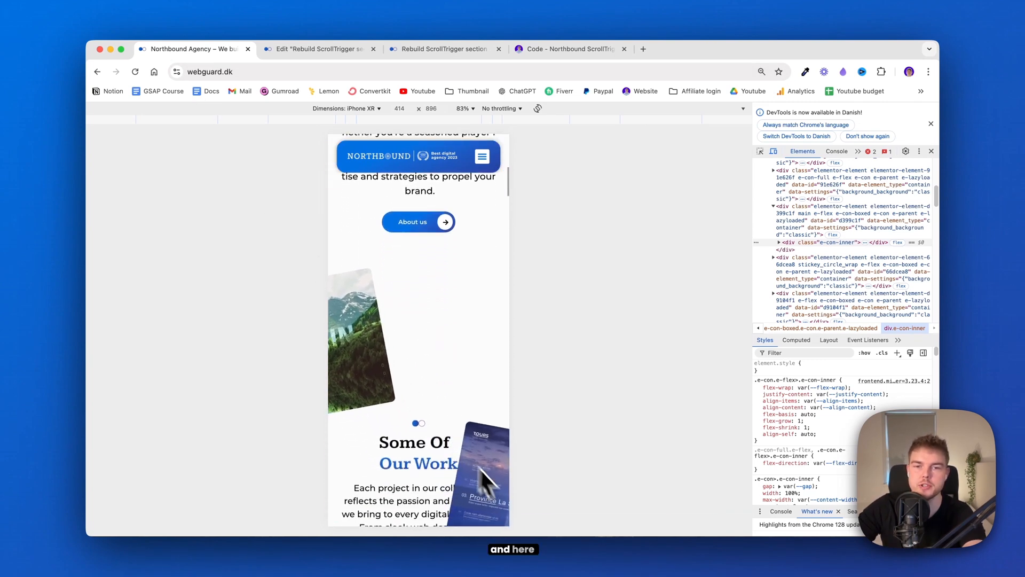
pyautogui.scroll(-3)
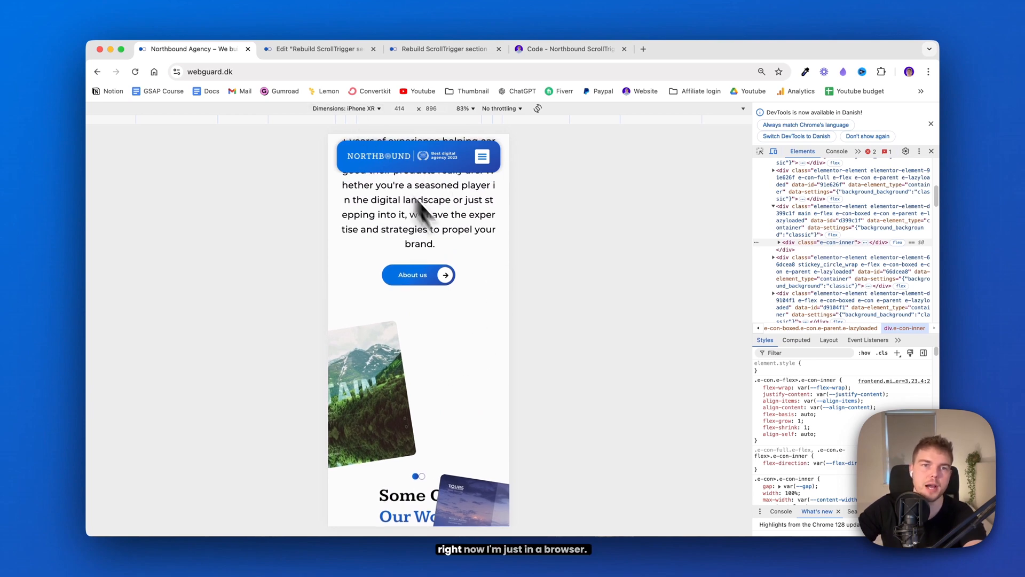
pyautogui.moveTo(447, 402)
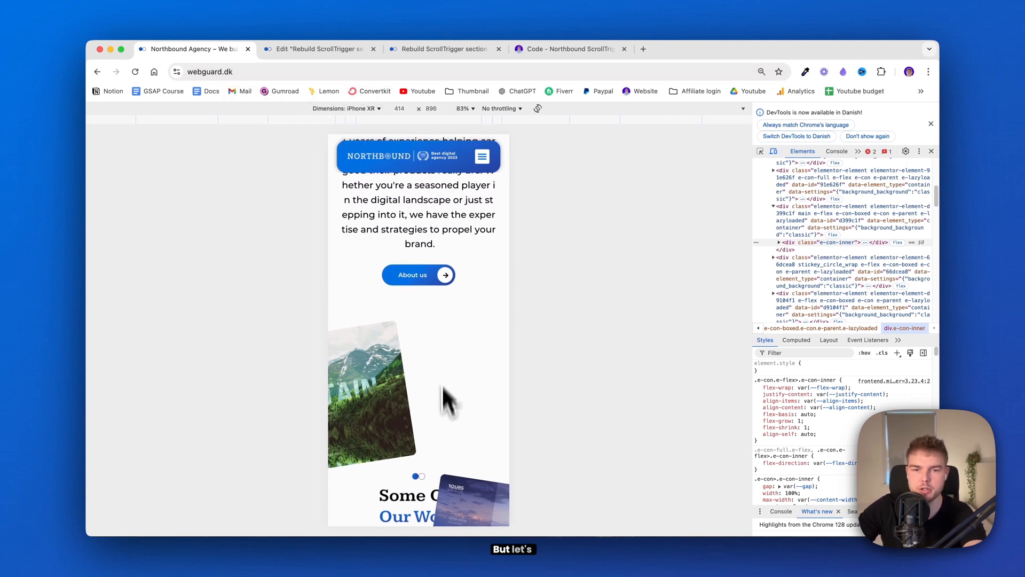
pyautogui.scroll(-3)
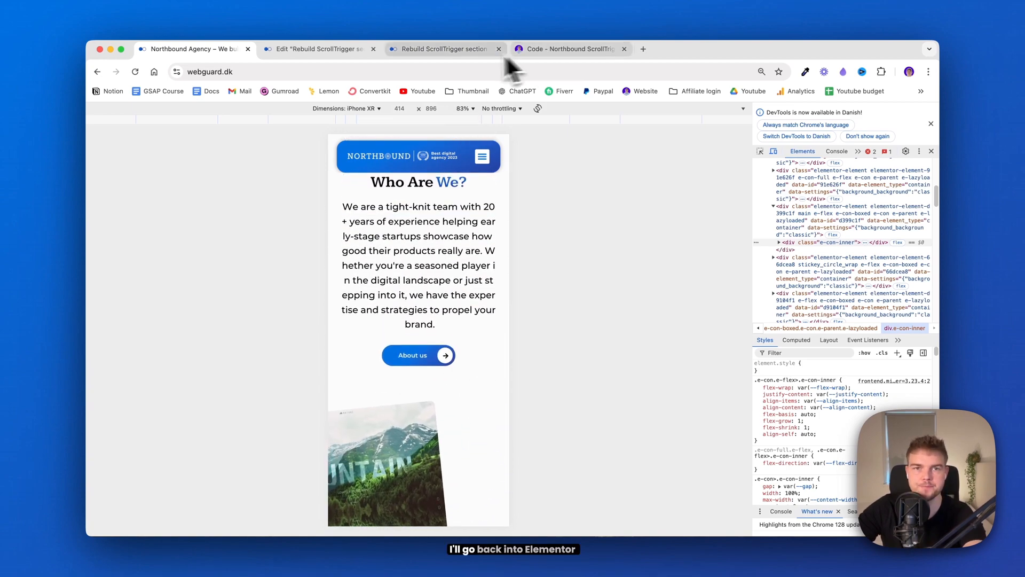
# - On mobile, give the Main container a 90 min height with content justified to the top
pyautogui.click(317, 50)
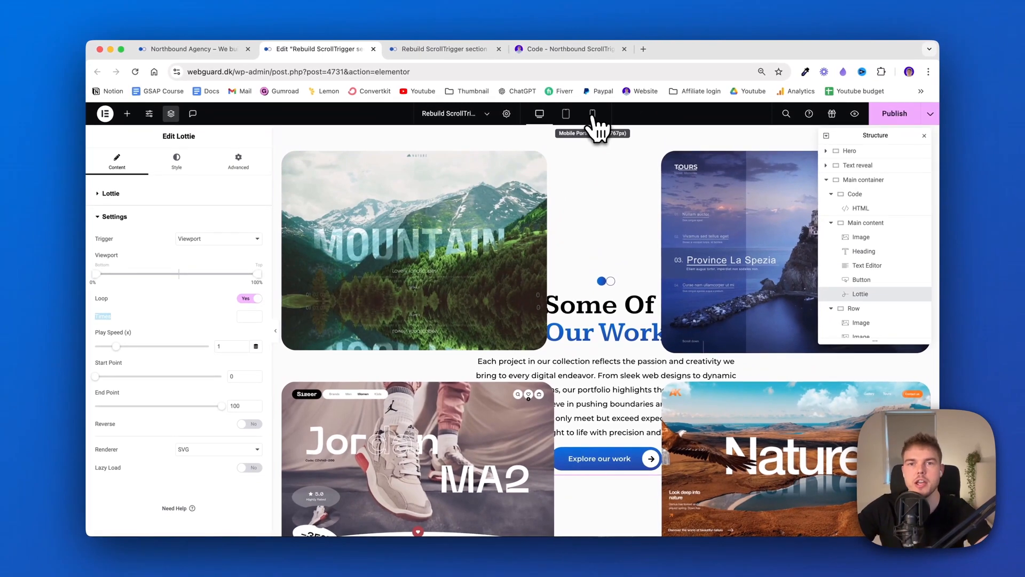
pyautogui.click(592, 113)
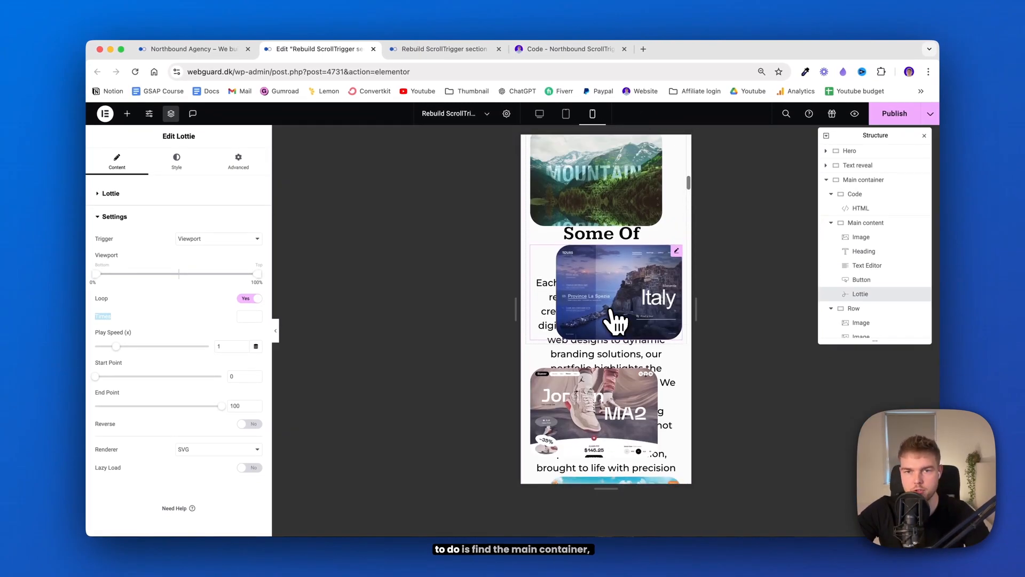
pyautogui.click(864, 179)
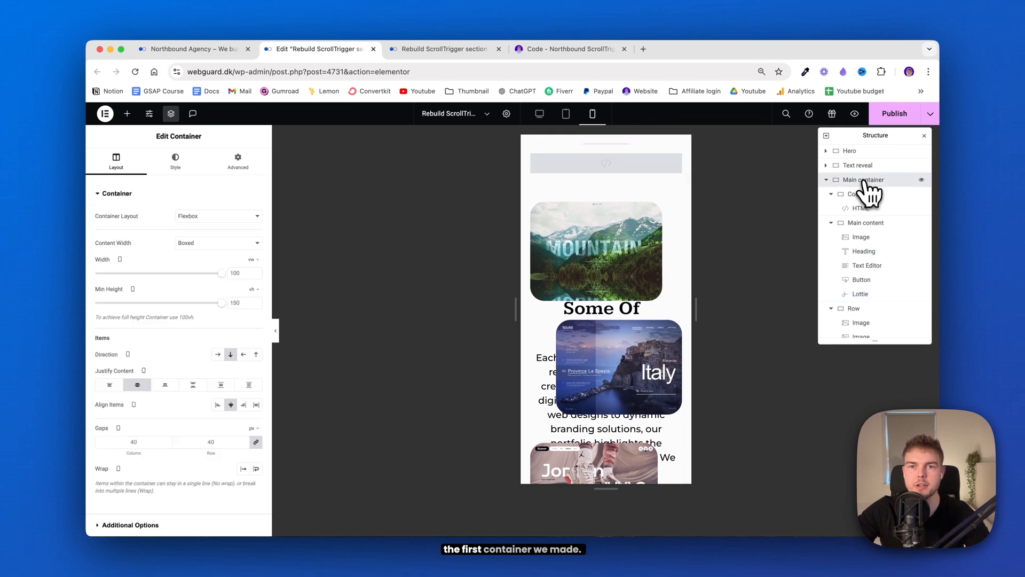
pyautogui.scroll(3)
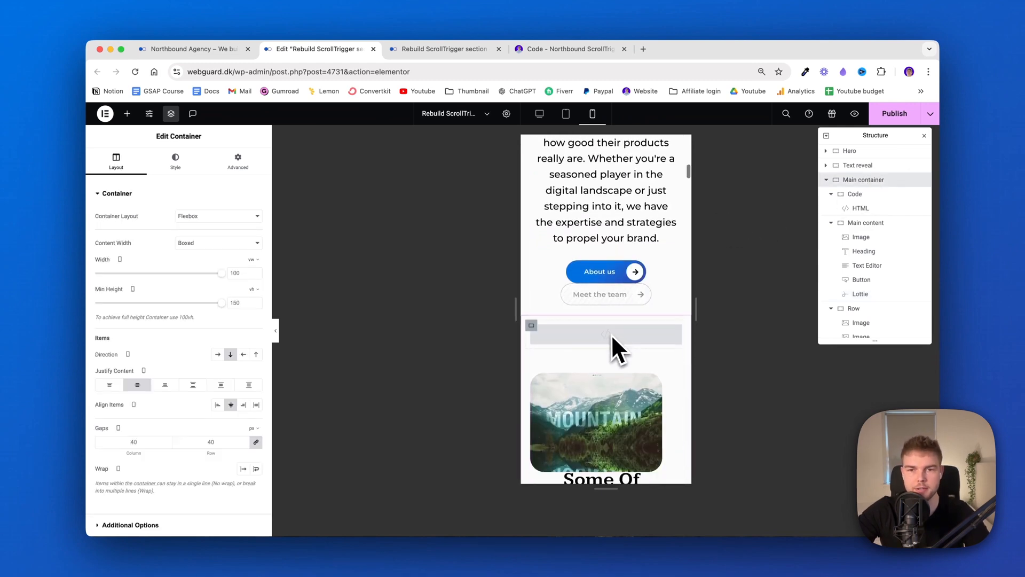
pyautogui.scroll(-3)
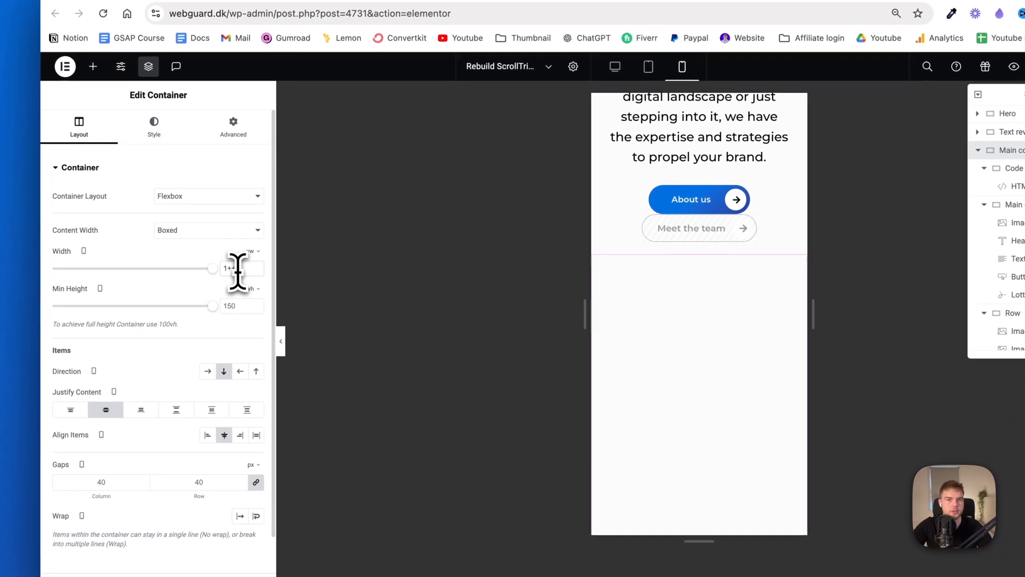
pyautogui.write('100')
pyautogui.click(242, 306)
pyautogui.write('90')
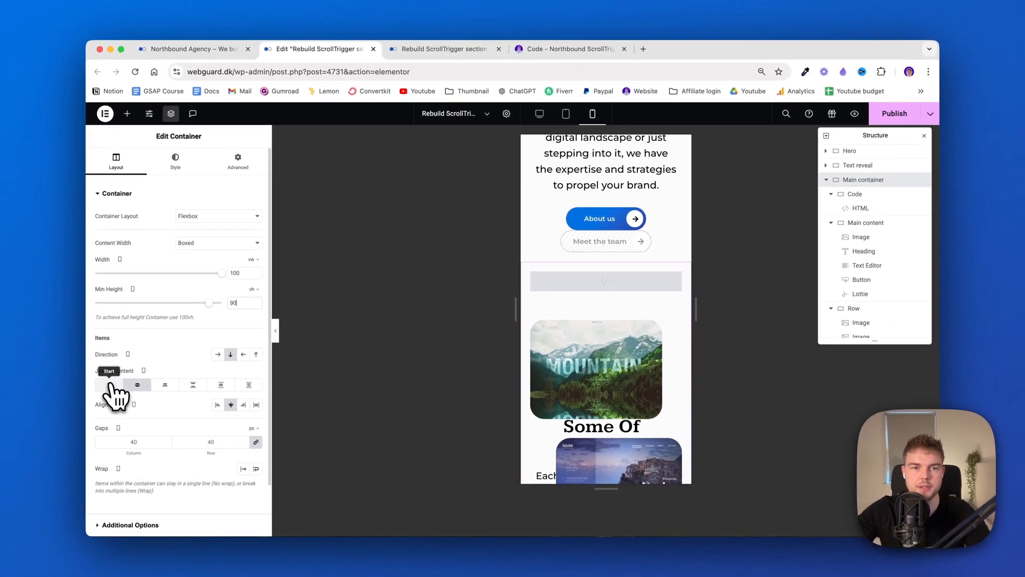
pyautogui.click(109, 384)
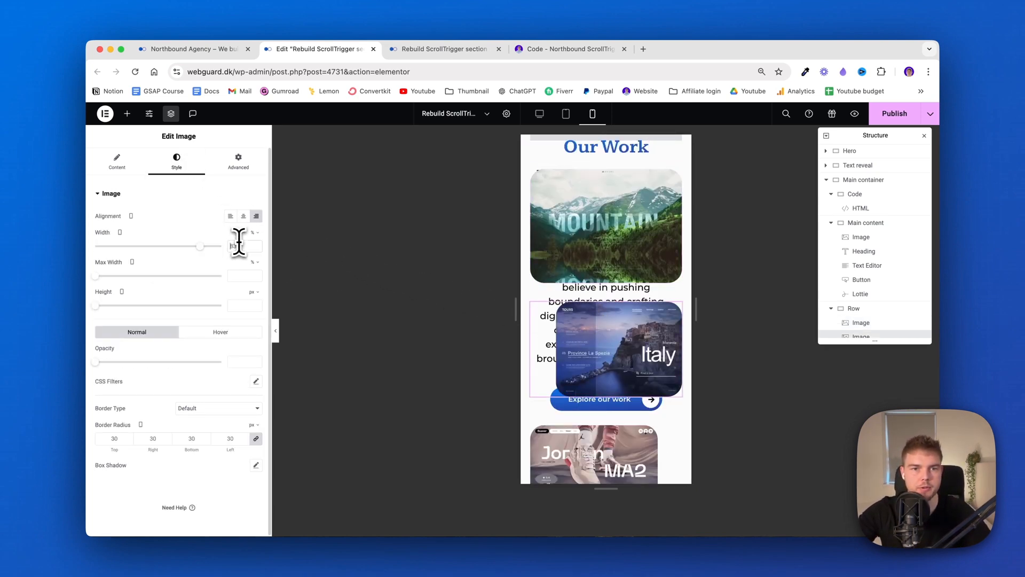
# - Make the card images 100% wide and centred on mobile
pyautogui.click(243, 216)
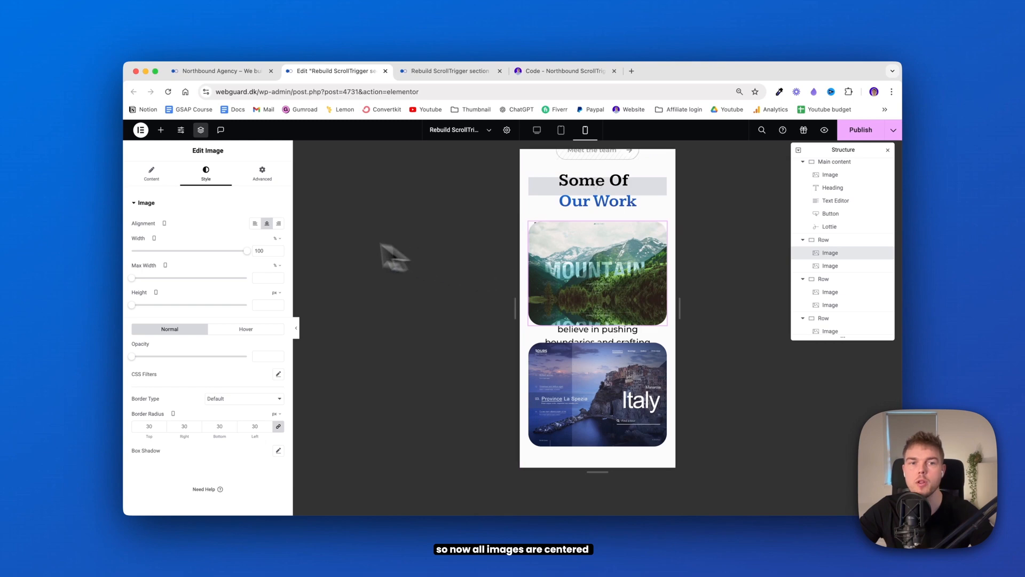
pyautogui.click(256, 223)
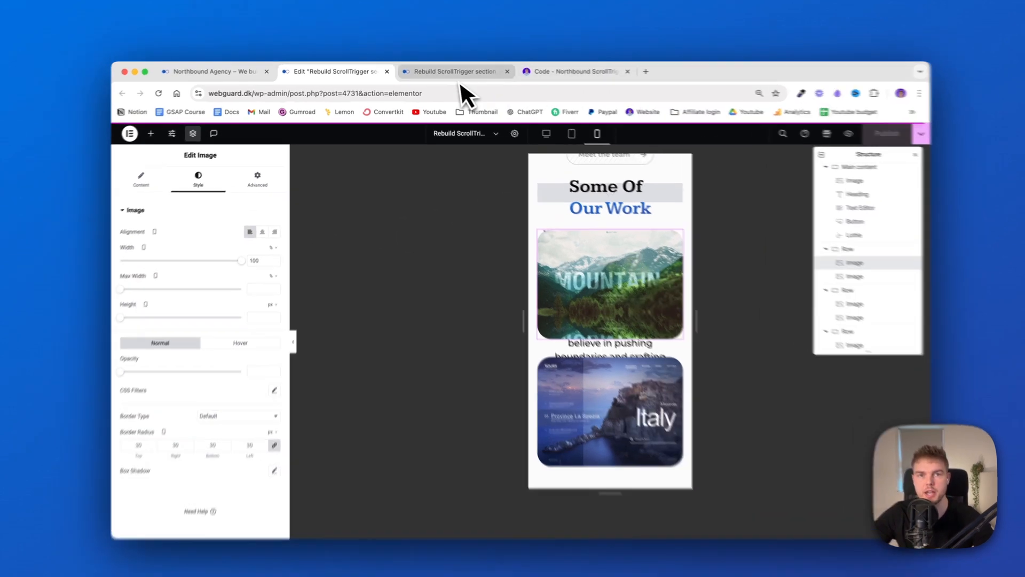
# - Reload the live iPhone XR preview and scroll through the Some Of Our Work section
pyautogui.click(451, 71)
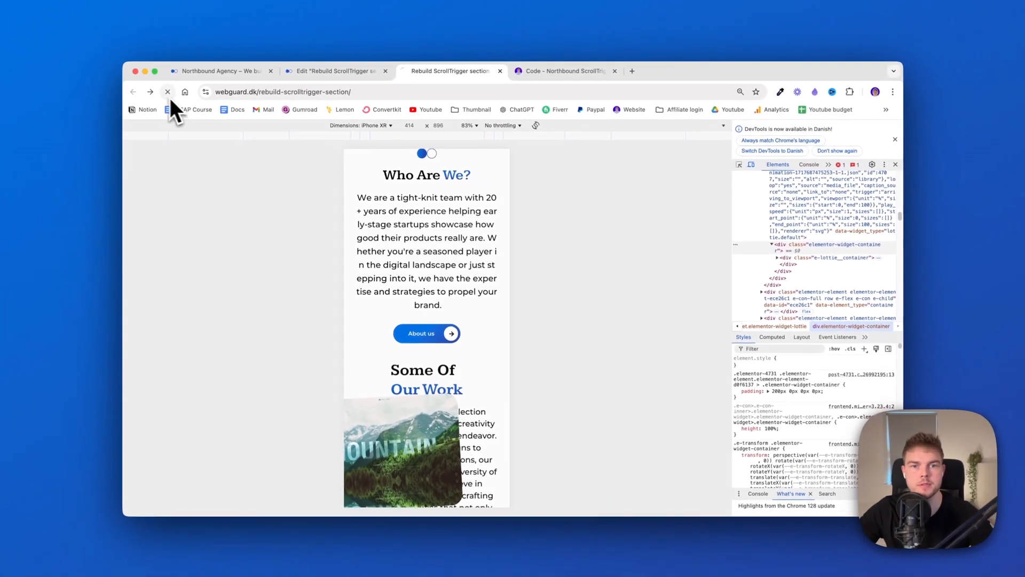
pyautogui.scroll(-3)
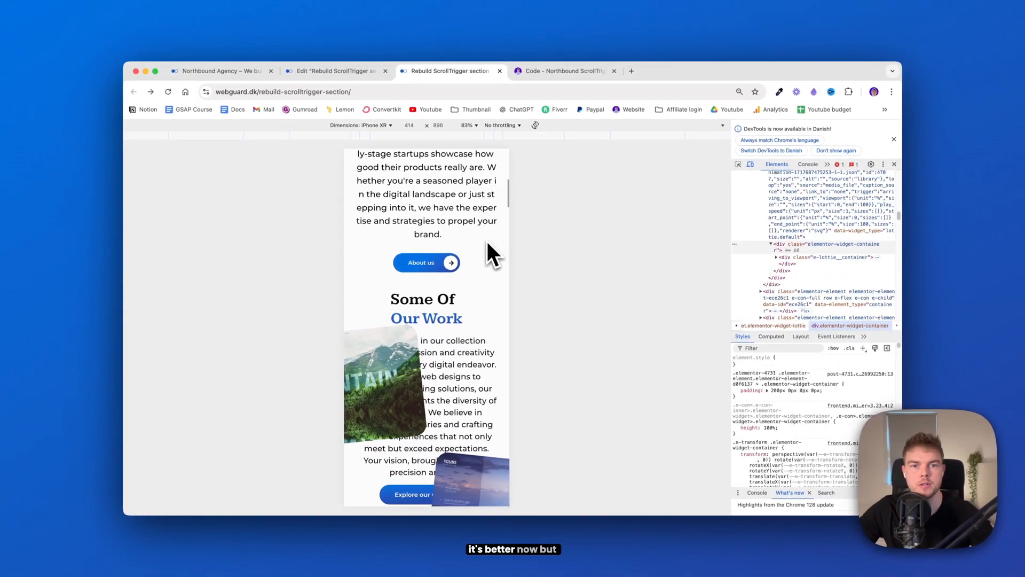
pyautogui.scroll(-3)
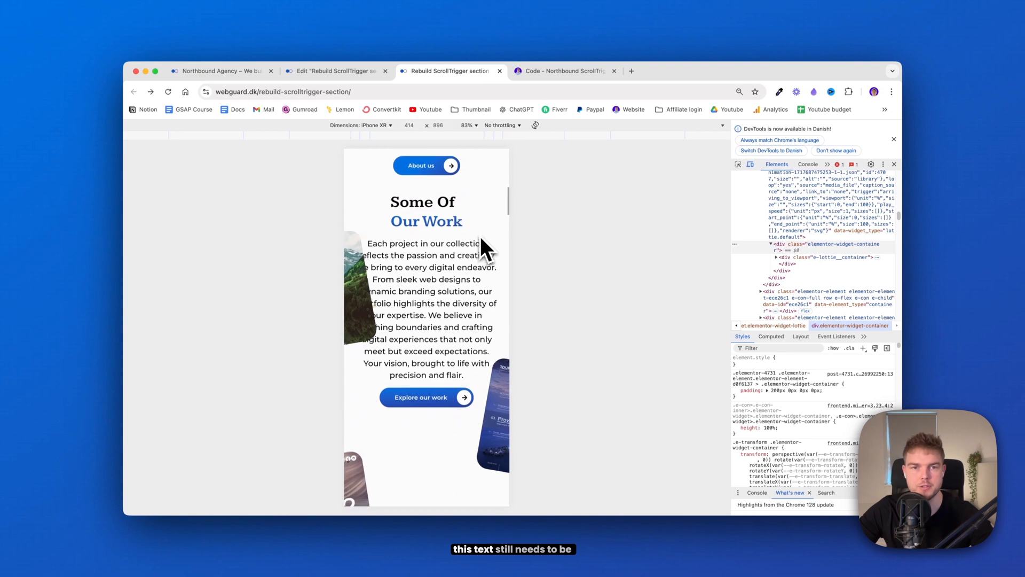
pyautogui.scroll(3)
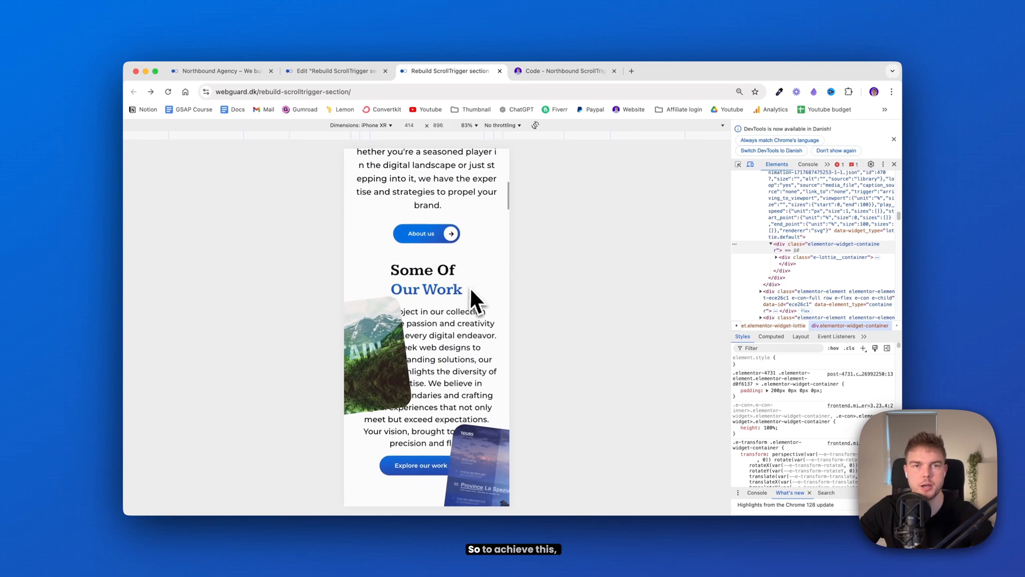
# - Give the Main content container a 24% vertical offset in Elementor's mobile view
pyautogui.click(333, 71)
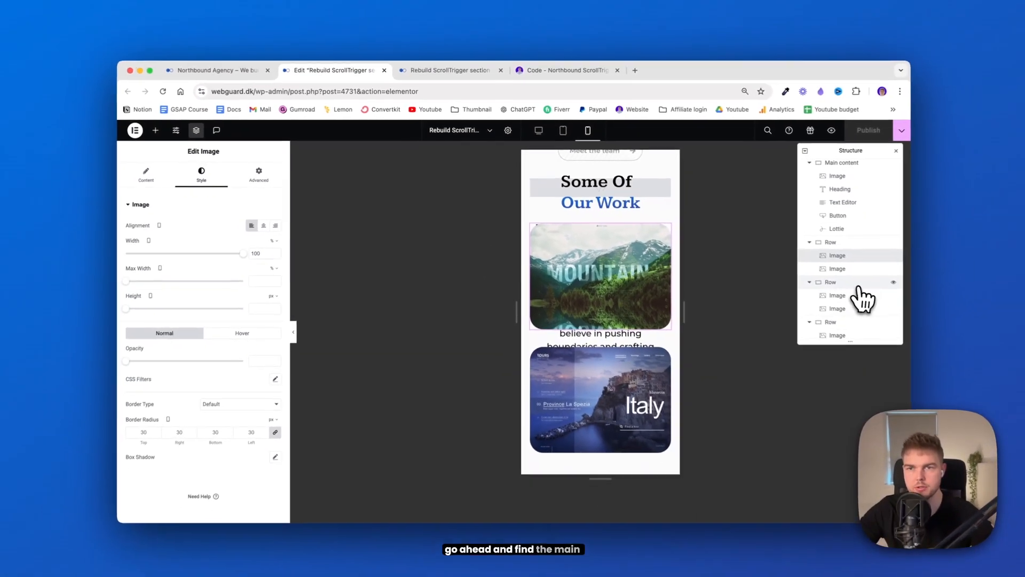
pyautogui.click(838, 161)
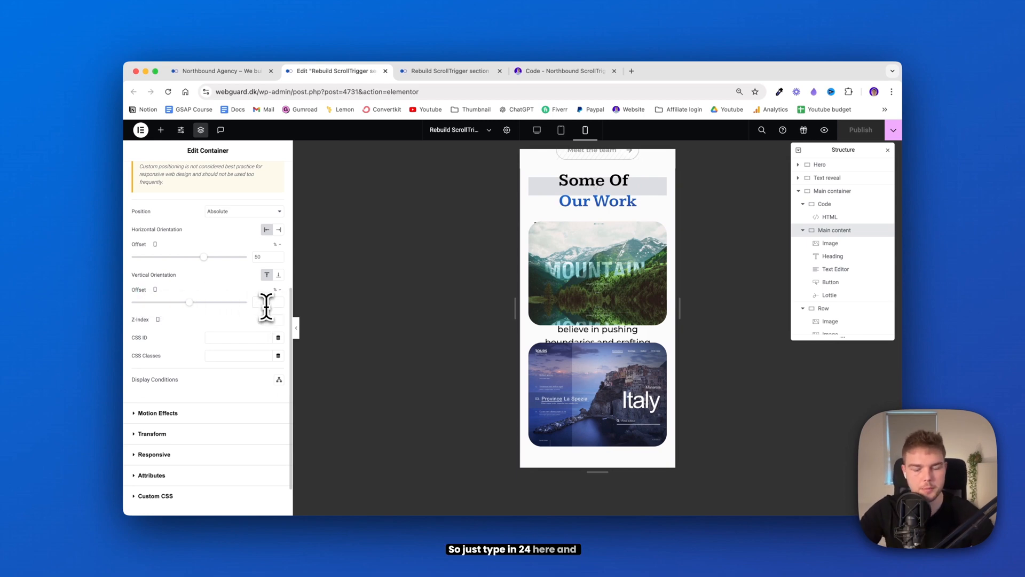
pyautogui.write('24')
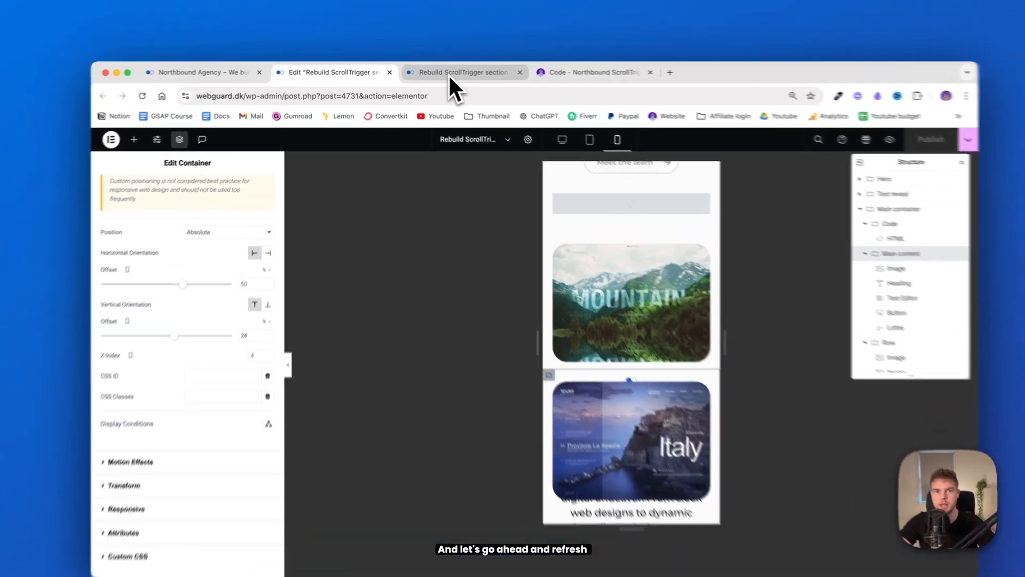
# - Scroll the live iPhone XR preview to watch the cards slide aside around the centred text
pyautogui.click(458, 71)
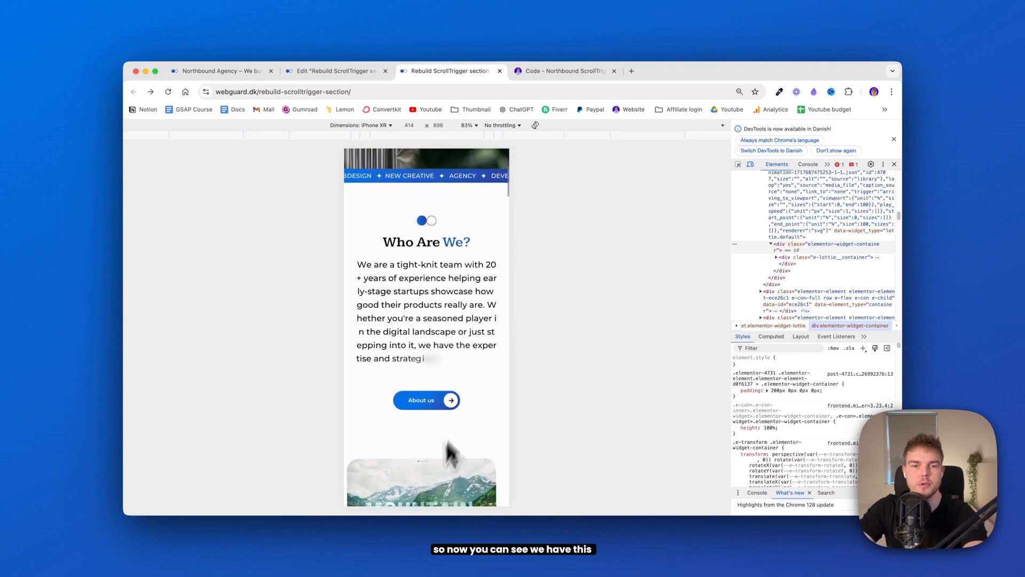
pyautogui.scroll(-3)
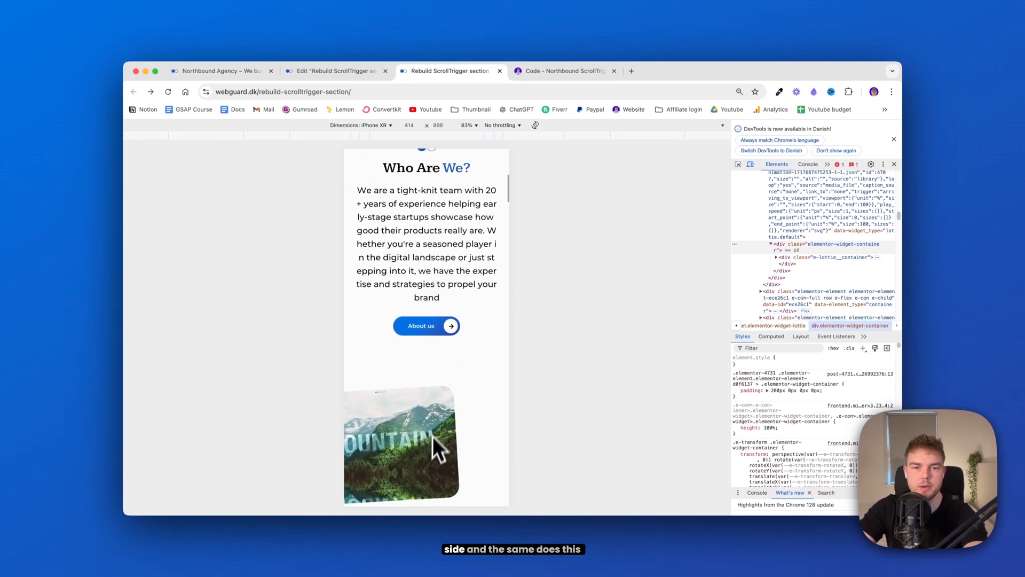
pyautogui.scroll(-3)
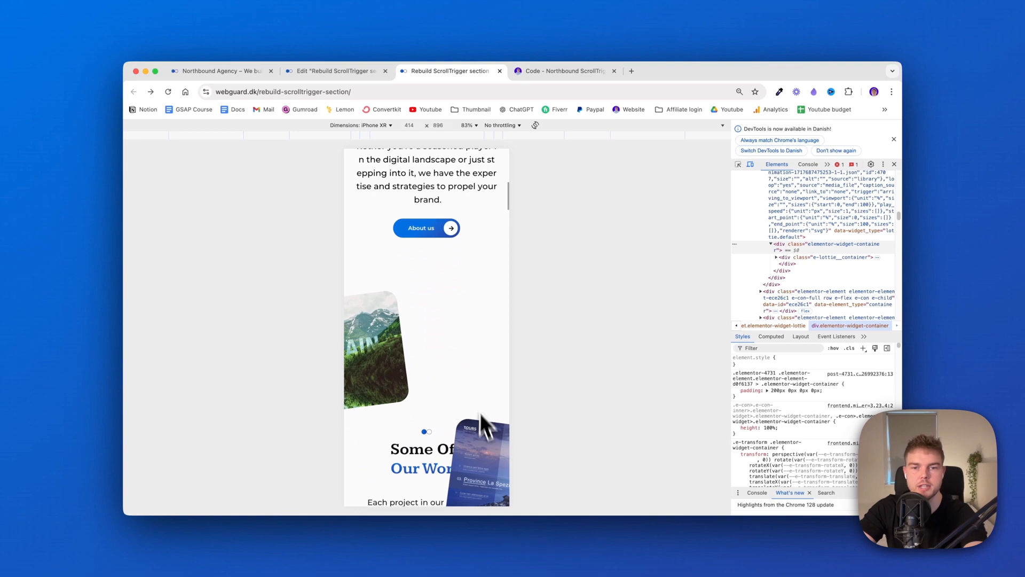
pyautogui.scroll(-3)
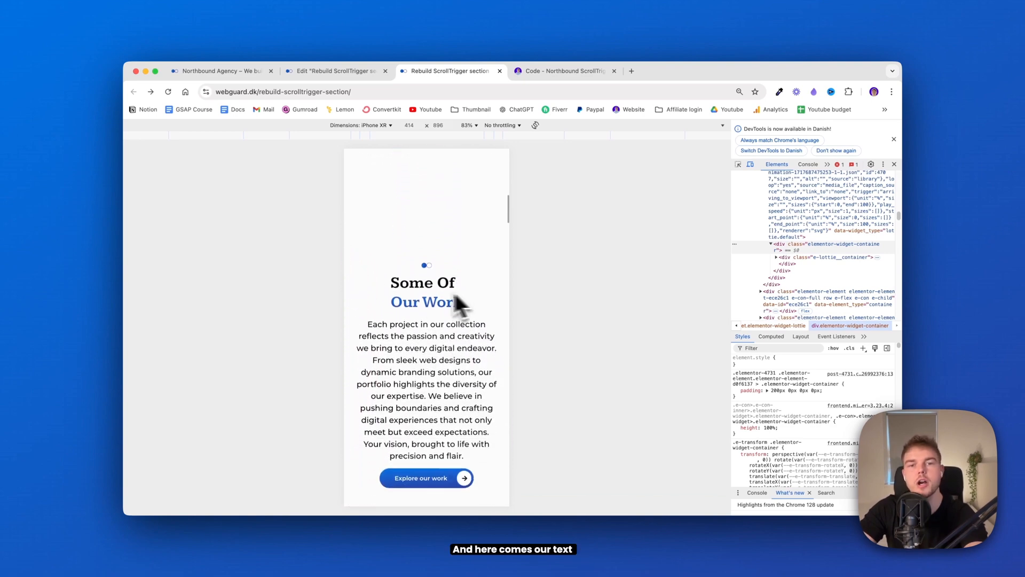
pyautogui.scroll(-3)
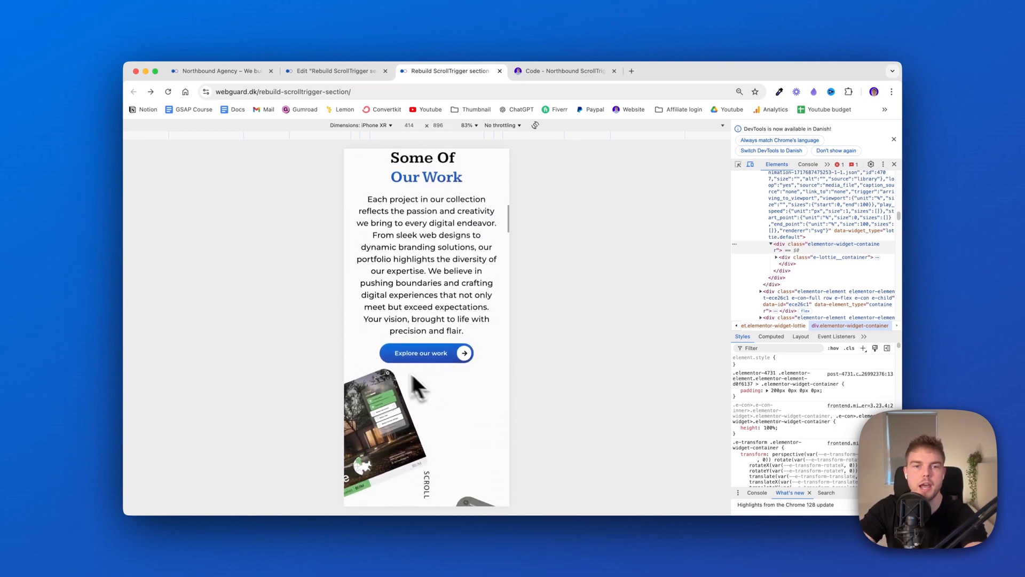
pyautogui.scroll(-3)
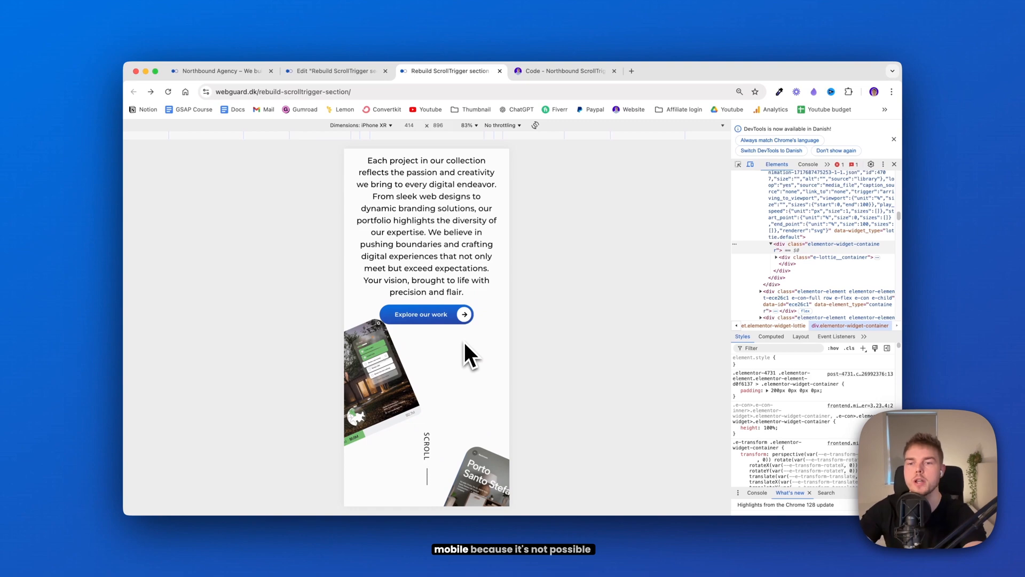
pyautogui.scroll(-3)
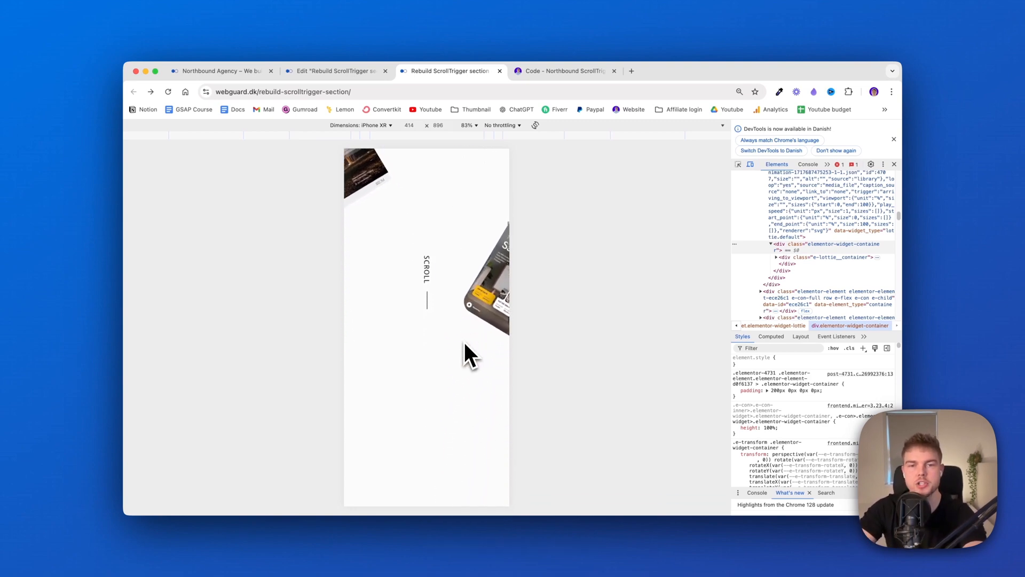
pyautogui.scroll(-3)
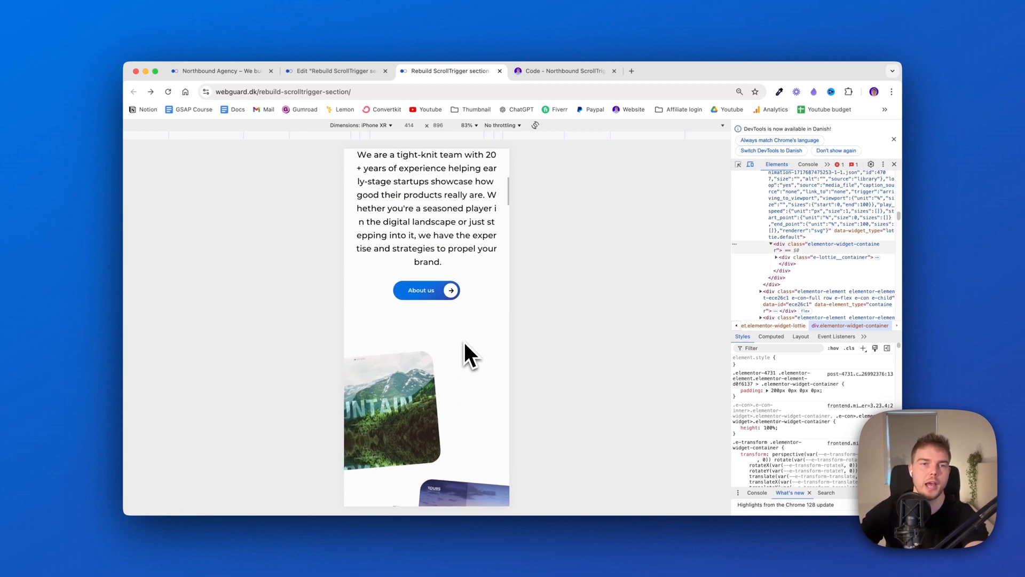
# - Emulate an iPad Air and scroll through the Some Of Our Work section at tablet size
pyautogui.click(363, 125)
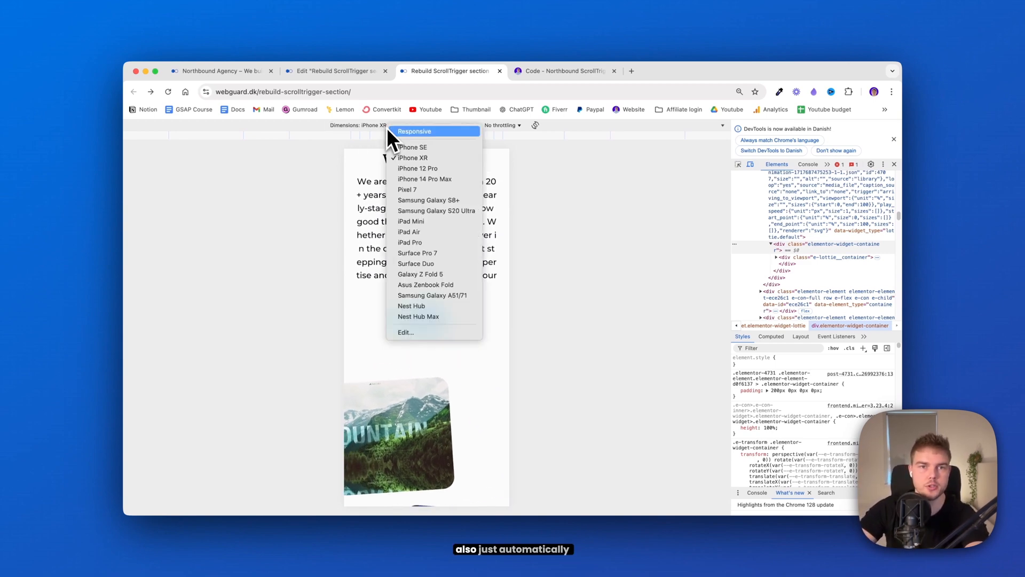
pyautogui.moveTo(431, 232)
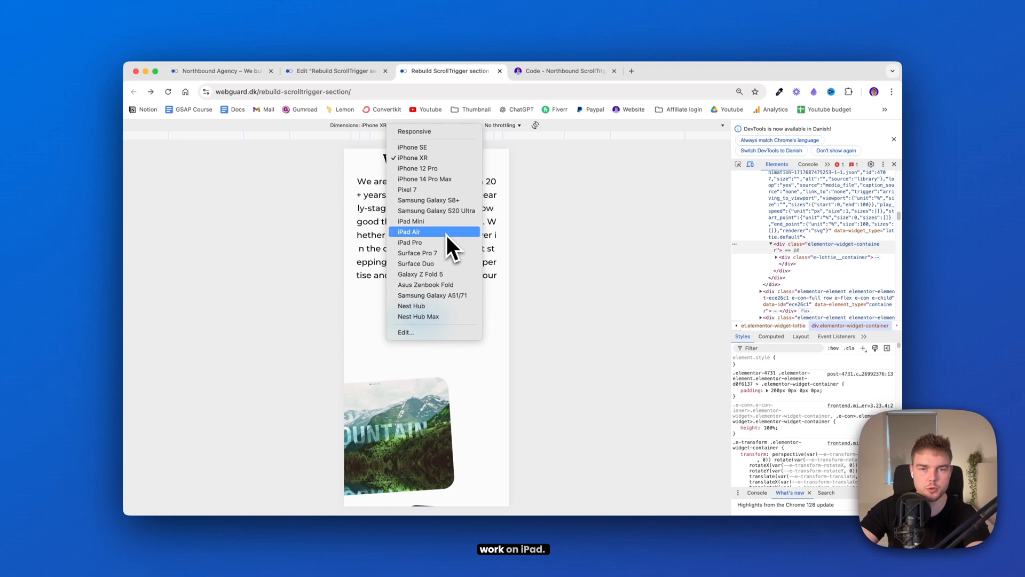
pyautogui.moveTo(438, 243)
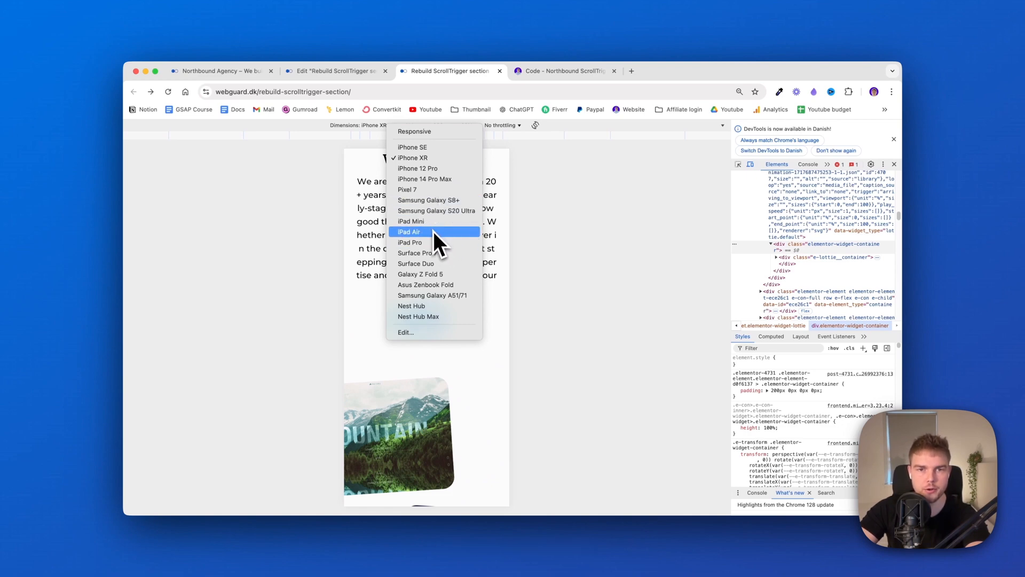
pyautogui.click(409, 231)
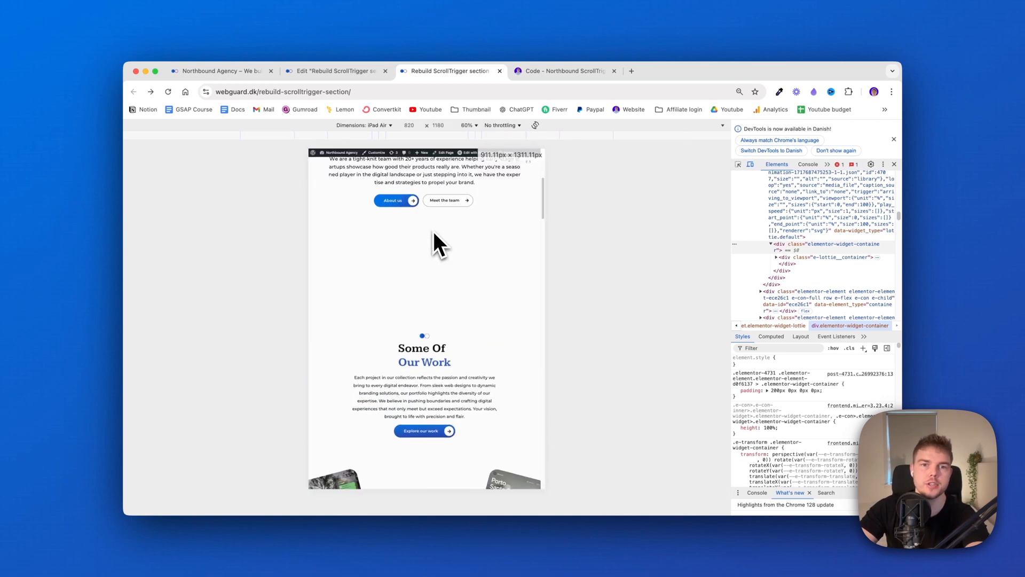
pyautogui.scroll(-3)
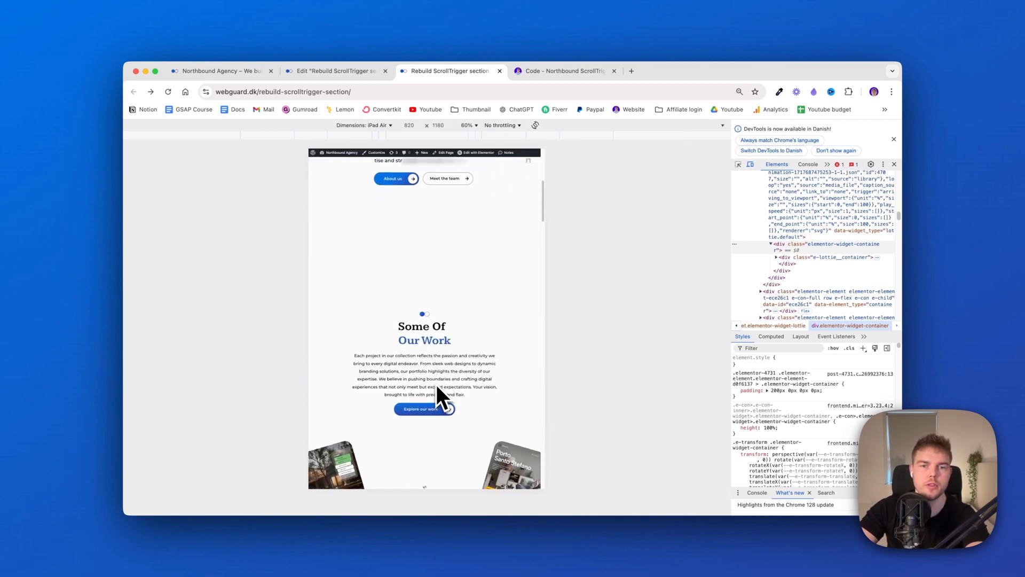
pyautogui.scroll(3)
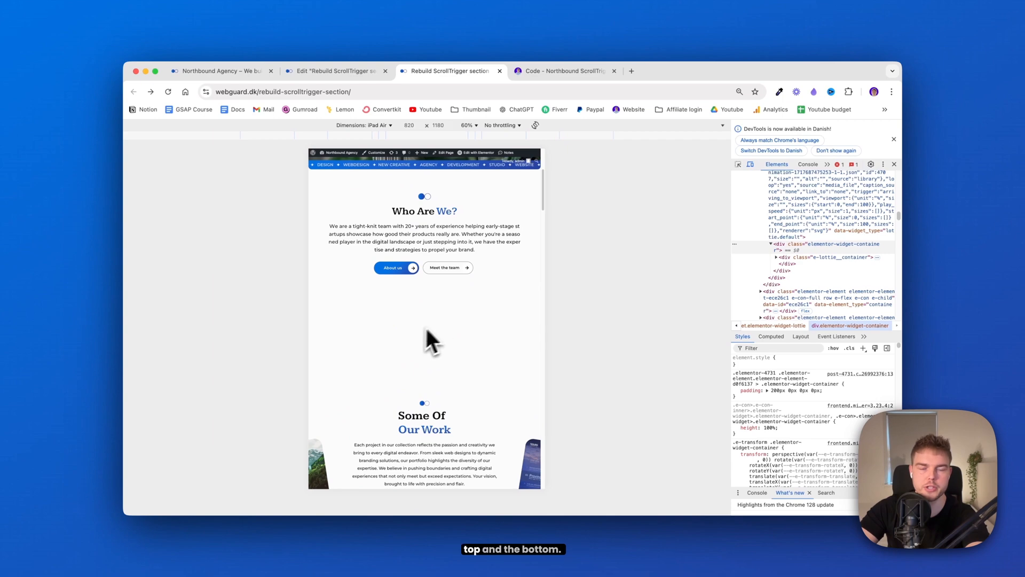
pyautogui.scroll(-3)
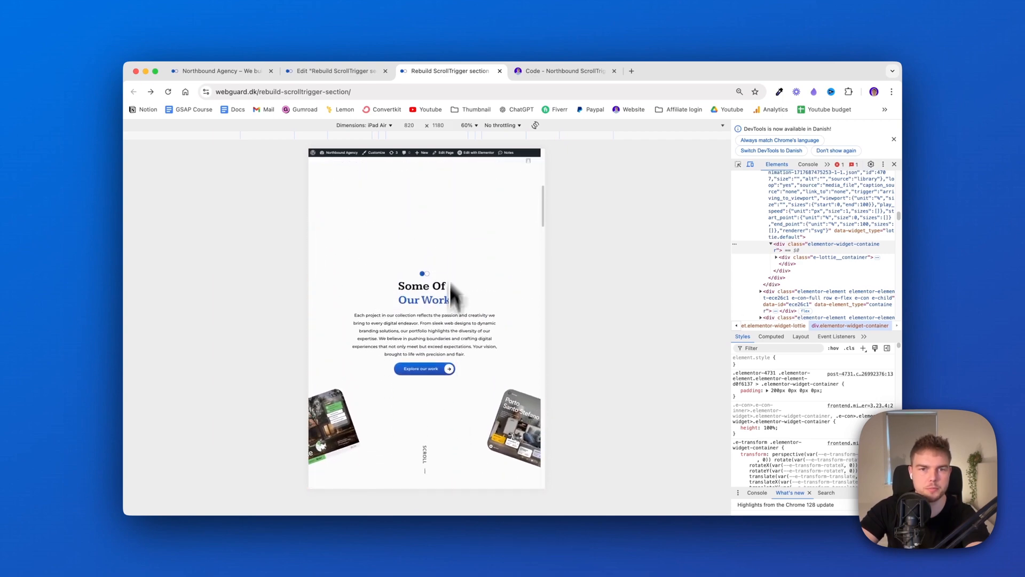
pyautogui.scroll(3)
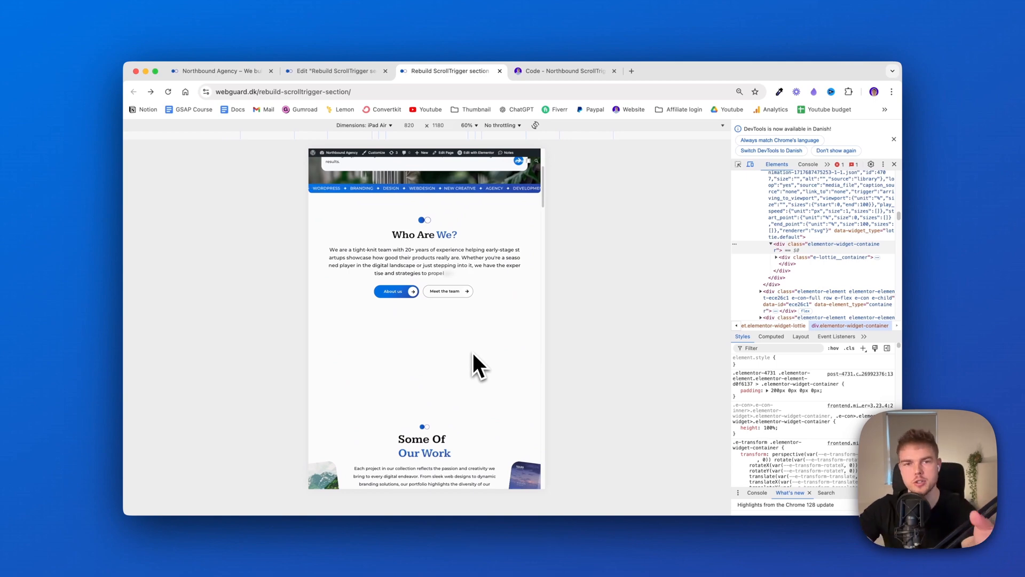
pyautogui.click(333, 70)
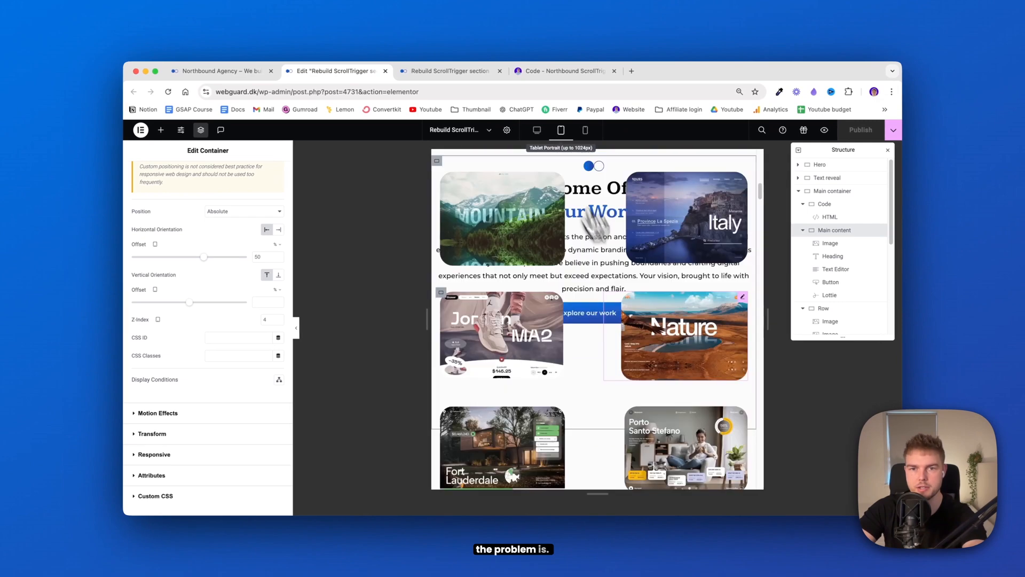
pyautogui.scroll(3)
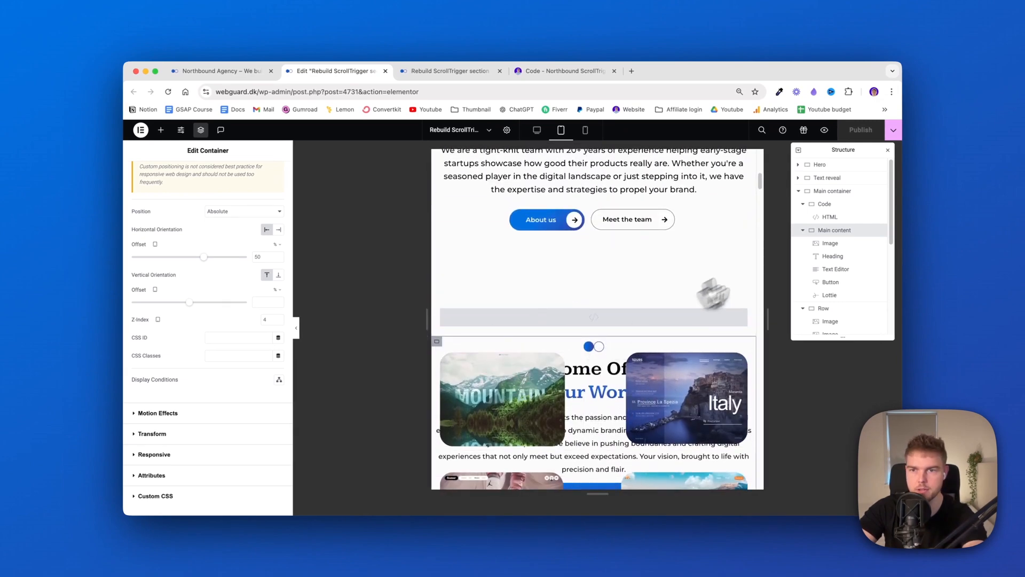
pyautogui.click(834, 190)
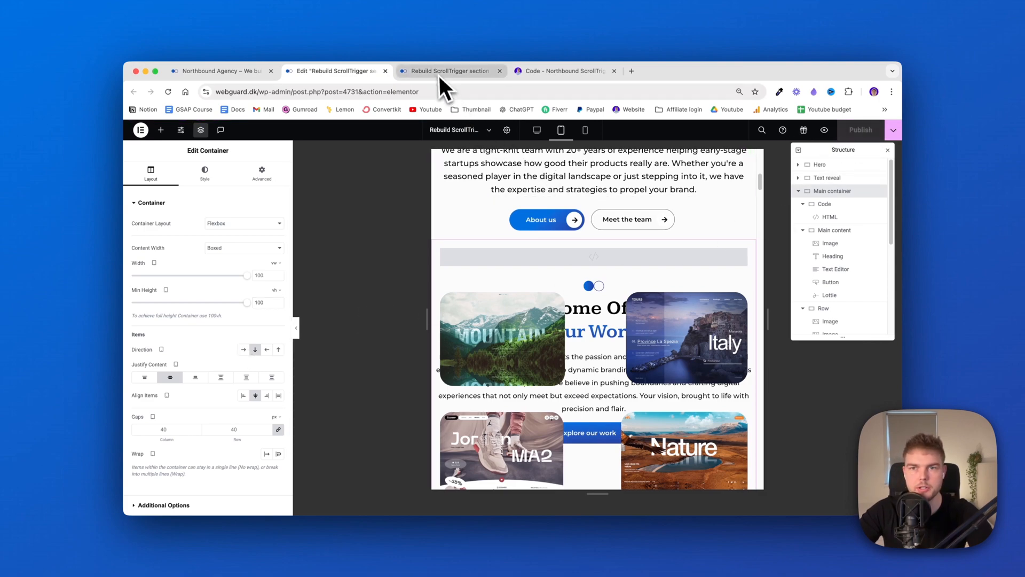
pyautogui.click(450, 71)
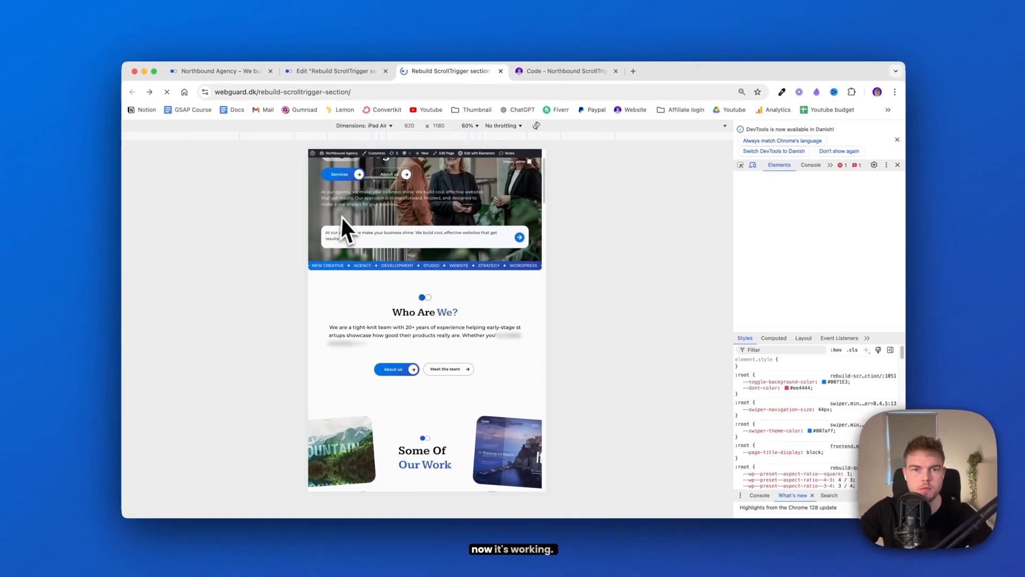